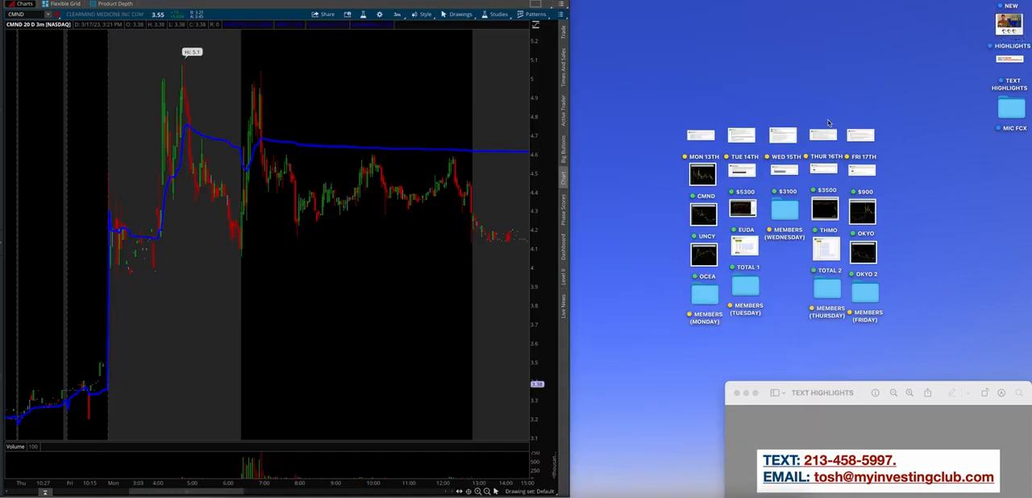
# - Preview Monday's trade plan note
pyautogui.click(700, 135)
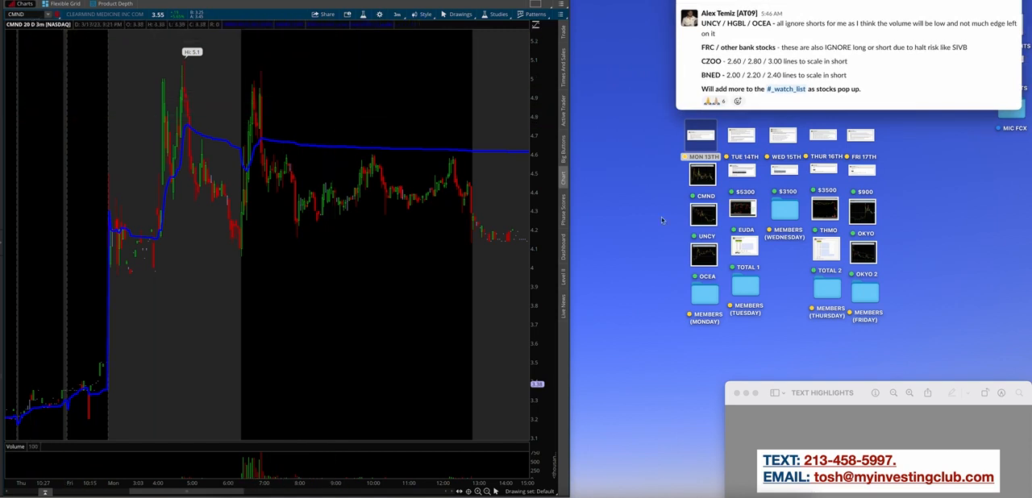
pyautogui.moveTo(683, 176)
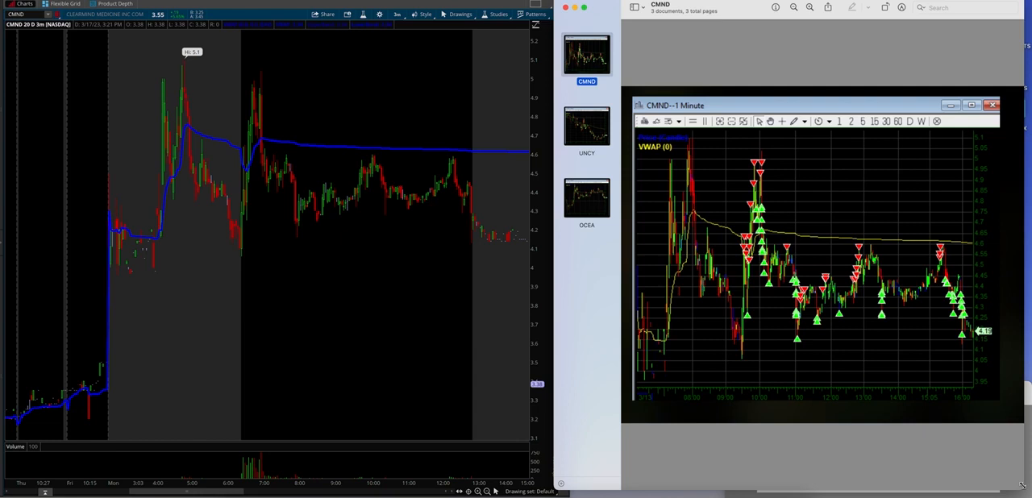
pyautogui.moveTo(233, 151)
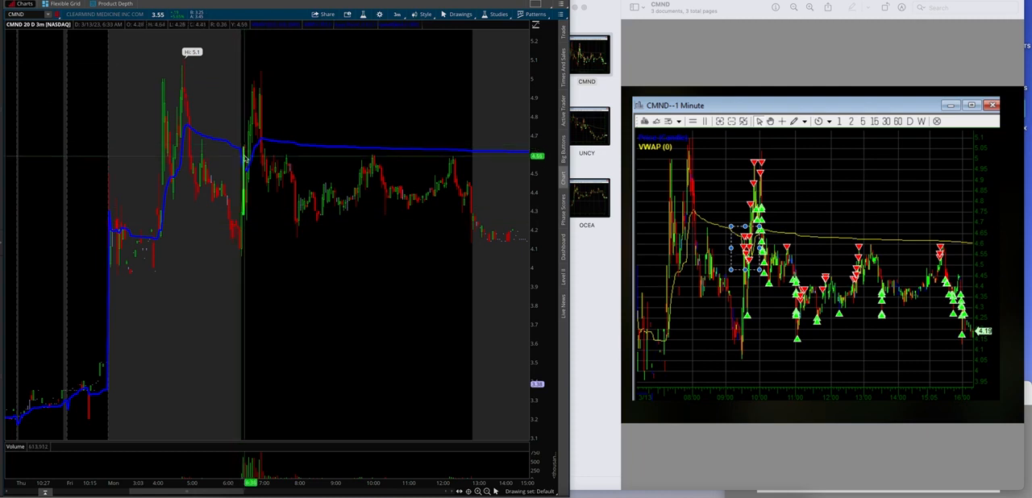
pyautogui.moveTo(142, 150)
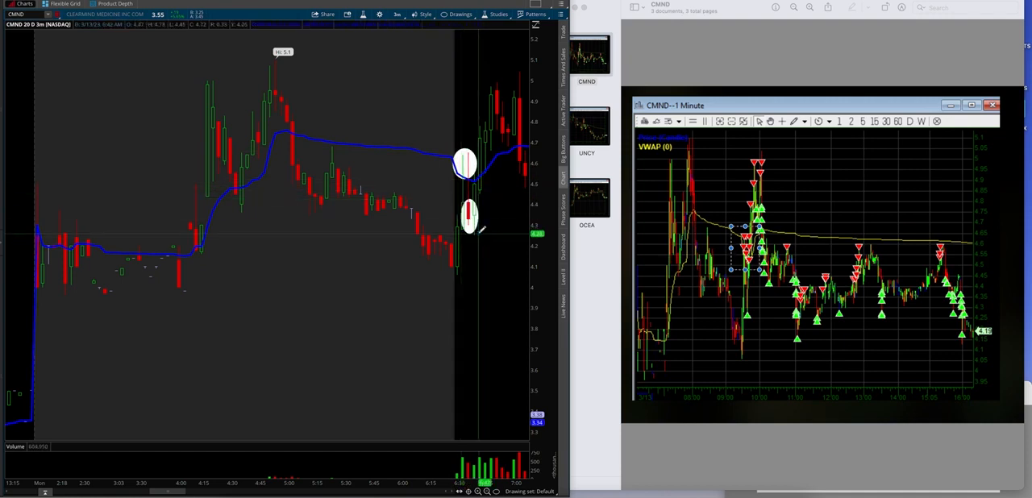
pyautogui.moveTo(395, 180)
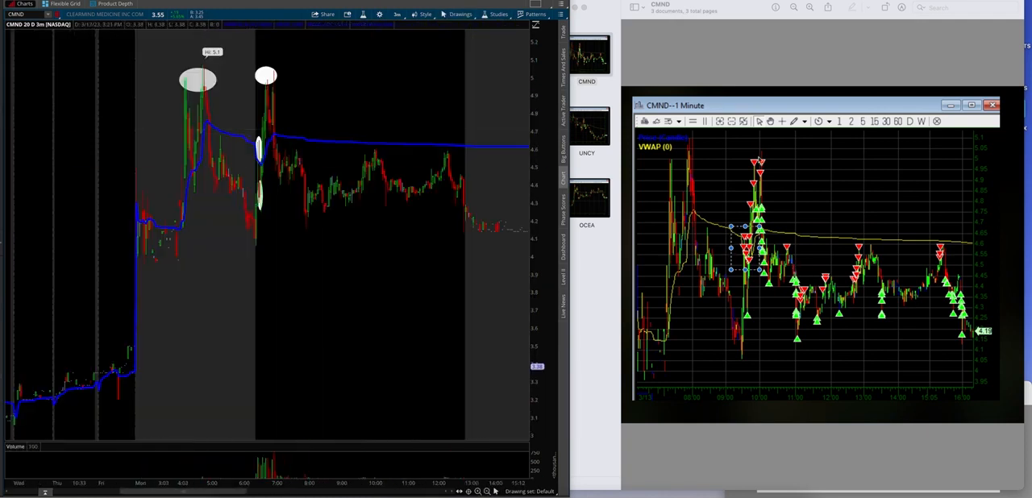
pyautogui.moveTo(315, 168)
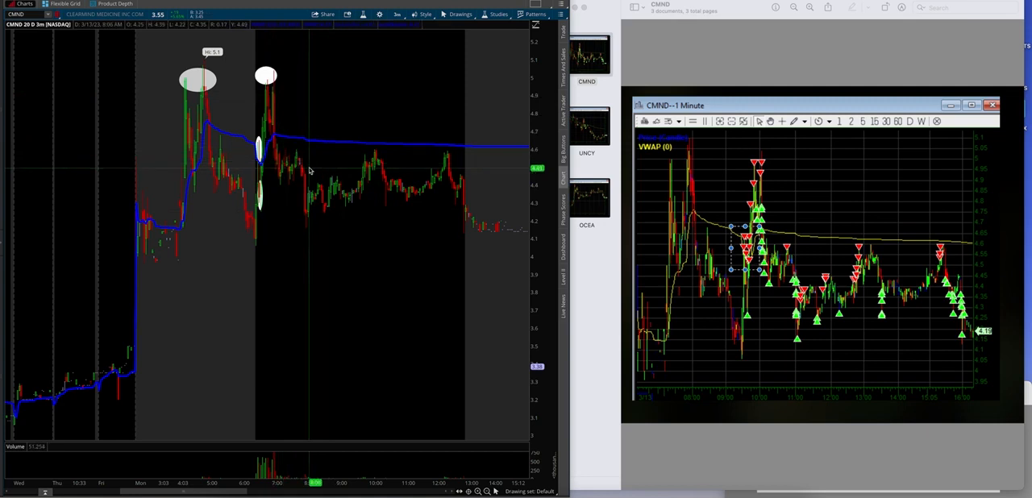
# - Circle CMND's rejection tops along VWAP, then undo the most recently added oval
pyautogui.click(460, 13)
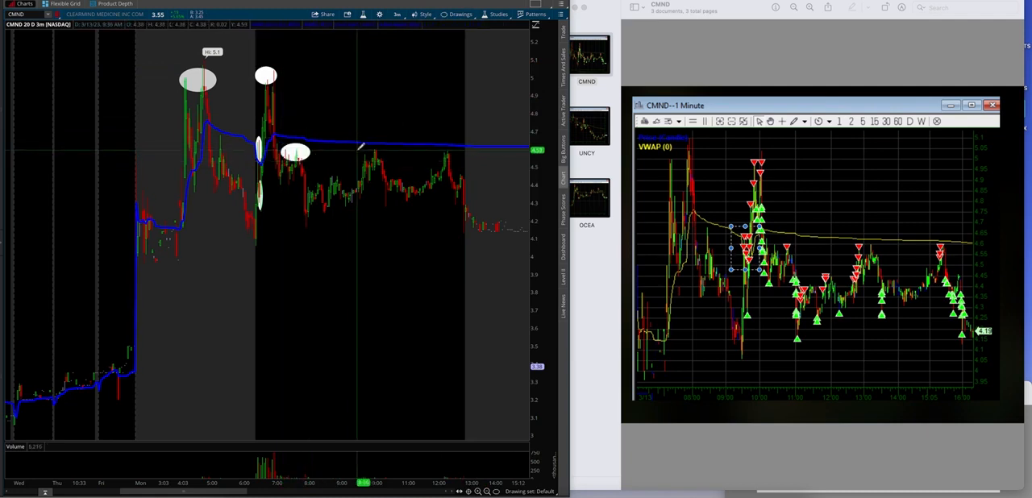
pyautogui.click(375, 154)
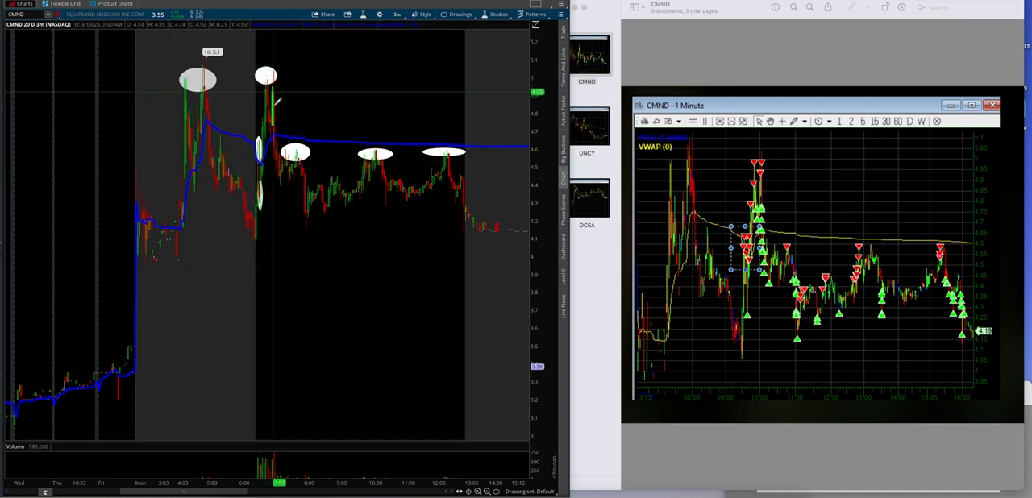
pyautogui.moveTo(295, 153)
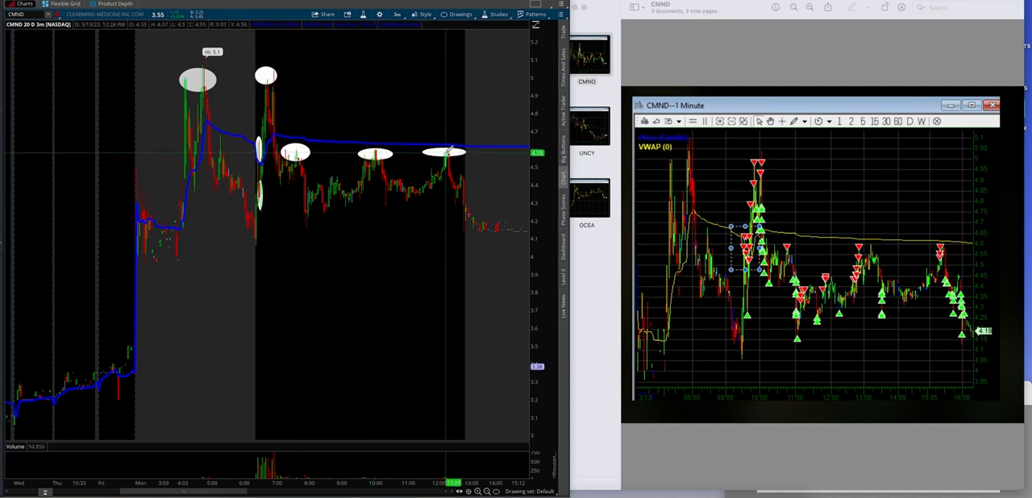
pyautogui.click(459, 14)
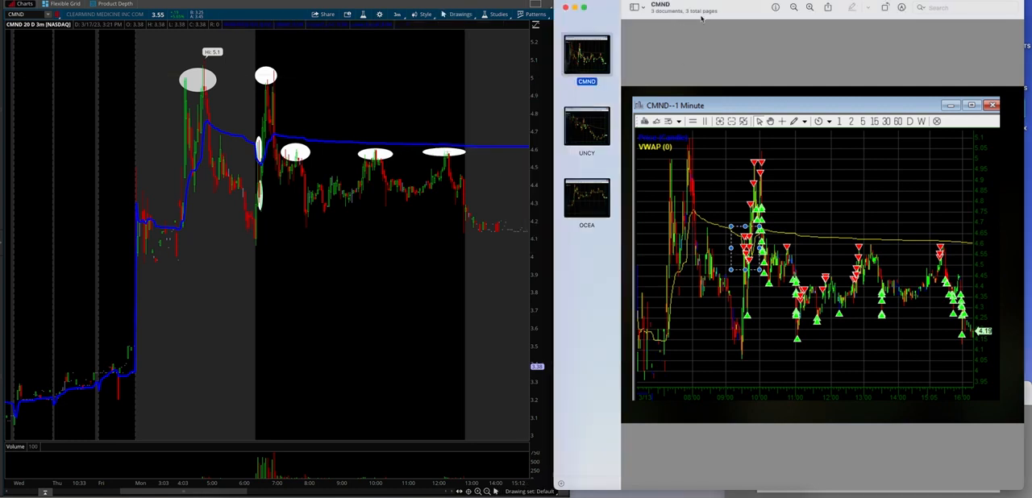
pyautogui.click(461, 14)
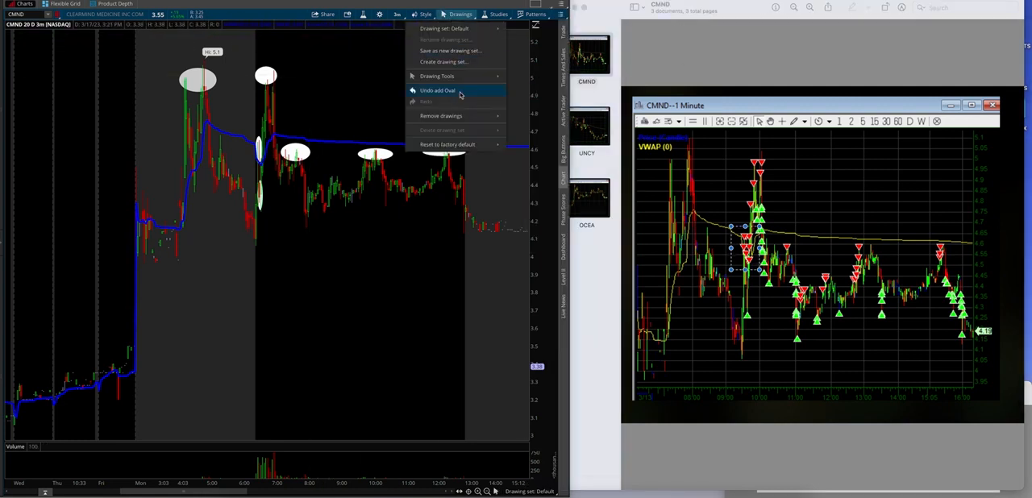
pyautogui.click(438, 90)
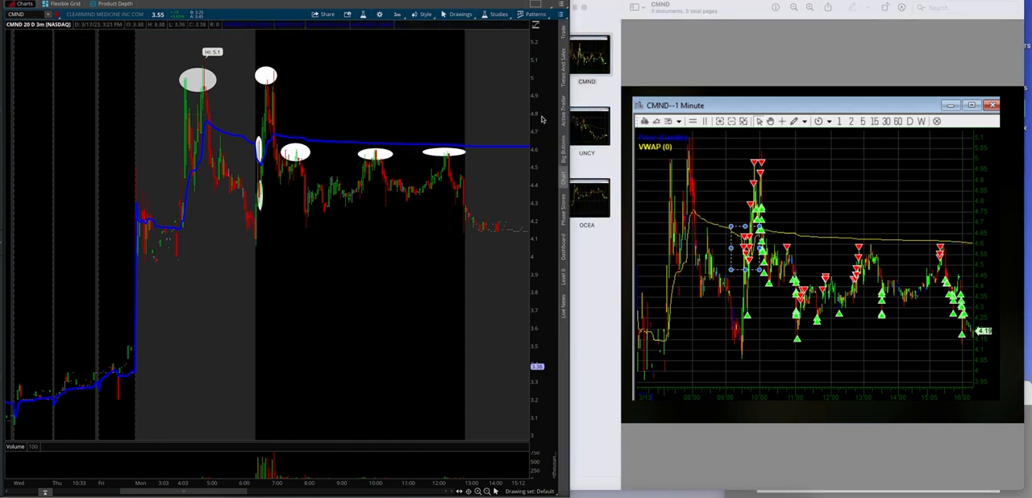
# - Open the UNCY trade screenshot, then move on to the OCEA screenshot
pyautogui.click(460, 15)
pyautogui.write('UNCY')
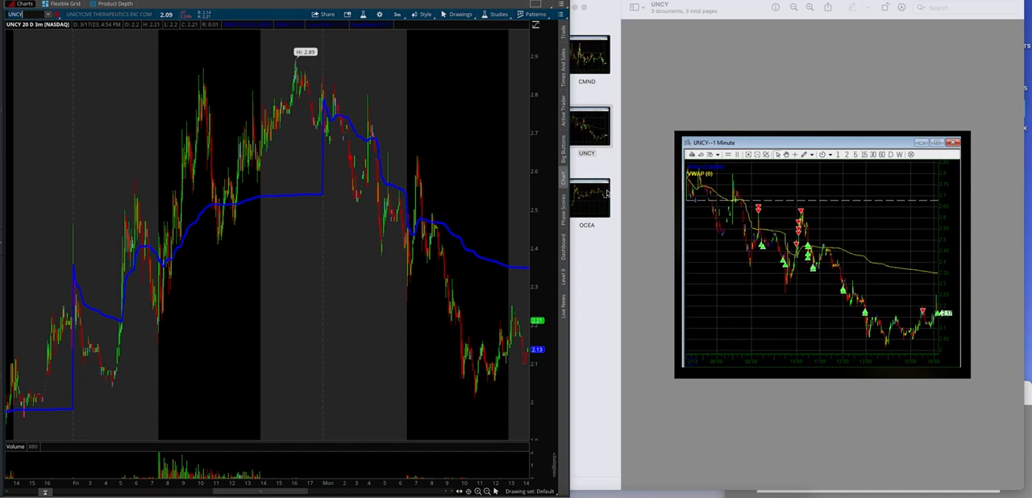
pyautogui.moveTo(810, 207)
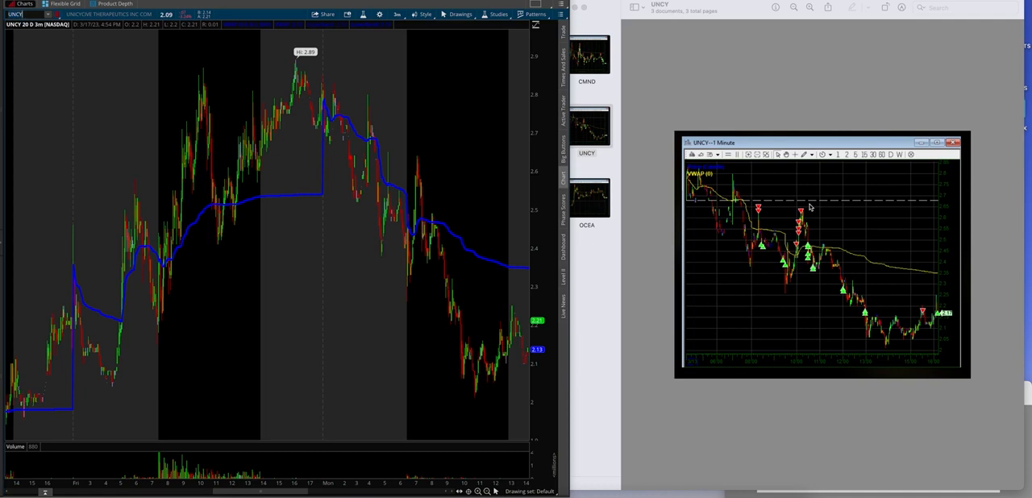
pyautogui.click(586, 198)
pyautogui.write('OCEA')
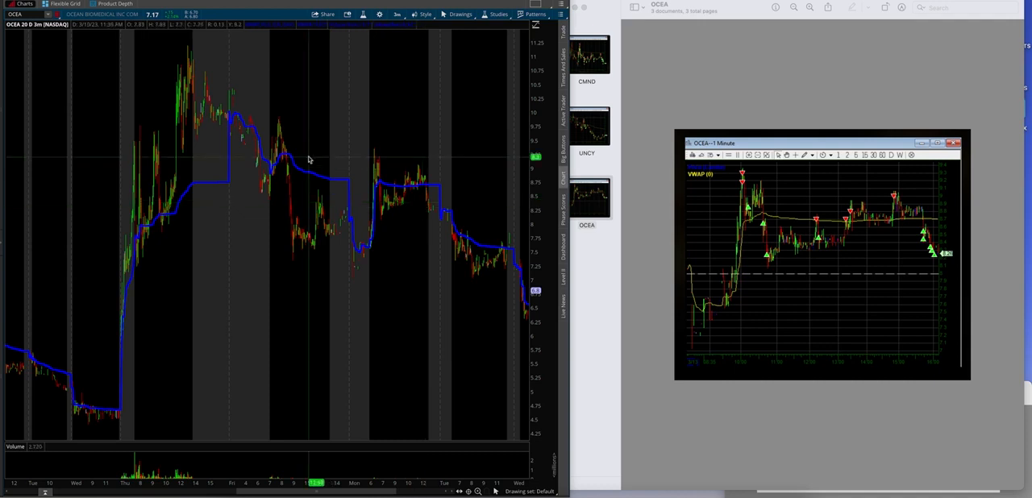
pyautogui.moveTo(325, 196)
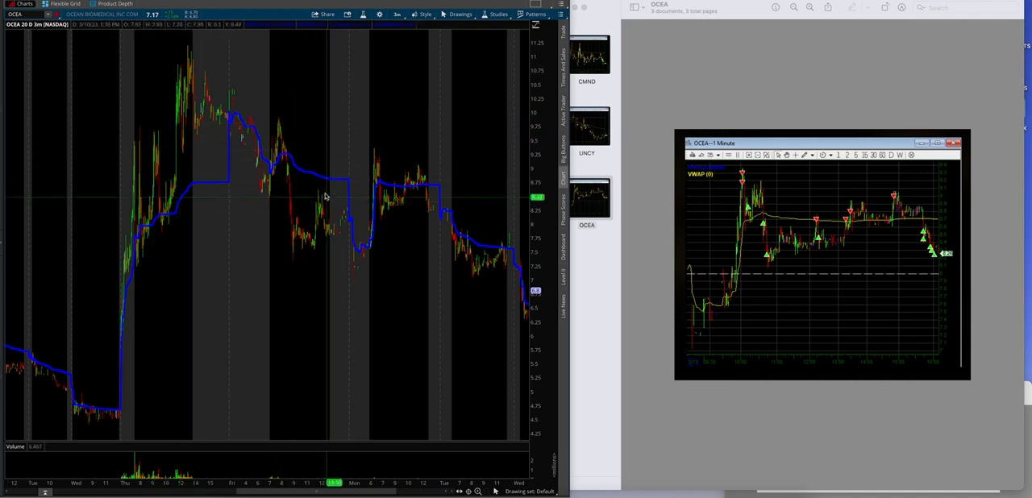
pyautogui.moveTo(352, 272)
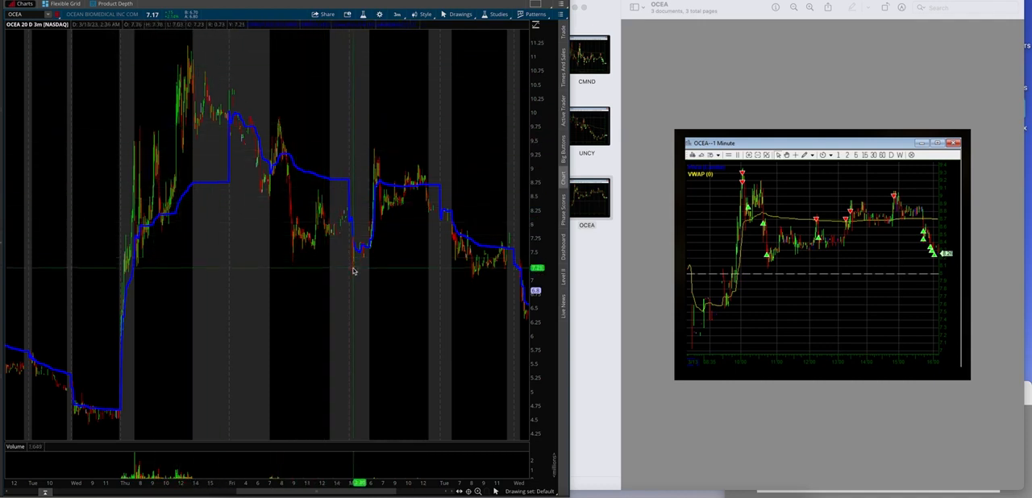
pyautogui.moveTo(363, 260)
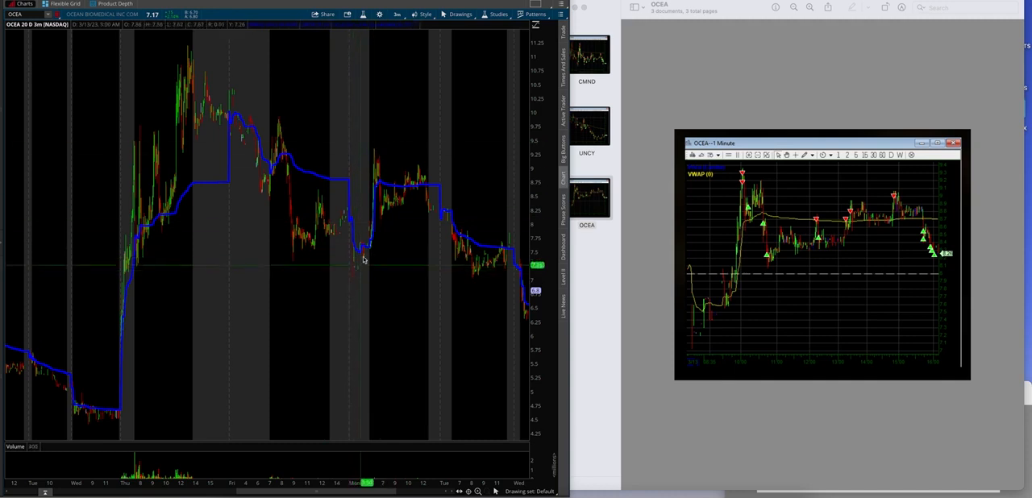
pyautogui.moveTo(371, 237)
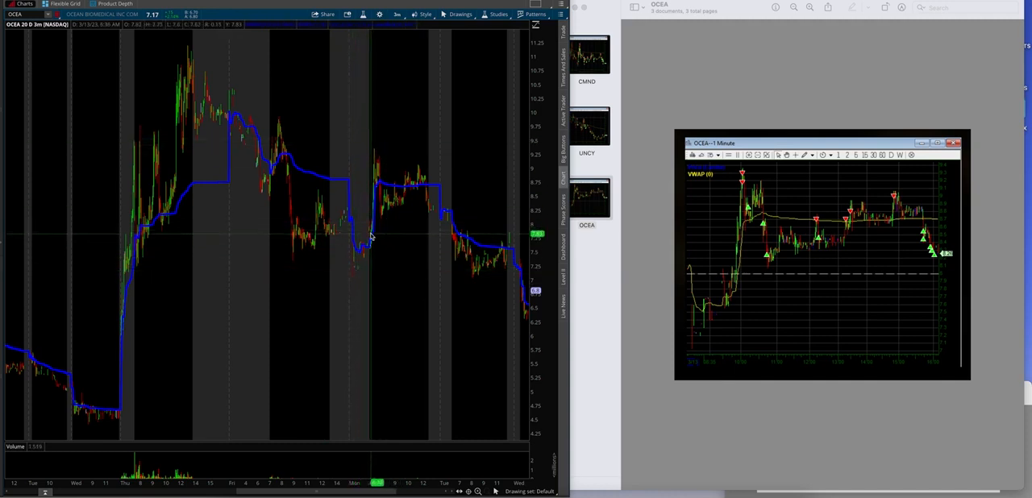
pyautogui.moveTo(381, 185)
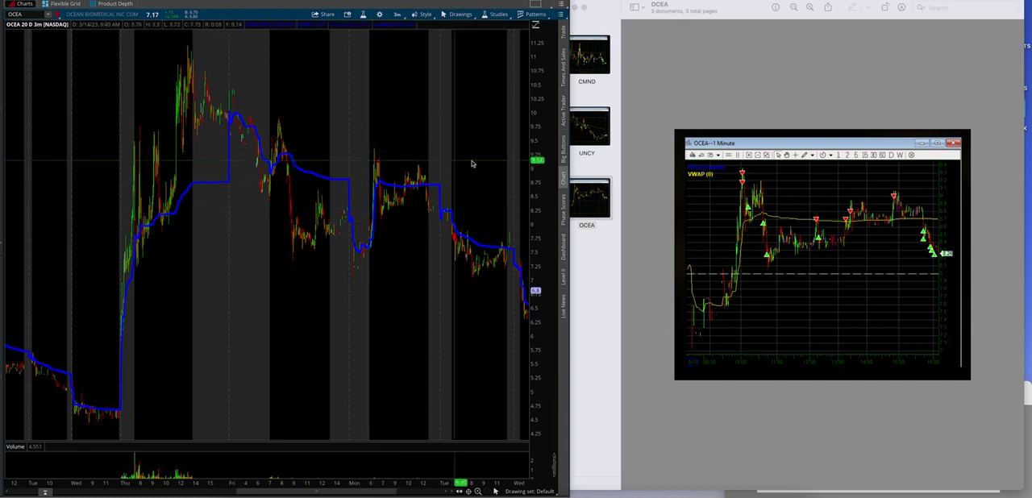
pyautogui.moveTo(377, 153)
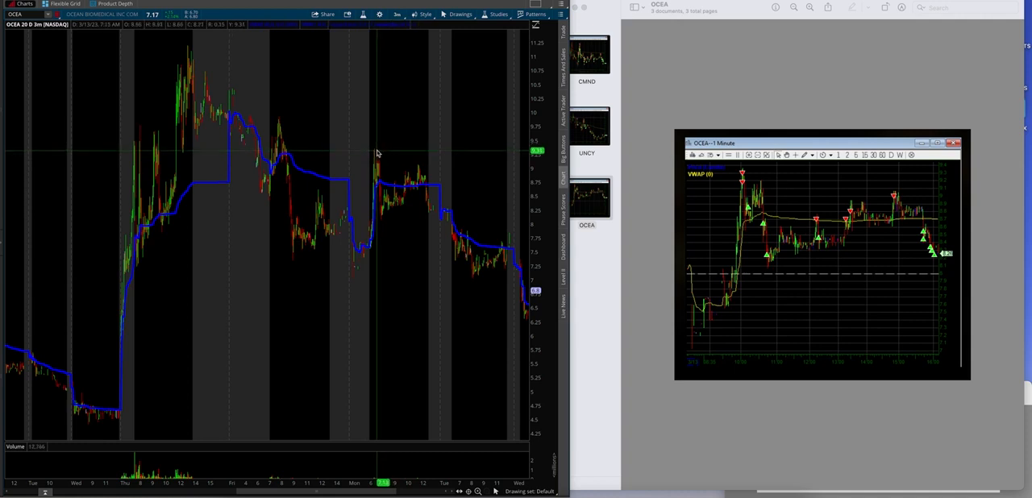
pyautogui.moveTo(411, 186)
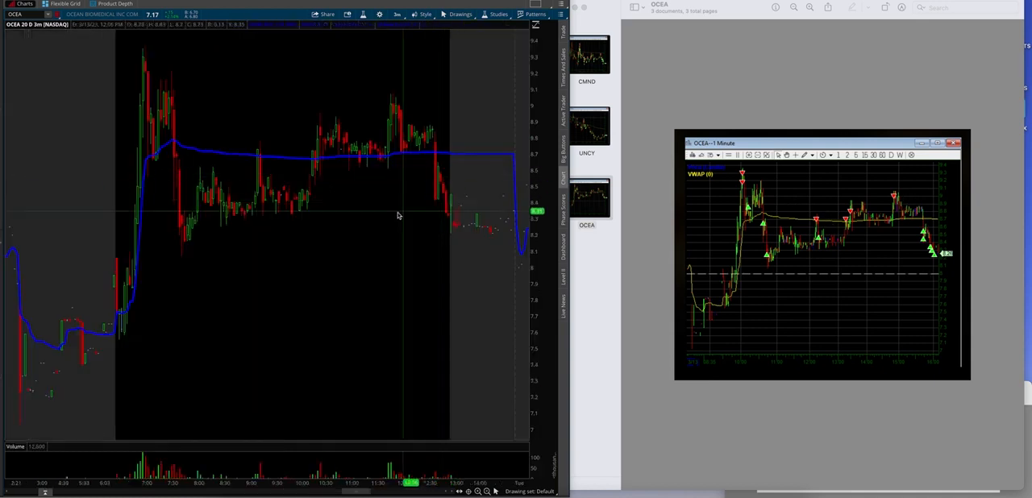
pyautogui.moveTo(180, 122)
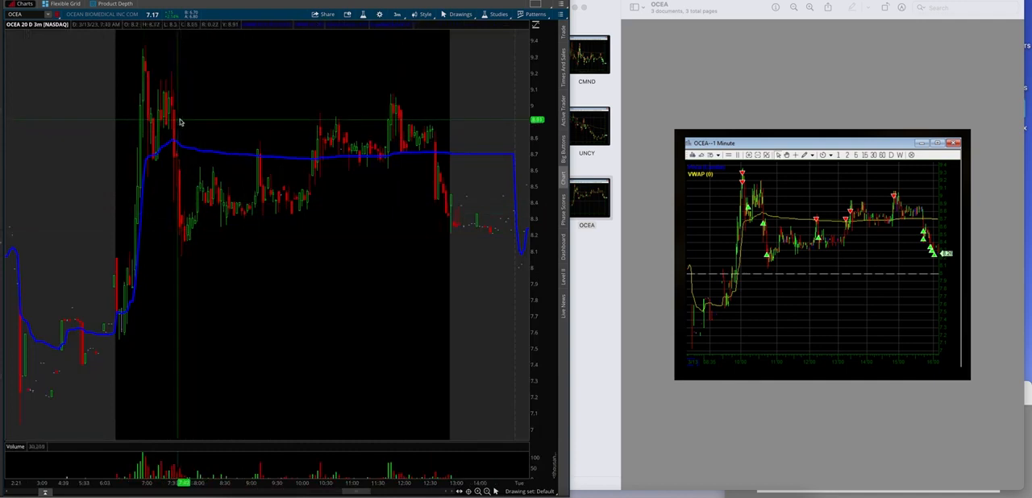
pyautogui.moveTo(252, 152)
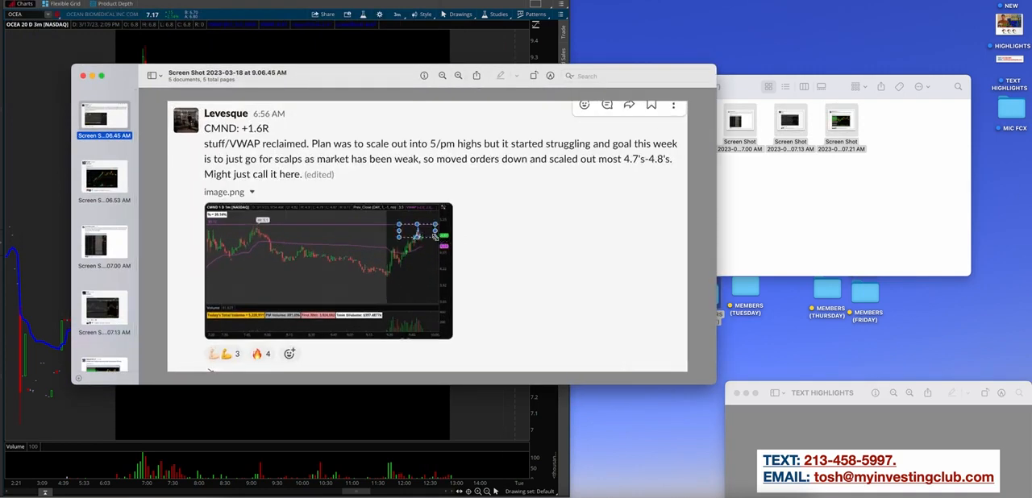
# - Page through member screenshots after $AMAM, circling the late AMAM highs
pyautogui.click(103, 176)
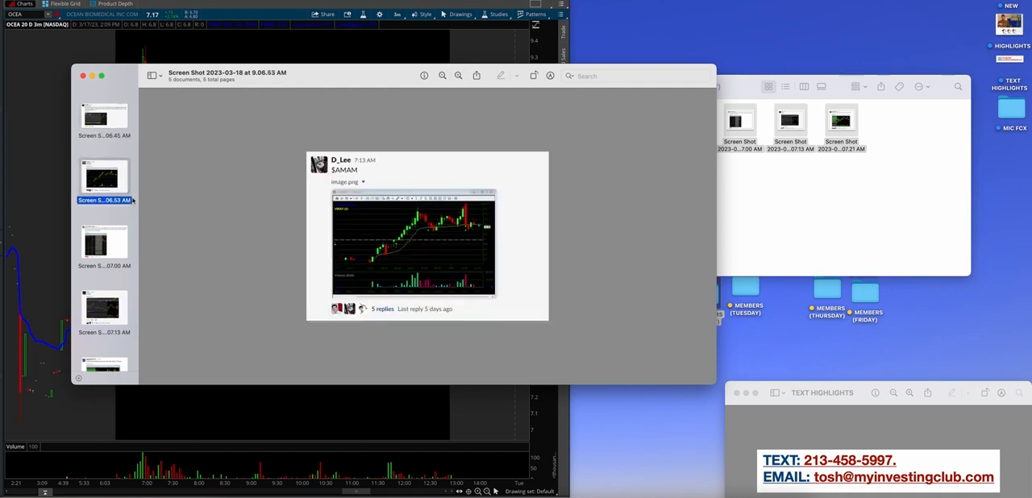
pyautogui.click(458, 76)
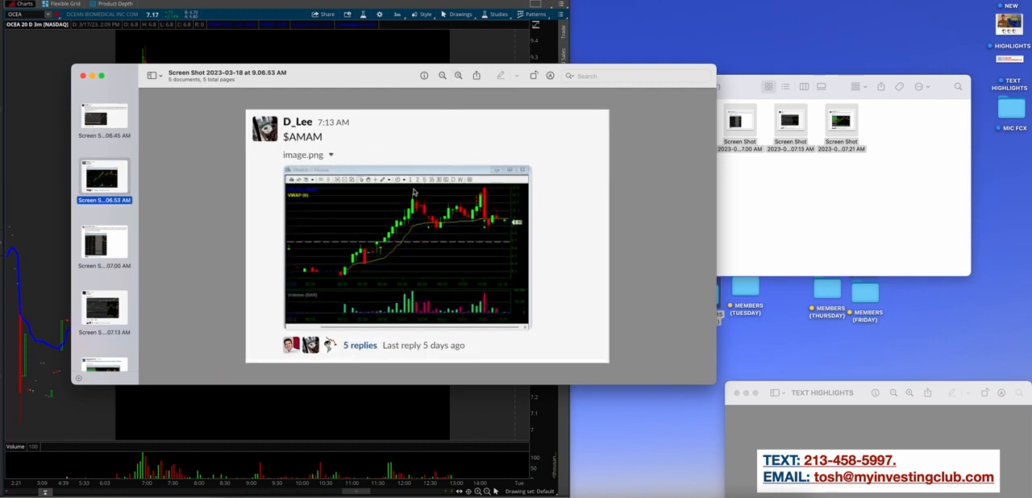
pyautogui.moveTo(438, 231)
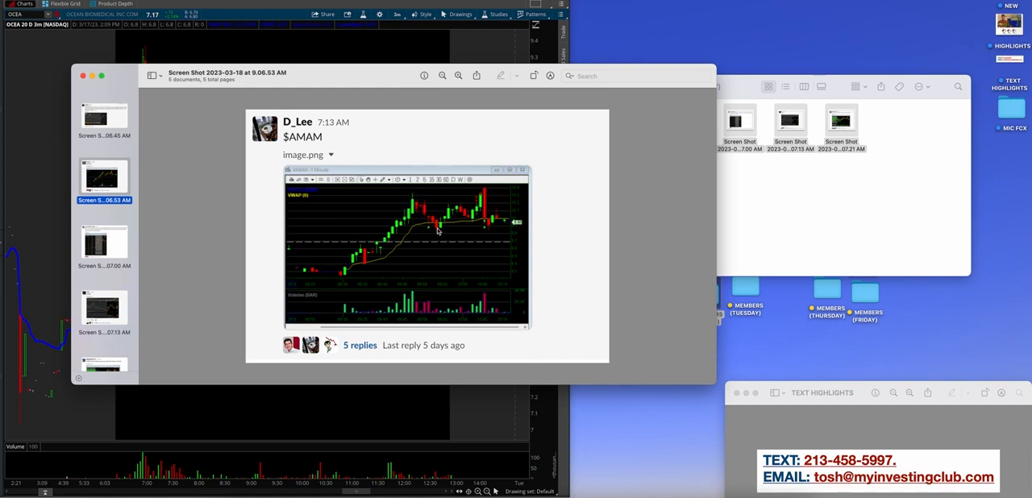
pyautogui.moveTo(485, 212)
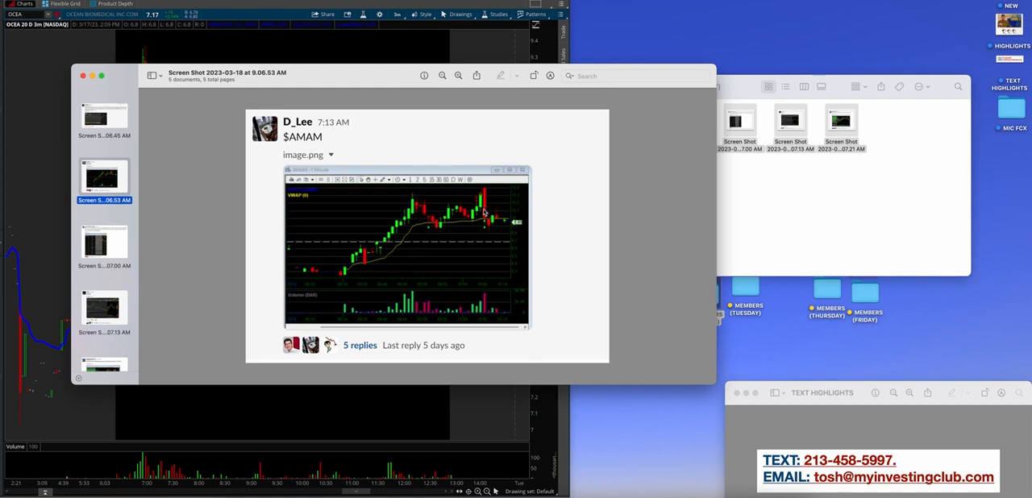
pyautogui.moveTo(441, 226)
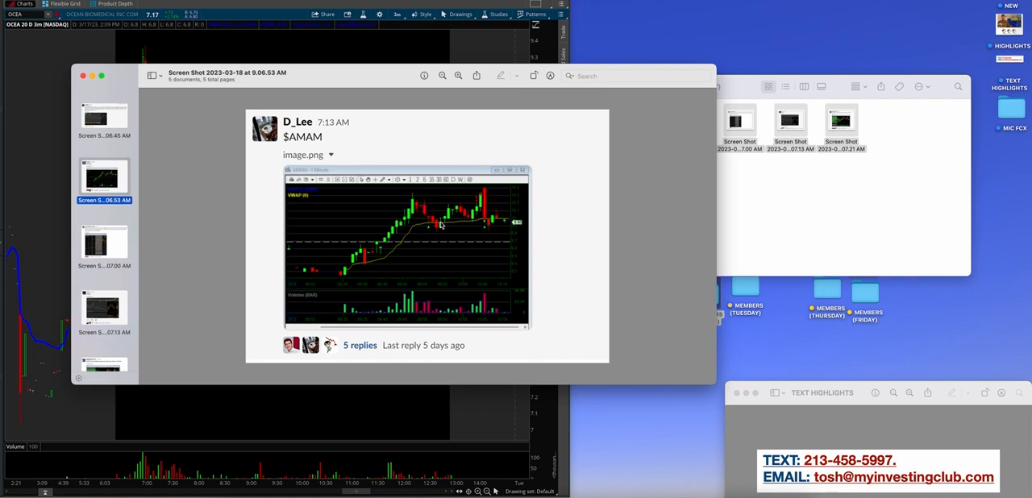
pyautogui.moveTo(400, 198)
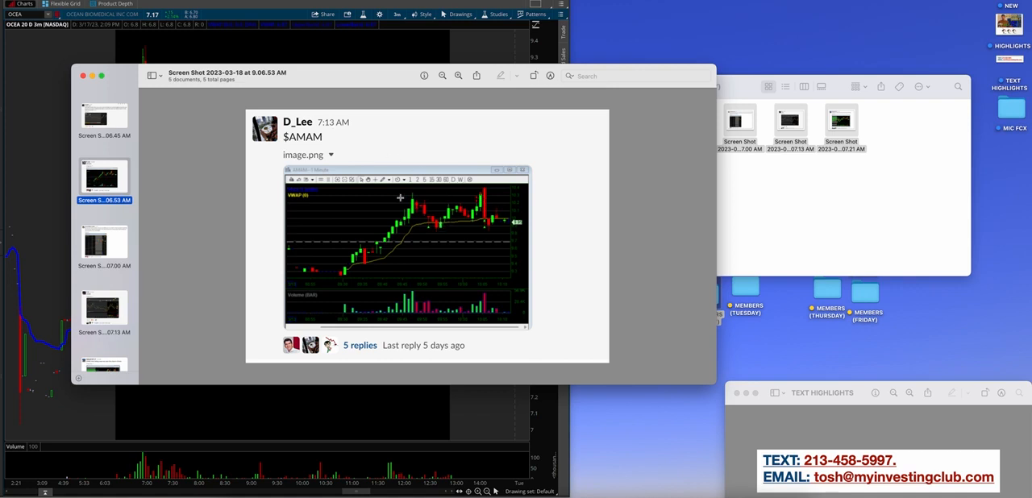
pyautogui.moveTo(477, 228)
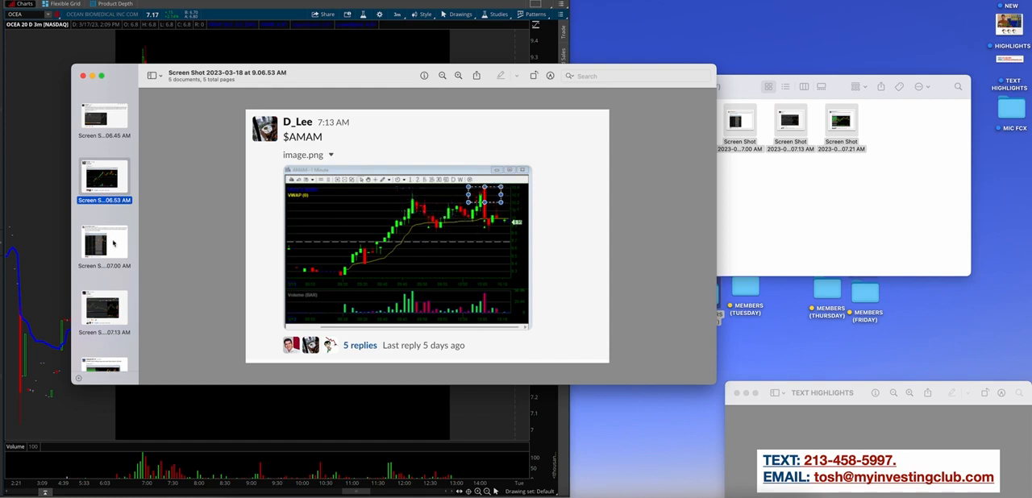
pyautogui.click(103, 245)
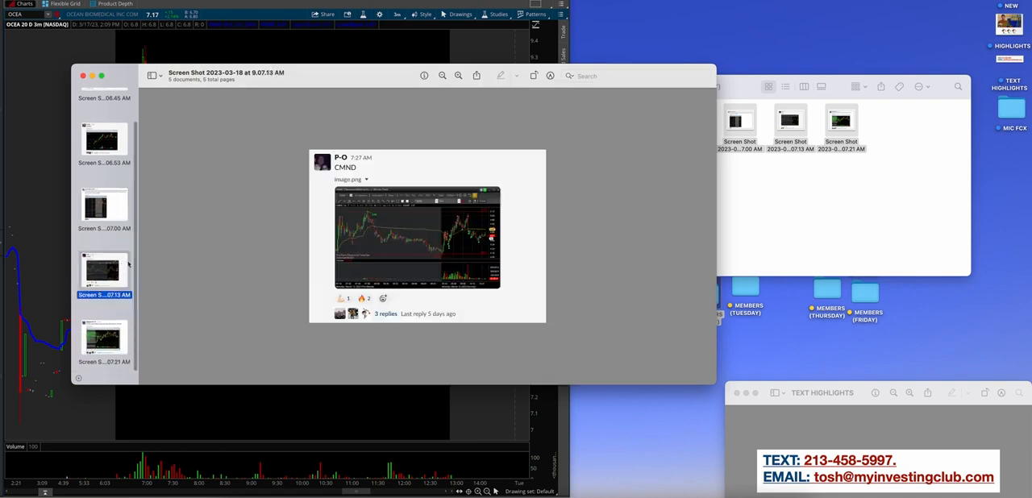
# - View the CMND member post, then open Tuesday's watchlist note
pyautogui.click(458, 76)
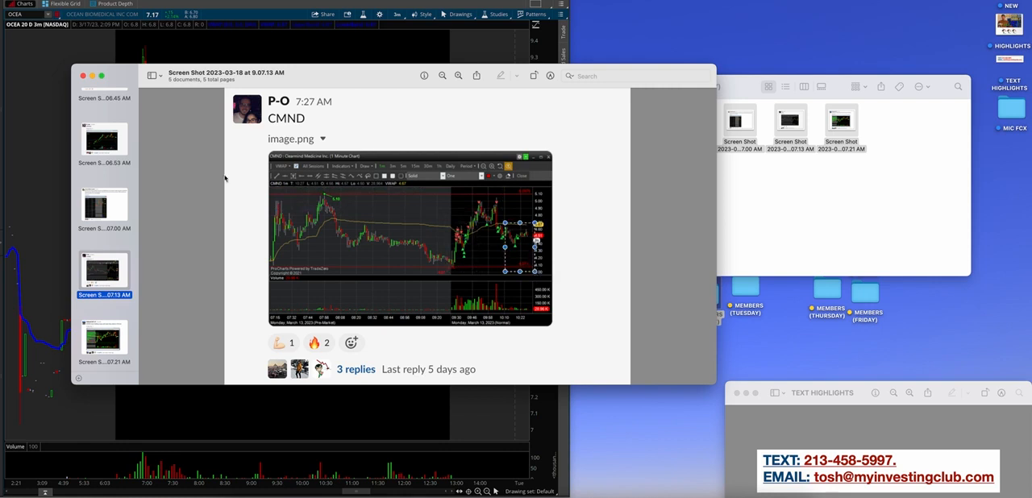
pyautogui.click(103, 339)
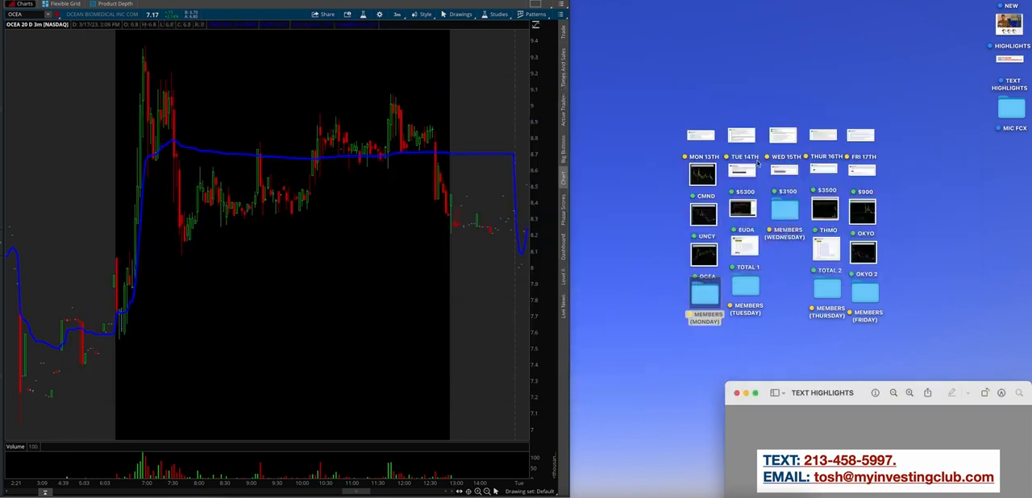
pyautogui.click(741, 134)
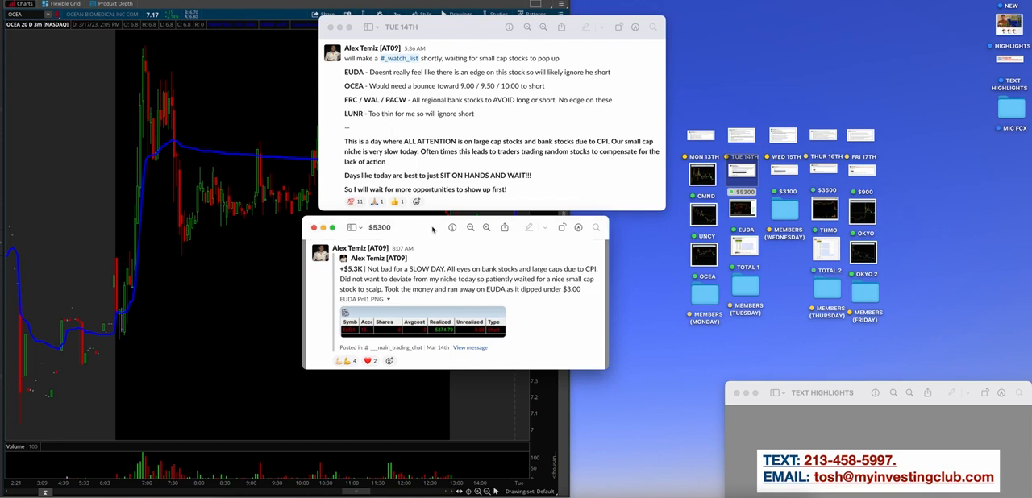
pyautogui.click(330, 27)
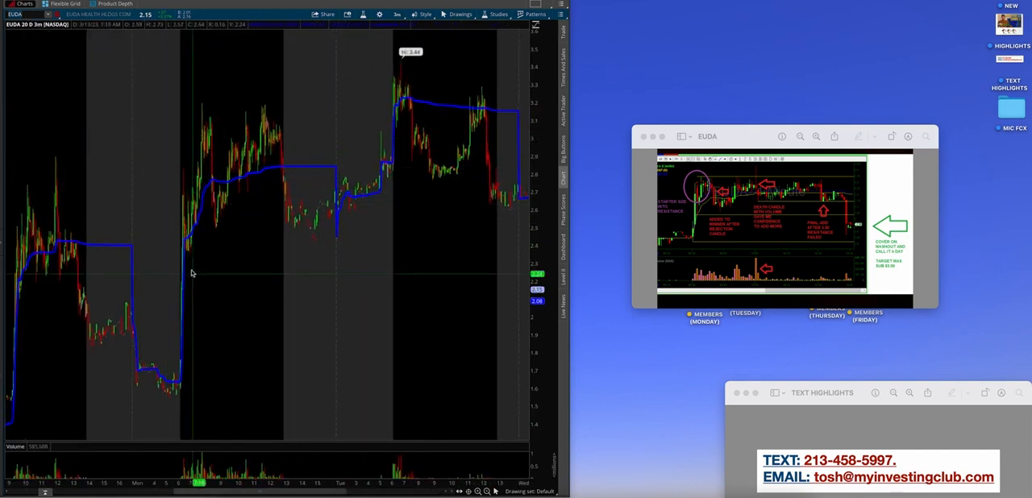
pyautogui.moveTo(409, 129)
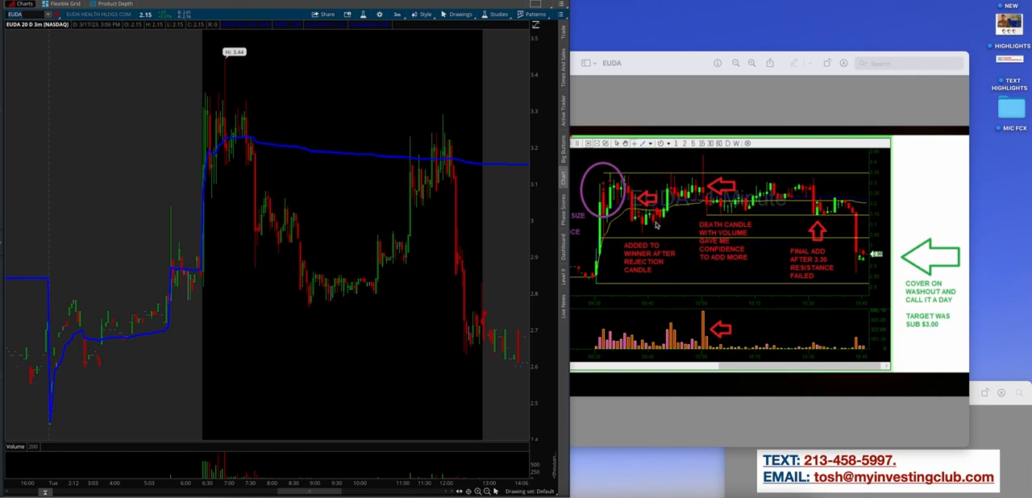
pyautogui.moveTo(214, 157)
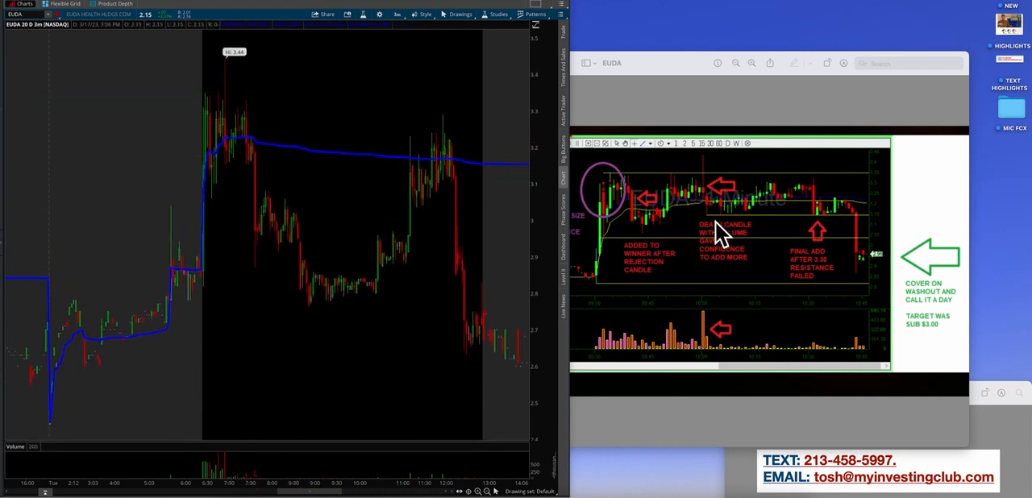
pyautogui.moveTo(808, 266)
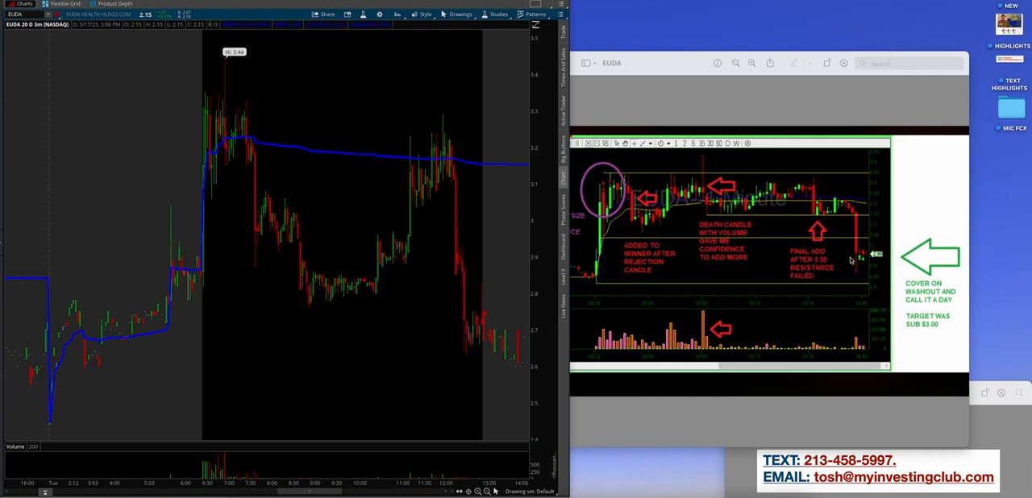
pyautogui.moveTo(700, 327)
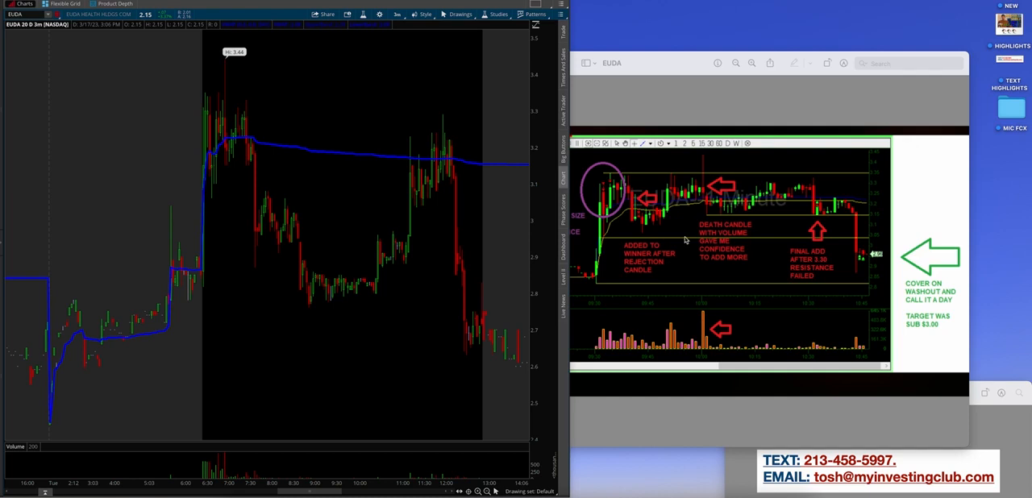
pyautogui.moveTo(672, 248)
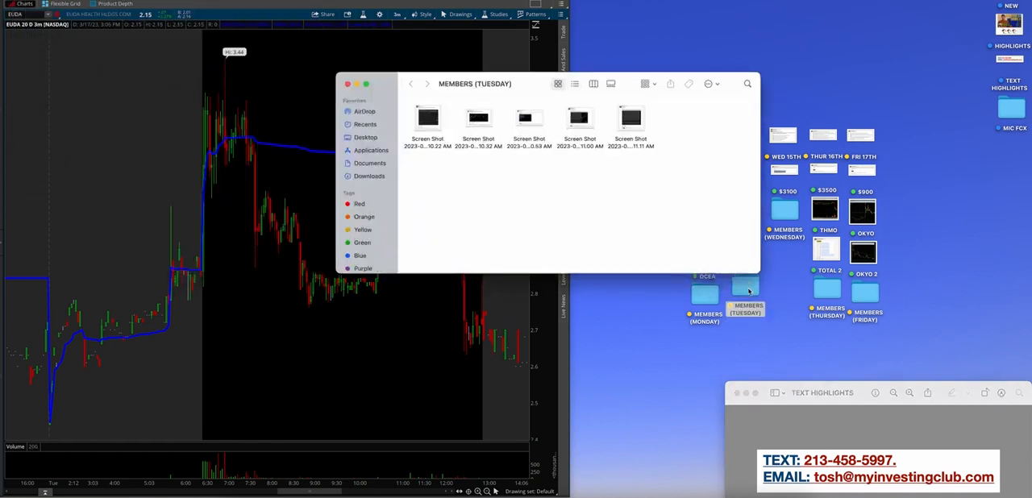
# - Step through the EUDA, AI long and PXMD posts, outlining PXMD's late run-up
pyautogui.click(630, 119)
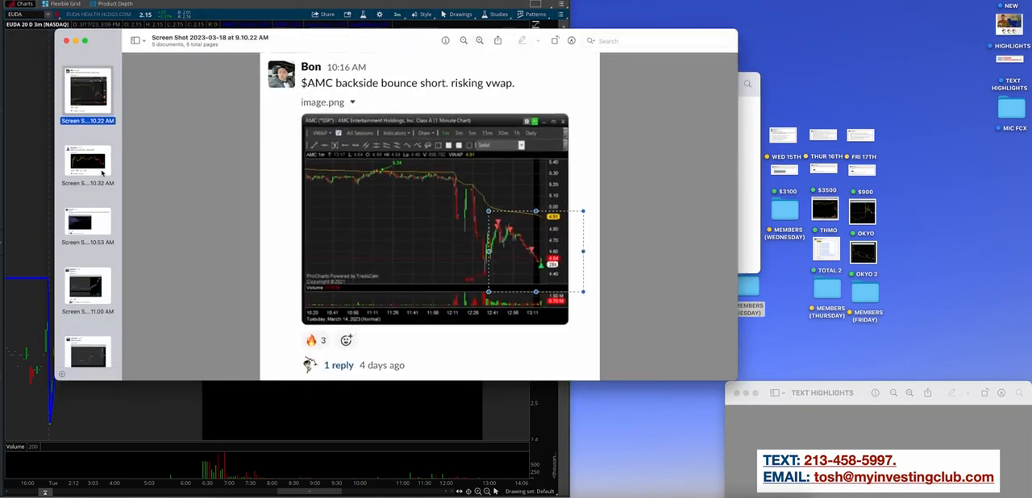
pyautogui.click(87, 162)
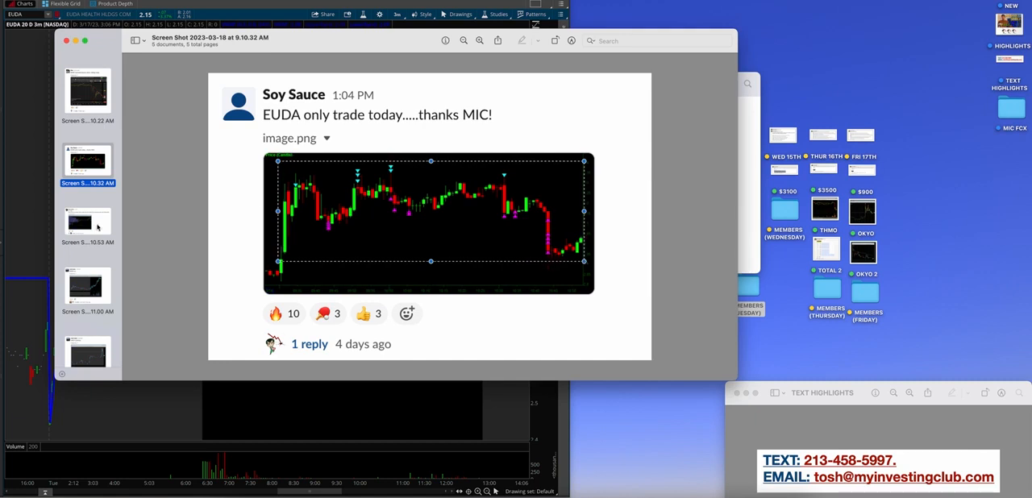
pyautogui.click(87, 221)
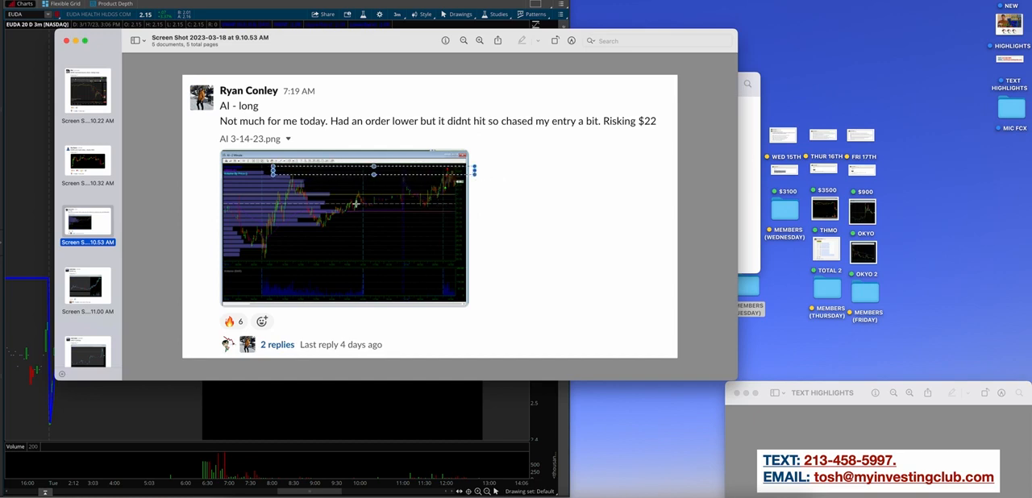
pyautogui.click(87, 254)
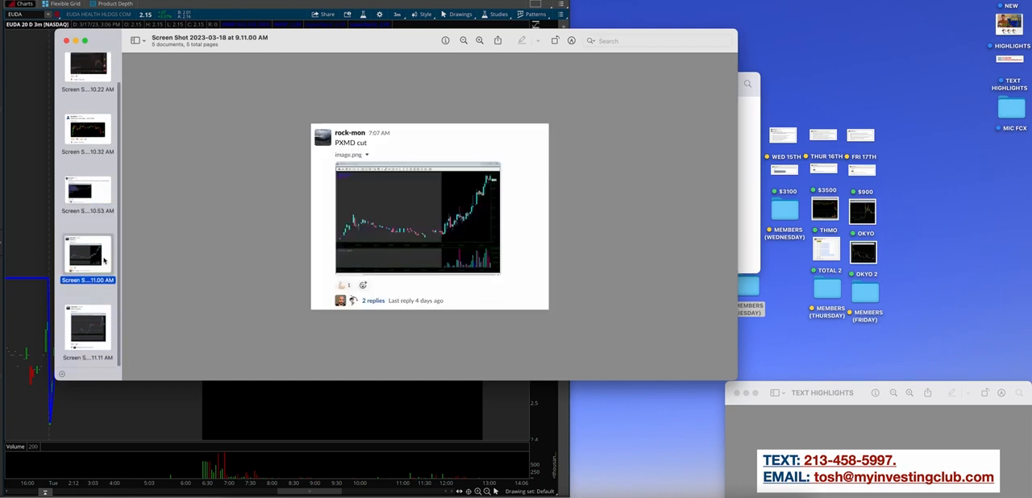
pyautogui.click(480, 40)
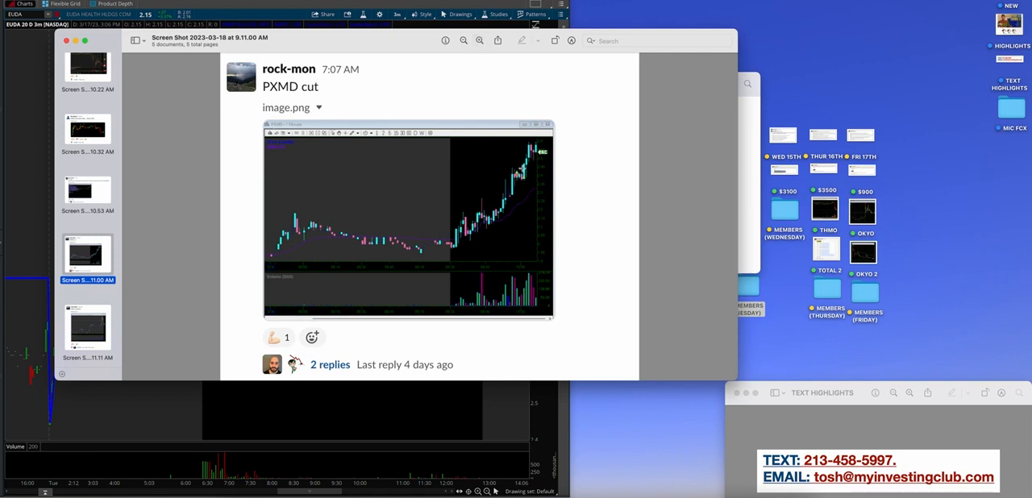
pyautogui.moveTo(510, 166); pyautogui.dragTo(528, 198)
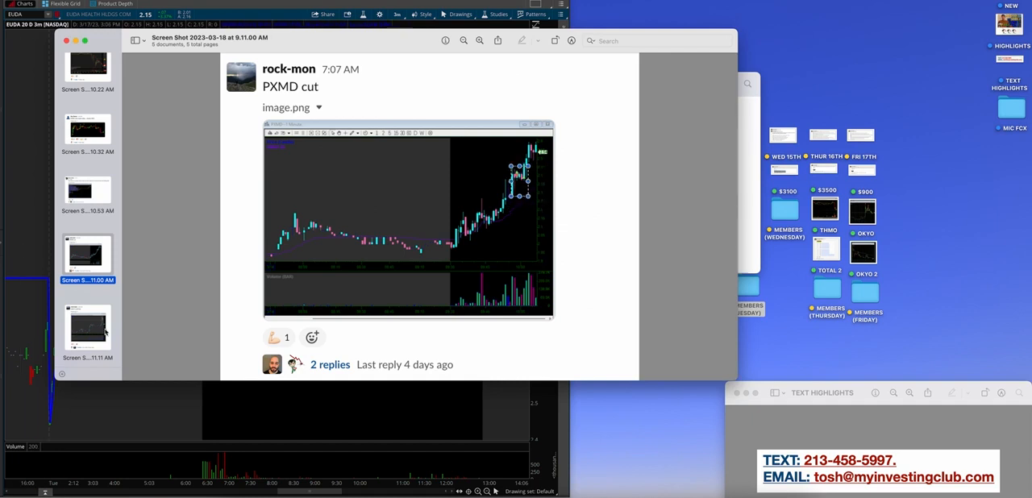
pyautogui.click(87, 329)
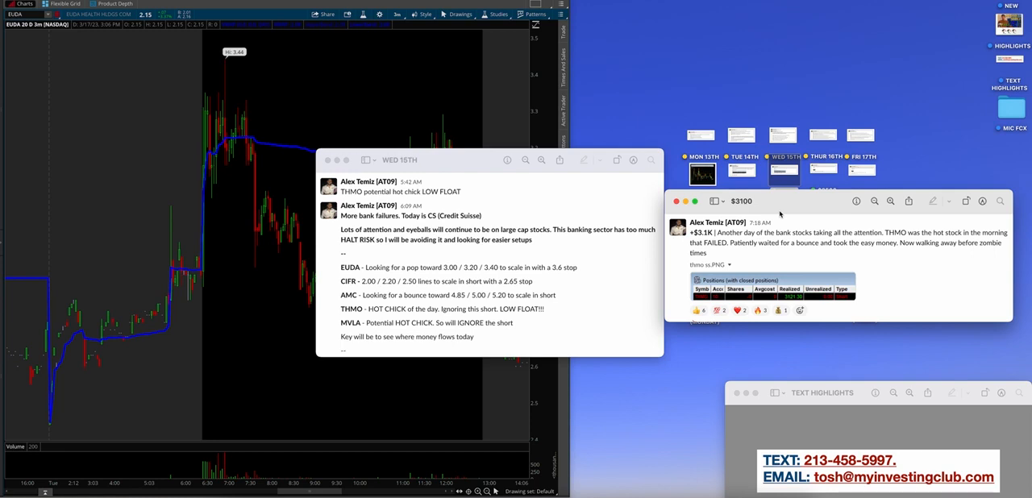
pyautogui.moveTo(779, 215)
pyautogui.write('THMO')
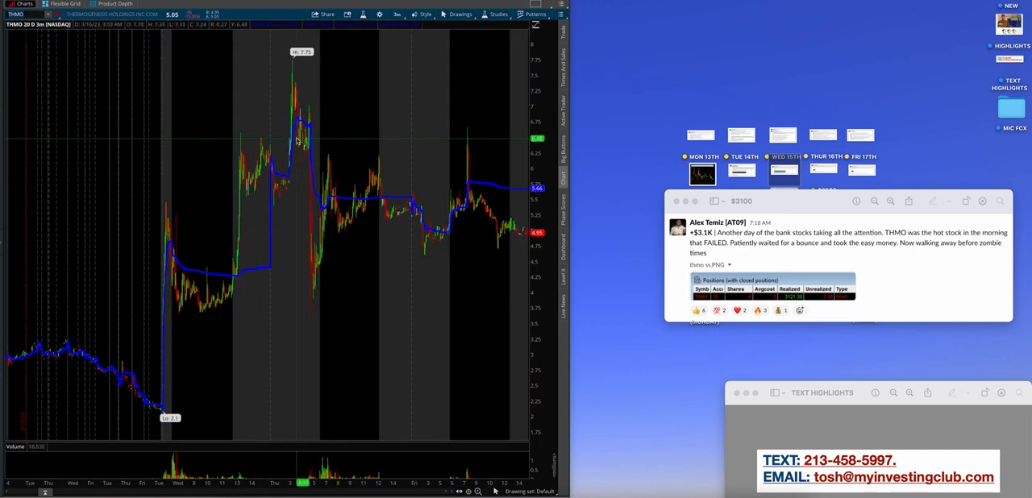
pyautogui.moveTo(151, 159)
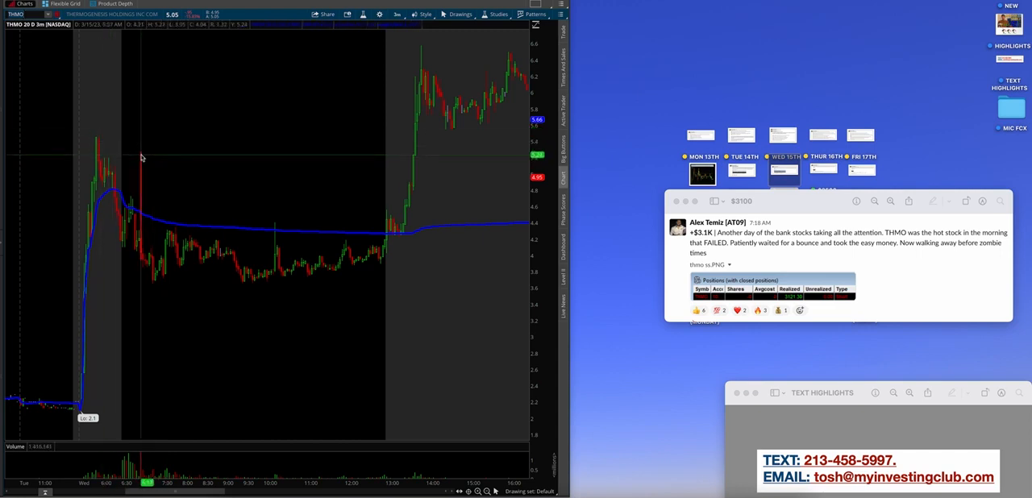
pyautogui.moveTo(163, 237)
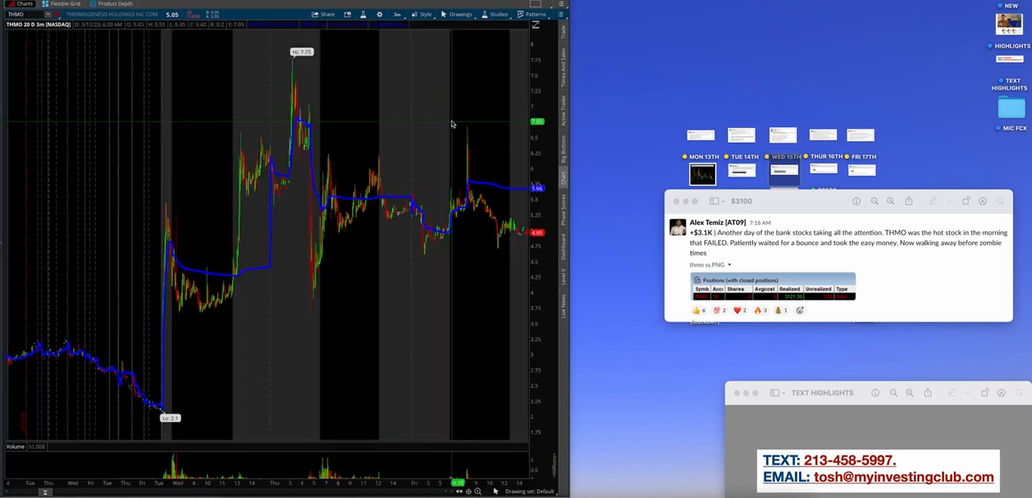
pyautogui.moveTo(313, 223)
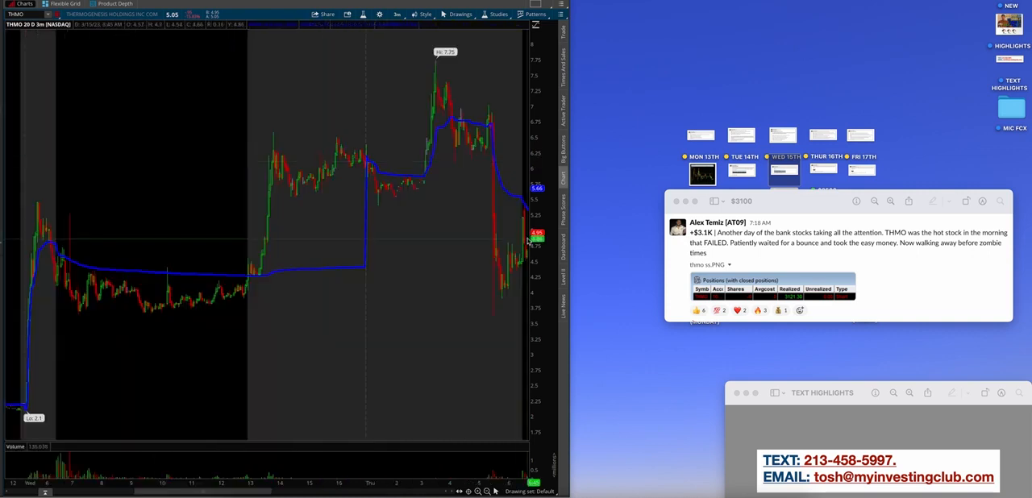
pyautogui.moveTo(468, 235)
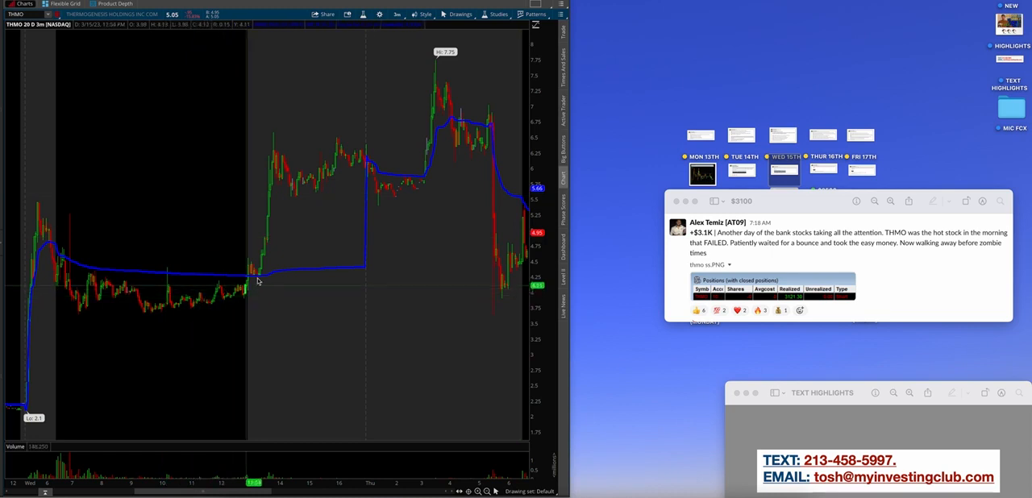
pyautogui.moveTo(488, 186)
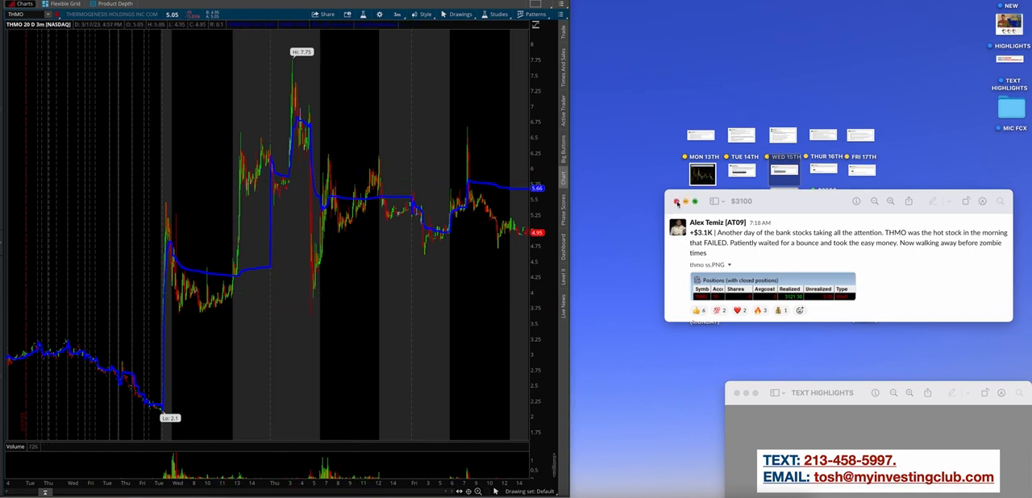
# - Close Wednesday's $3,100 THMO profit post
pyautogui.click(677, 200)
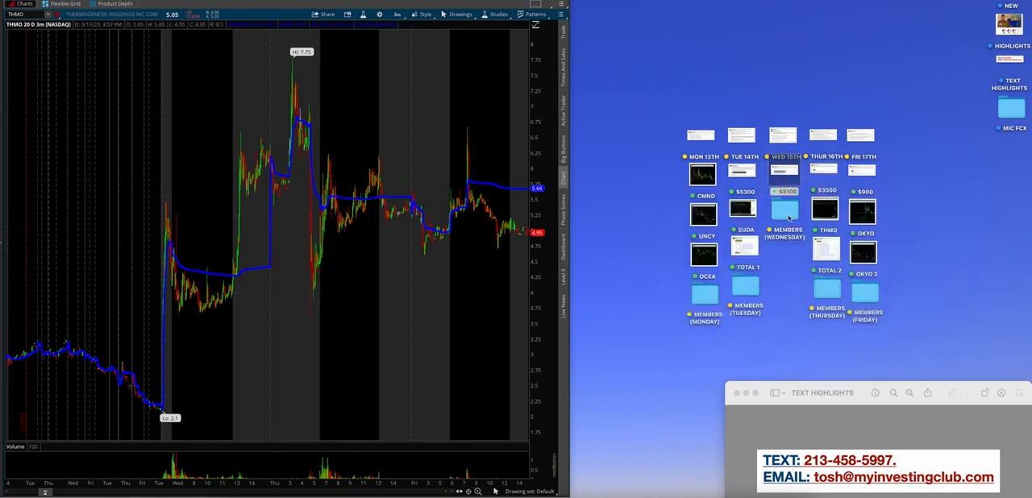
# - Open the MEMBERS (WEDNESDAY) screenshots and advance to the next member post
pyautogui.doubleClick(783, 211)
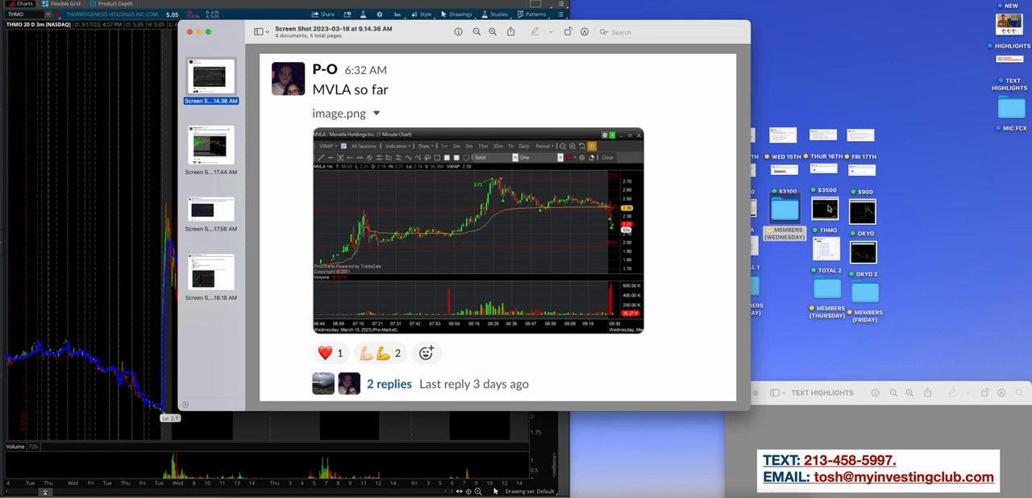
pyautogui.moveTo(695, 244)
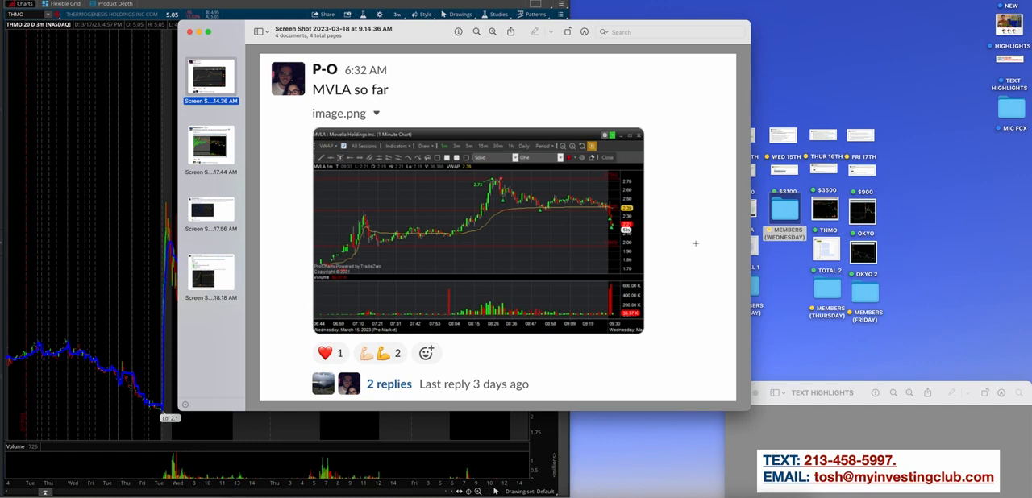
pyautogui.moveTo(548, 234)
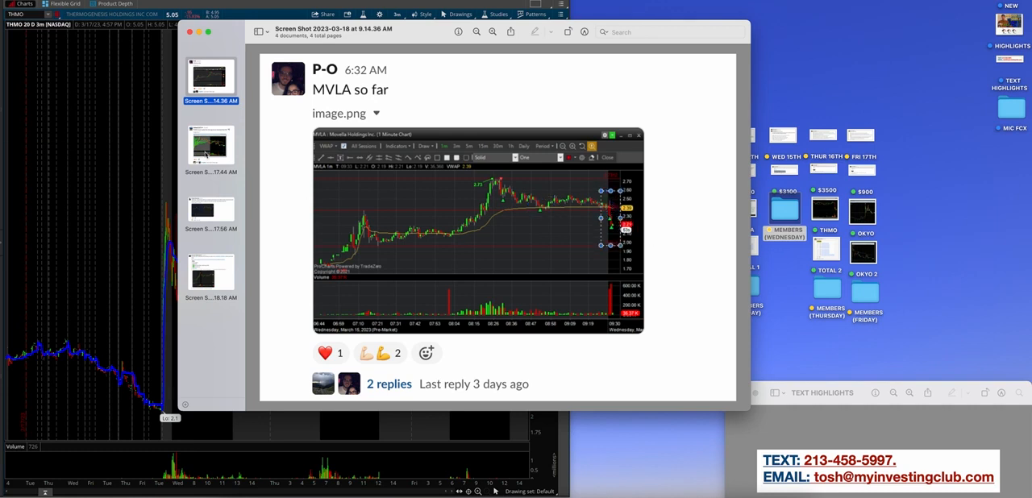
pyautogui.click(211, 145)
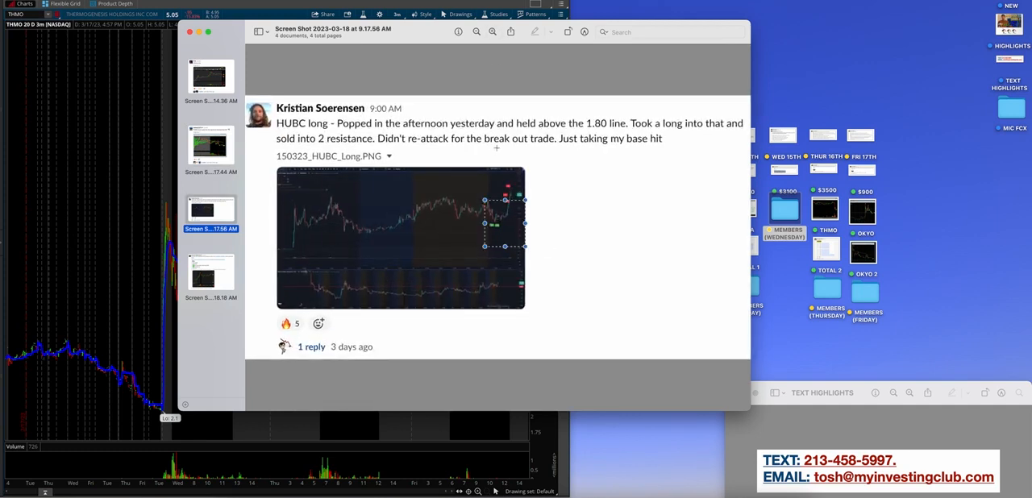
# - Close Wednesday's member screenshots in Preview
pyautogui.click(210, 274)
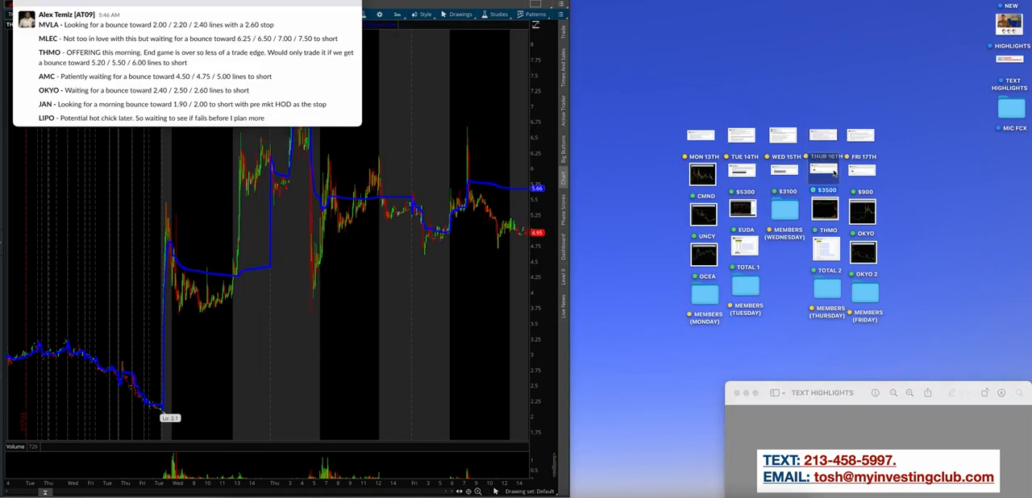
# - Open Thursday's $3,500 profit post and enlarge its attached THMO chart
pyautogui.click(823, 171)
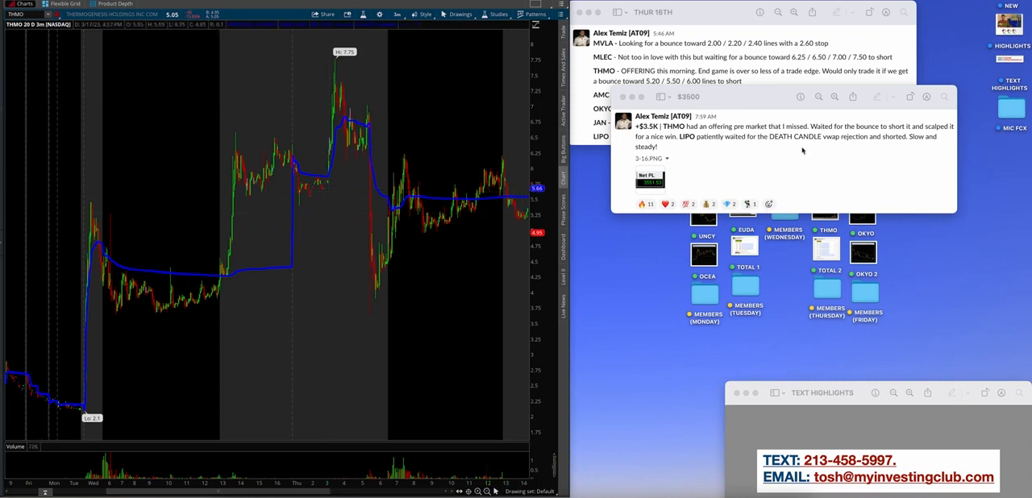
pyautogui.moveTo(380, 227)
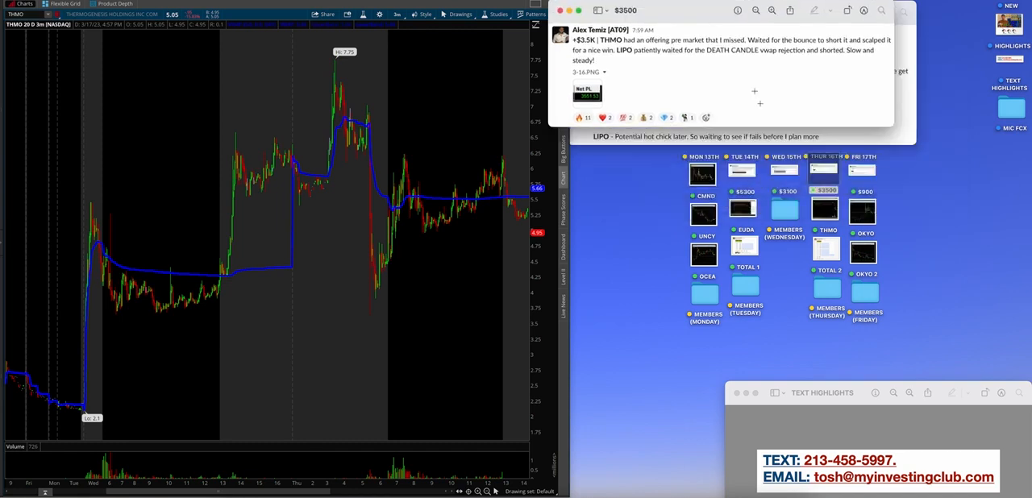
pyautogui.click(824, 211)
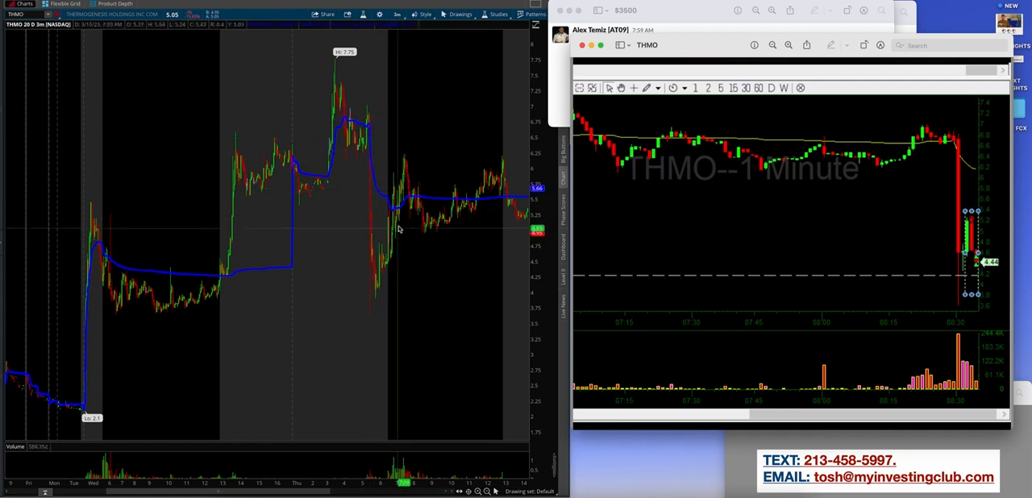
pyautogui.moveTo(397, 230)
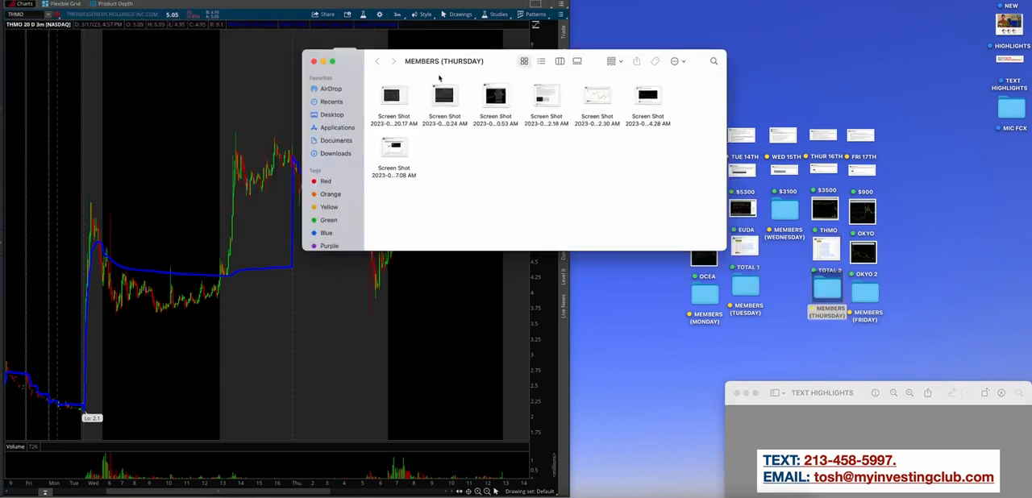
# - Open Thursday's screenshots, zoom into the UNCY chart post, and reach the moderator shoutout
pyautogui.press('cmd+a')
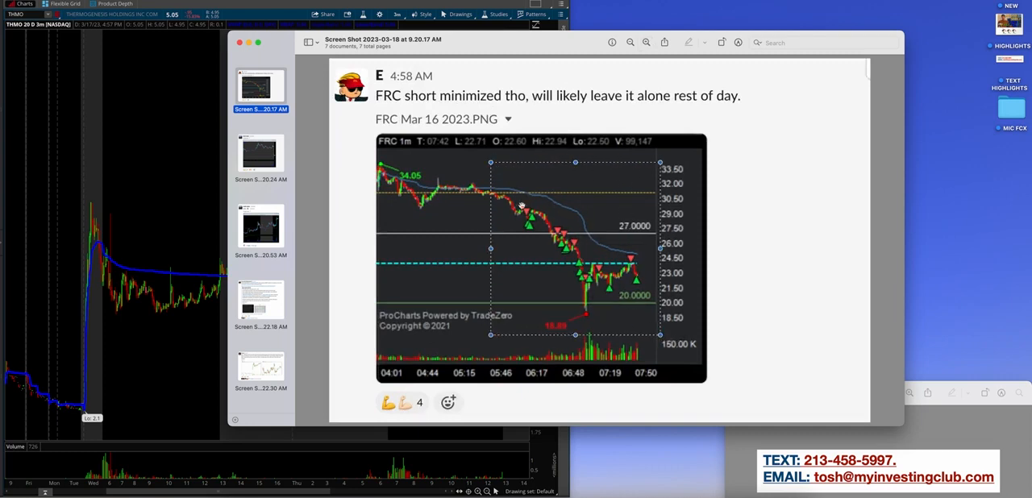
pyautogui.moveTo(224, 224)
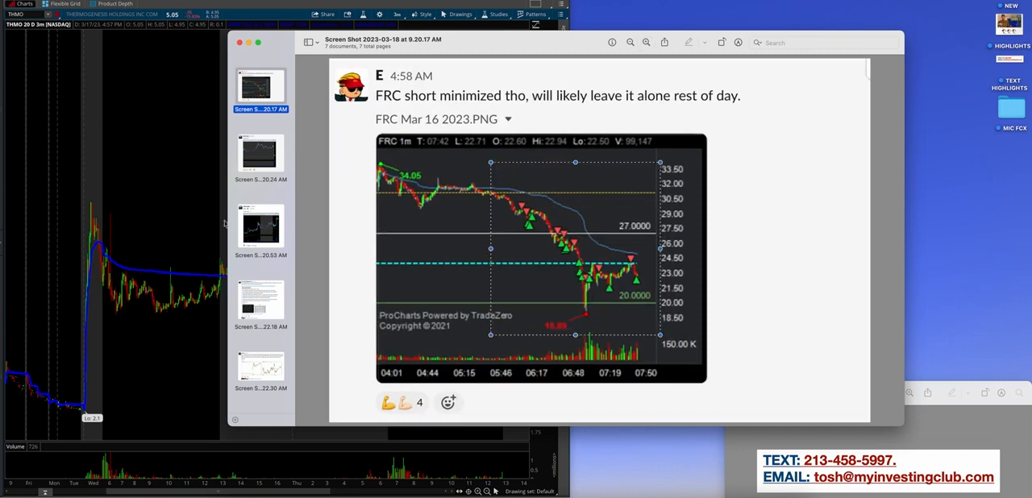
pyautogui.click(260, 153)
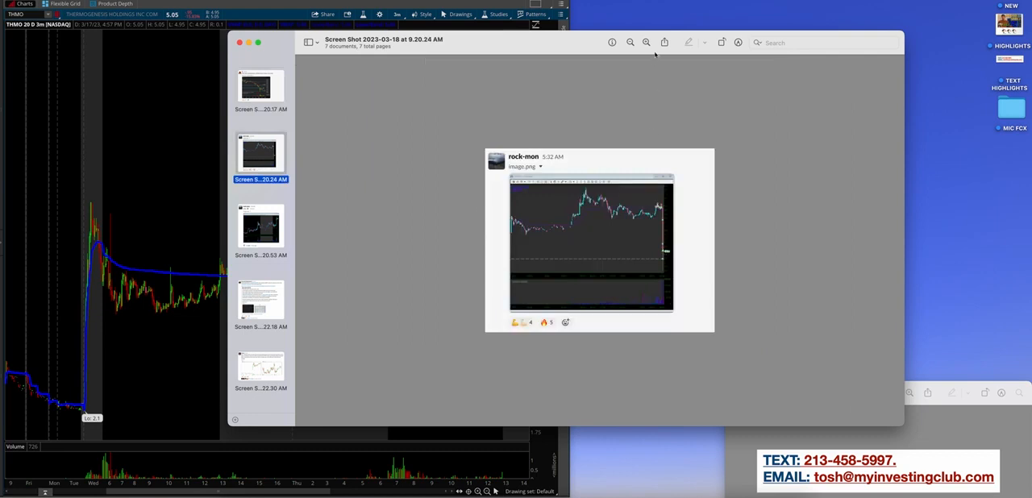
pyautogui.click(647, 42)
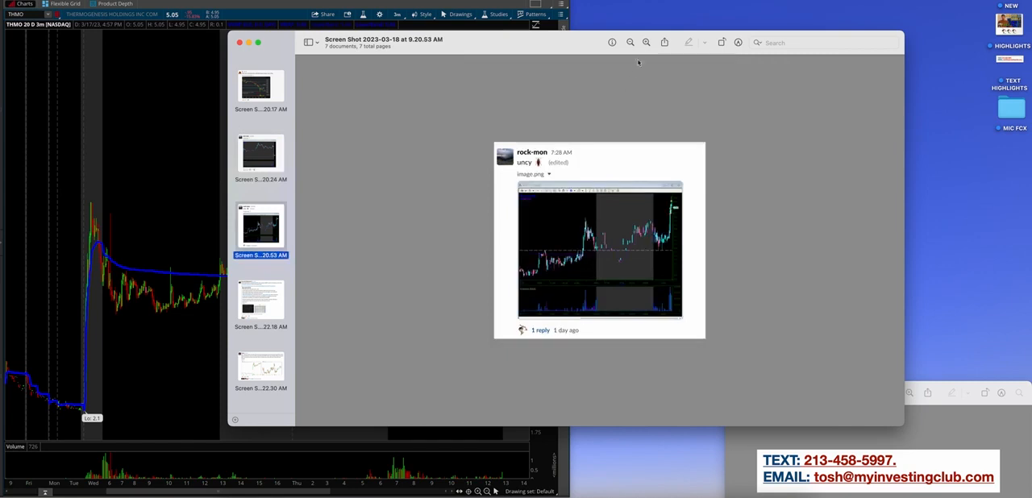
pyautogui.click(646, 43)
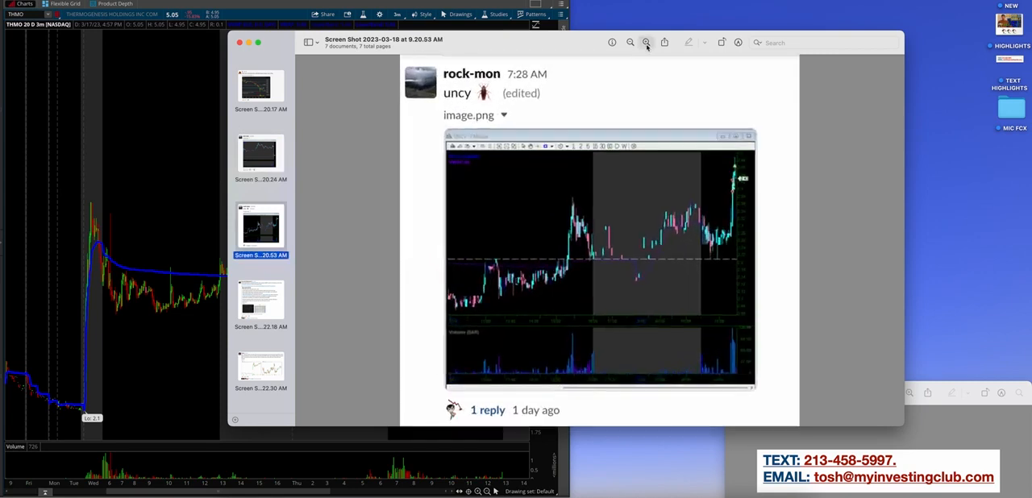
pyautogui.click(260, 158)
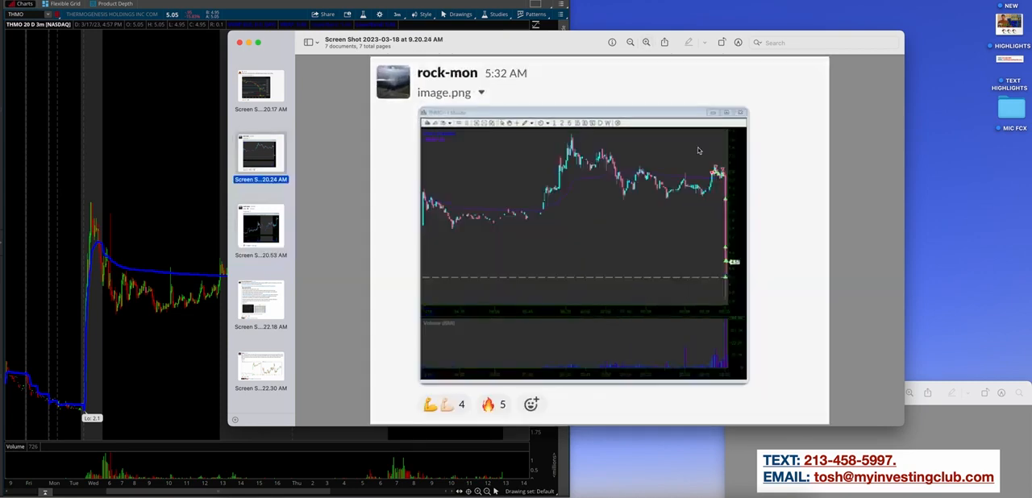
pyautogui.click(260, 228)
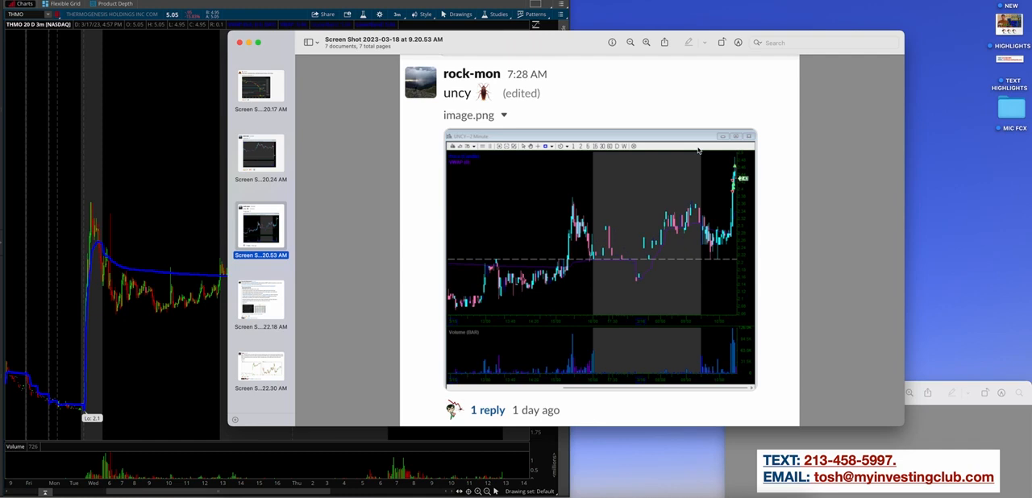
pyautogui.moveTo(720, 166)
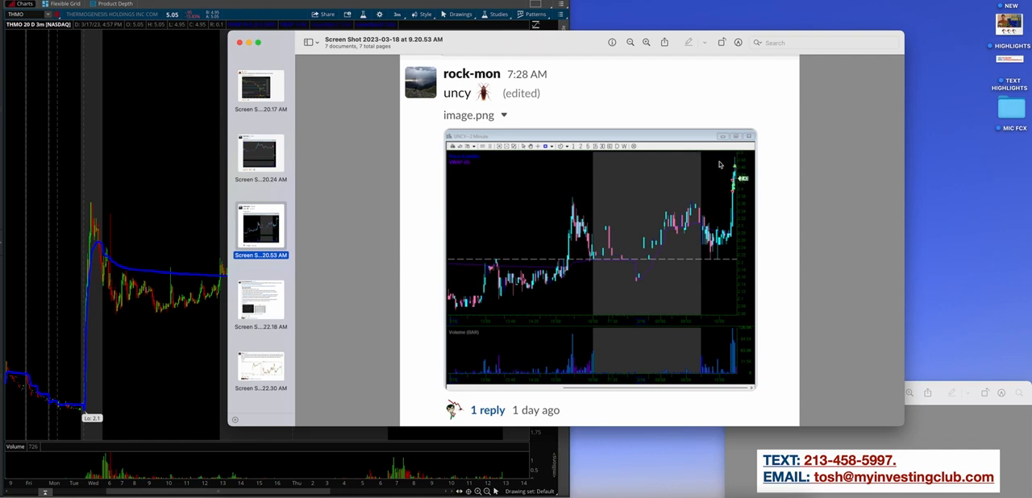
pyautogui.moveTo(722, 168)
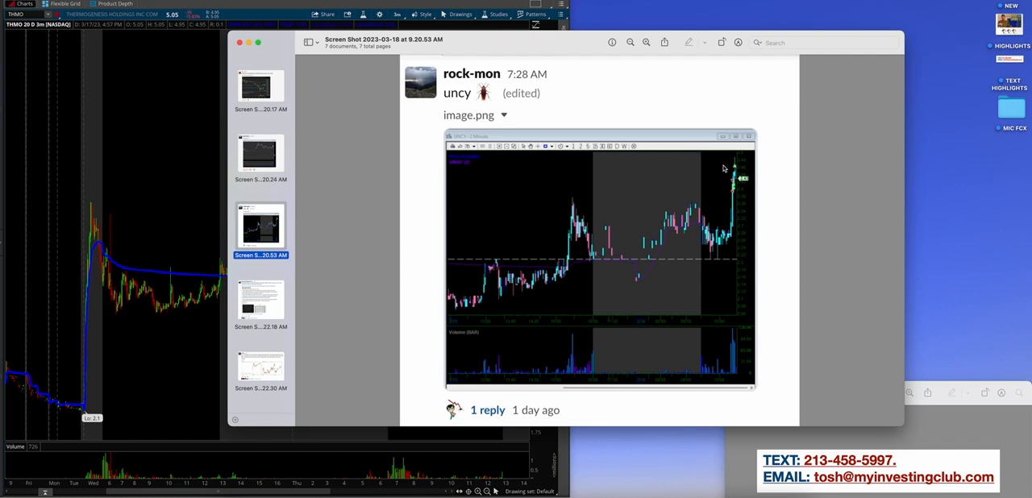
pyautogui.moveTo(700, 163)
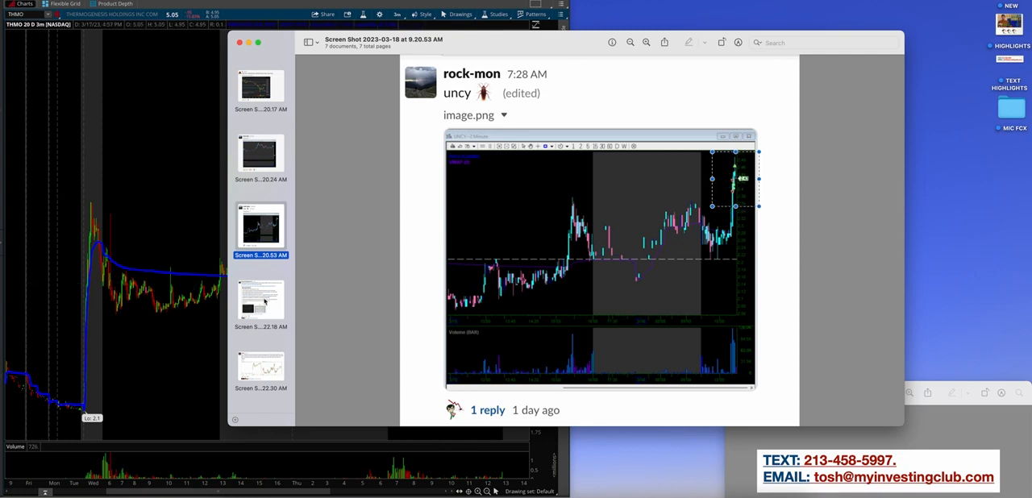
pyautogui.click(260, 303)
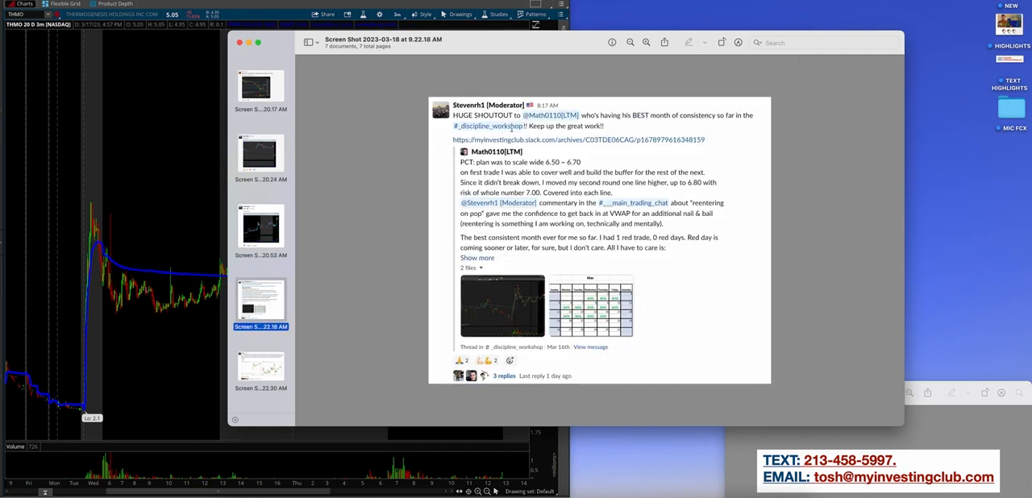
# - Enlarge the shoutout, then scroll to the PCT and ELEV trade notes with two charts
pyautogui.click(645, 42)
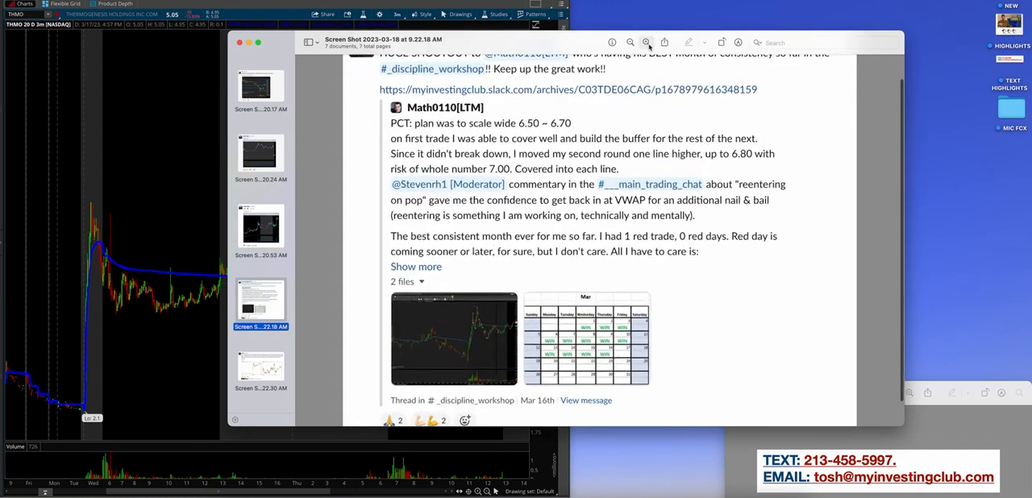
pyautogui.scroll(-3)
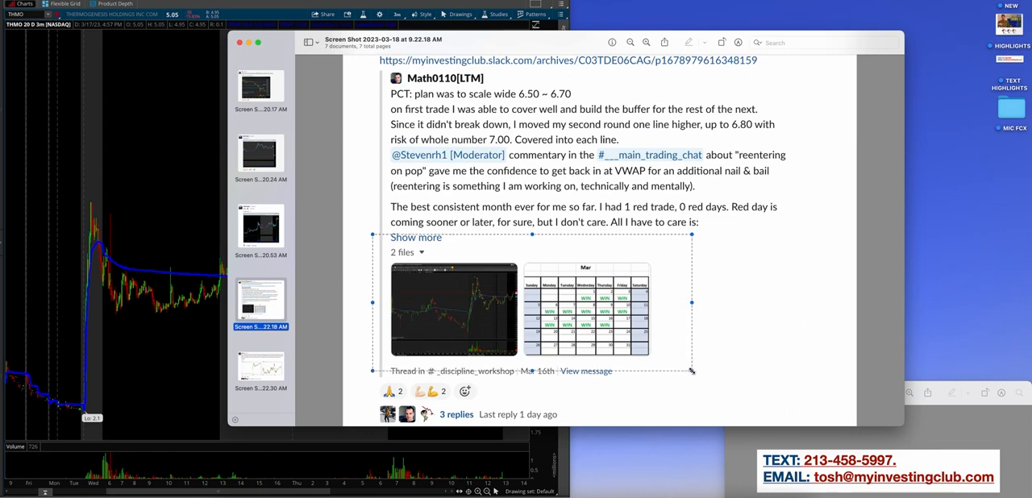
pyautogui.moveTo(271, 426)
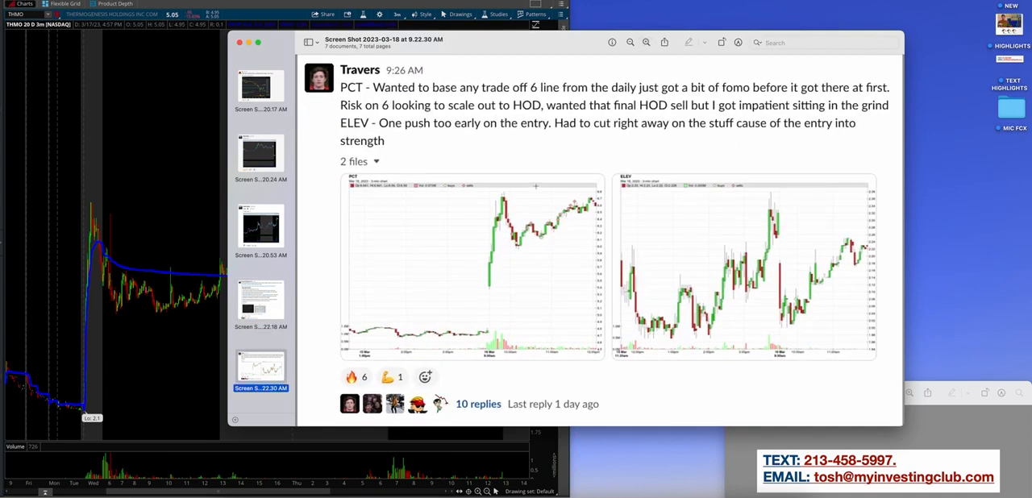
pyautogui.moveTo(742, 246); pyautogui.dragTo(778, 305)
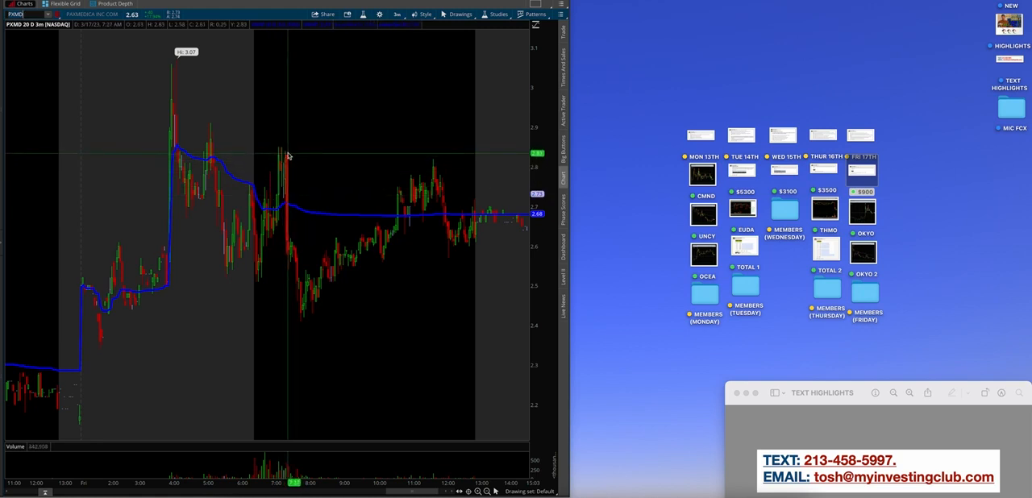
pyautogui.moveTo(308, 218)
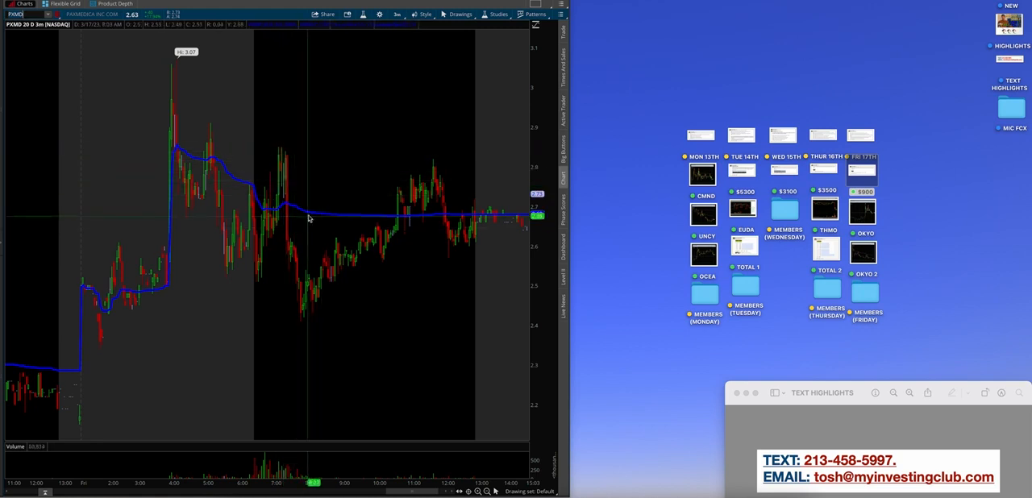
pyautogui.moveTo(283, 163)
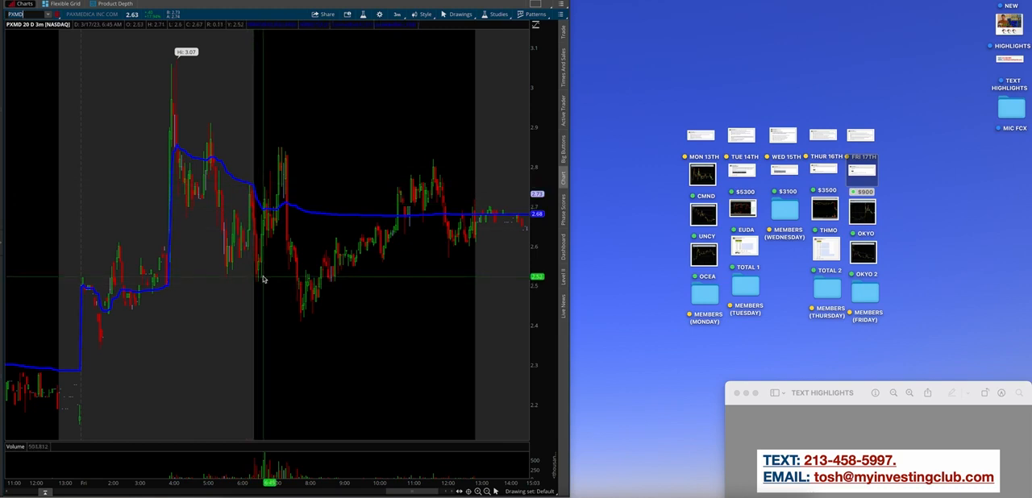
pyautogui.moveTo(222, 168)
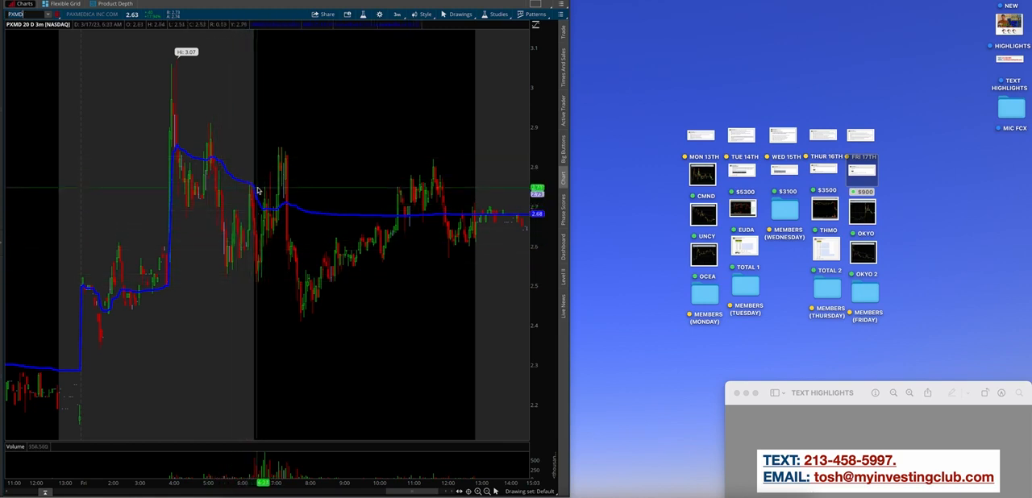
pyautogui.moveTo(522, 204)
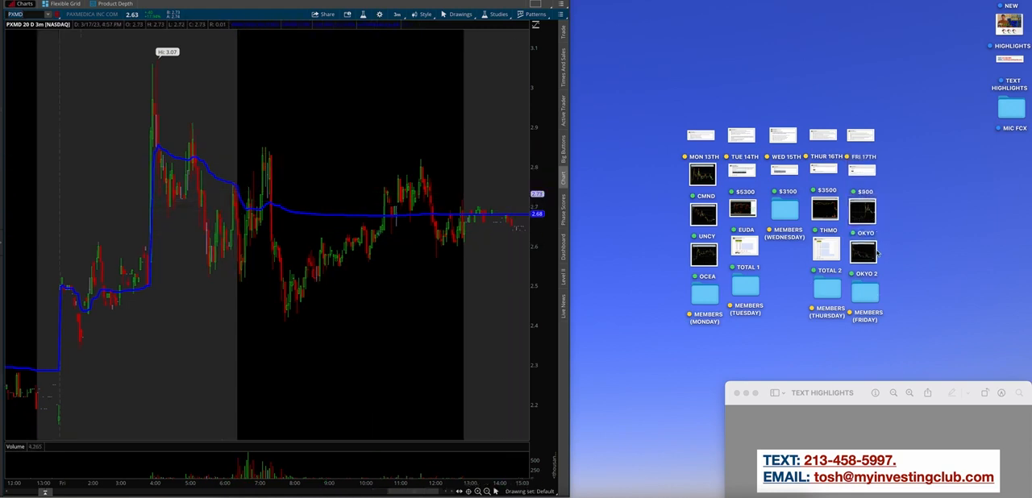
pyautogui.doubleClick(866, 295)
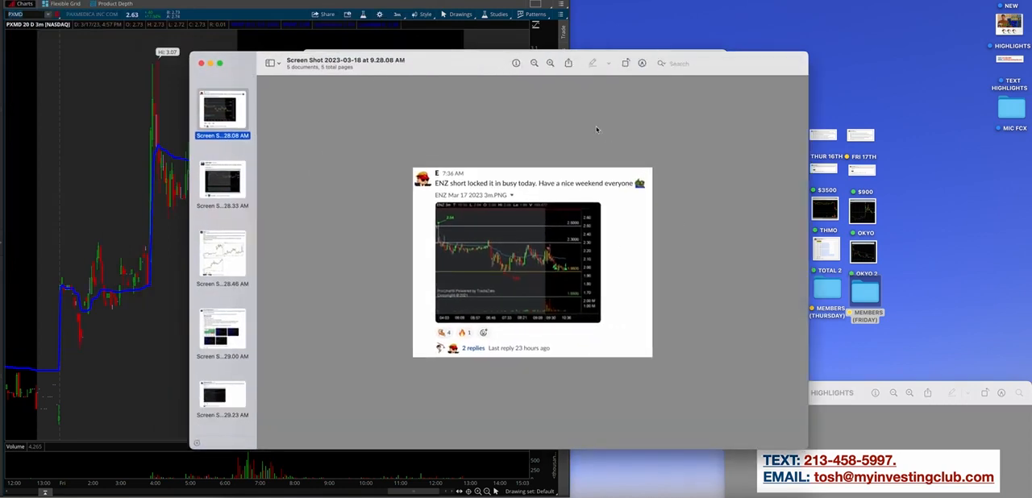
# - Open Friday's screenshots, view the rock-mon VWAP reclaim post, then the CRBP day-2 trap post
pyautogui.click(549, 63)
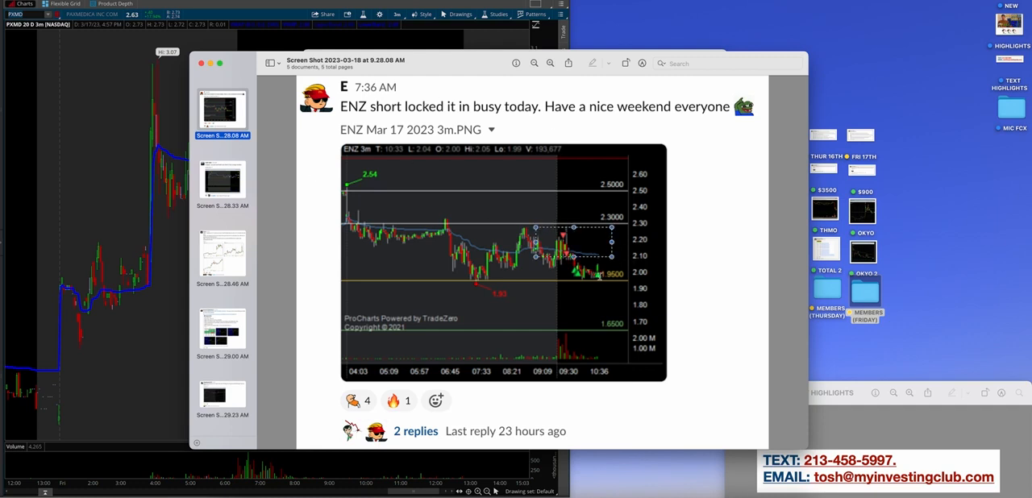
pyautogui.click(222, 179)
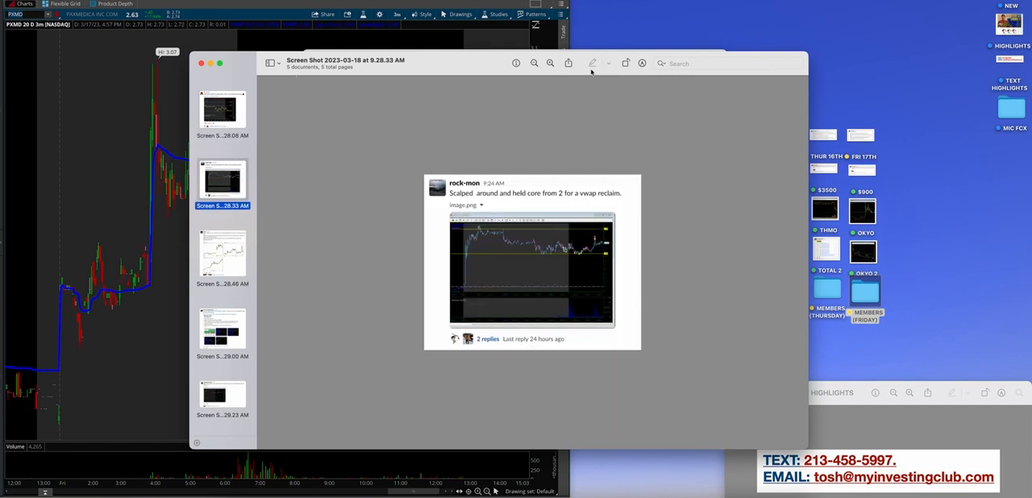
pyautogui.click(551, 63)
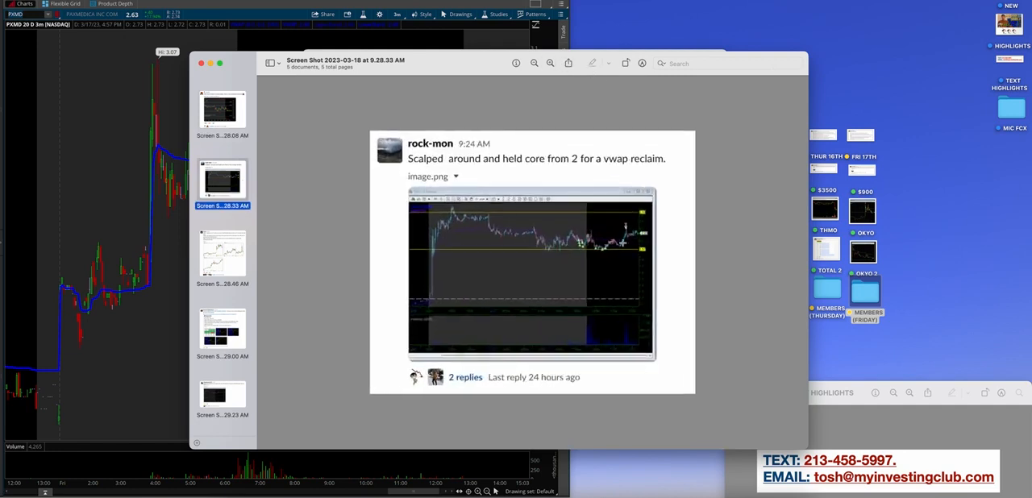
pyautogui.moveTo(559, 213); pyautogui.dragTo(643, 256)
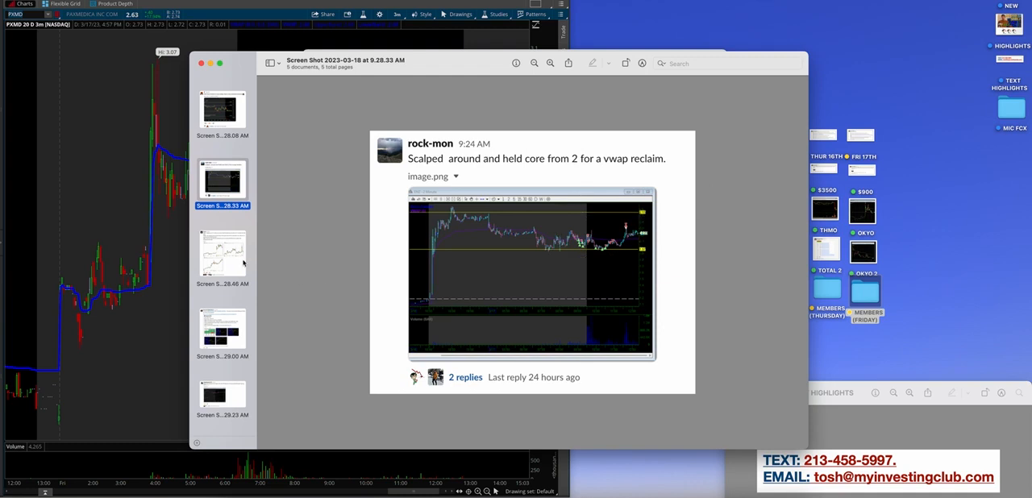
pyautogui.click(223, 254)
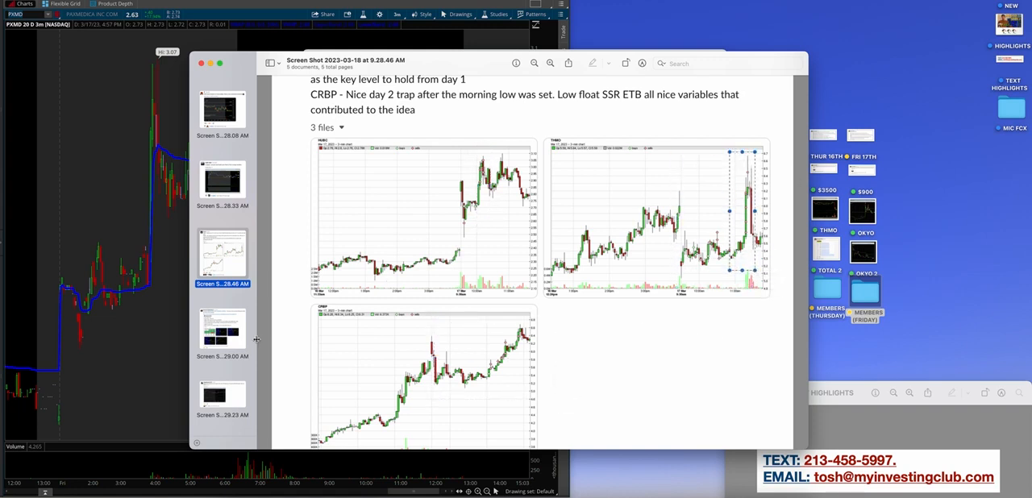
pyautogui.click(222, 331)
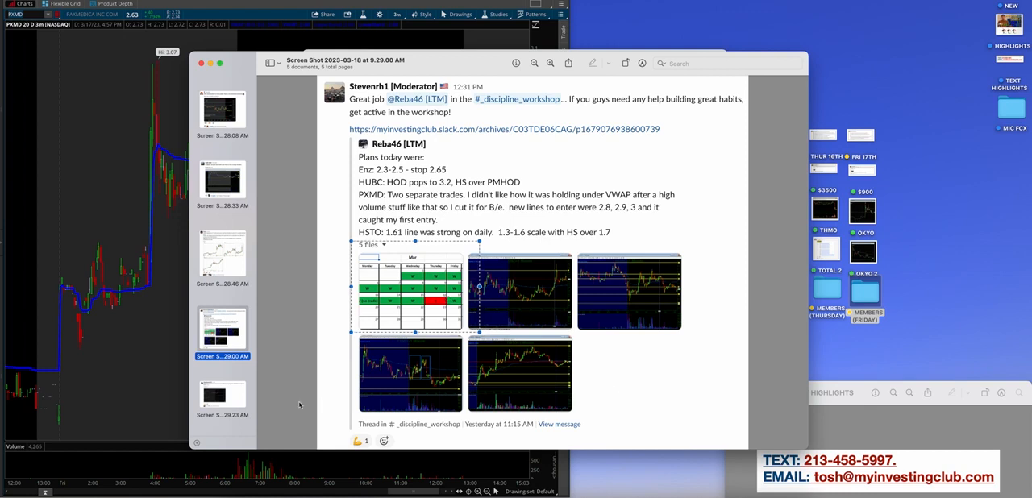
pyautogui.click(223, 395)
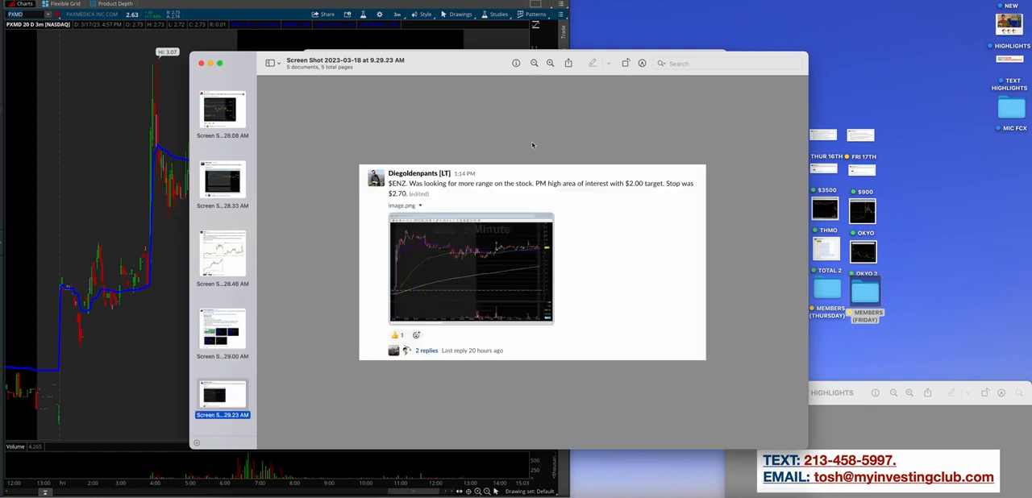
pyautogui.click(550, 63)
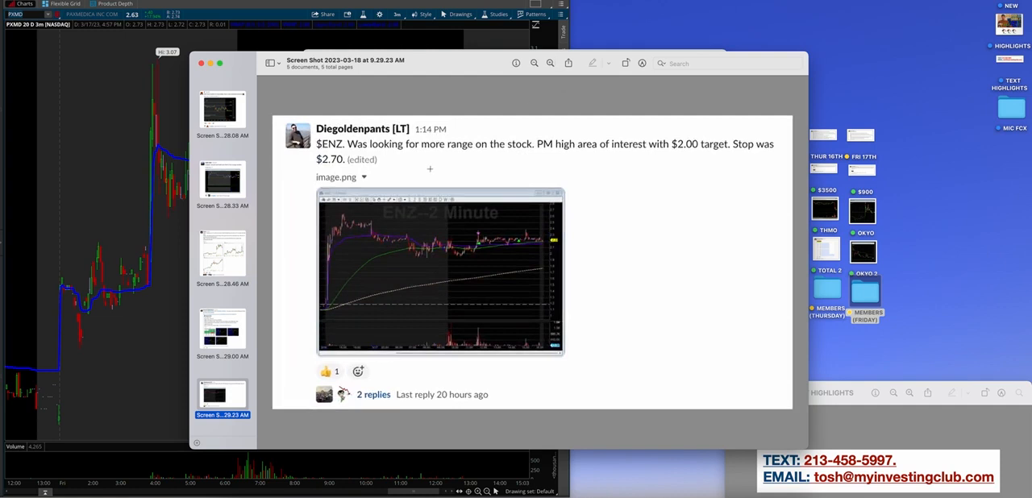
pyautogui.moveTo(460, 224)
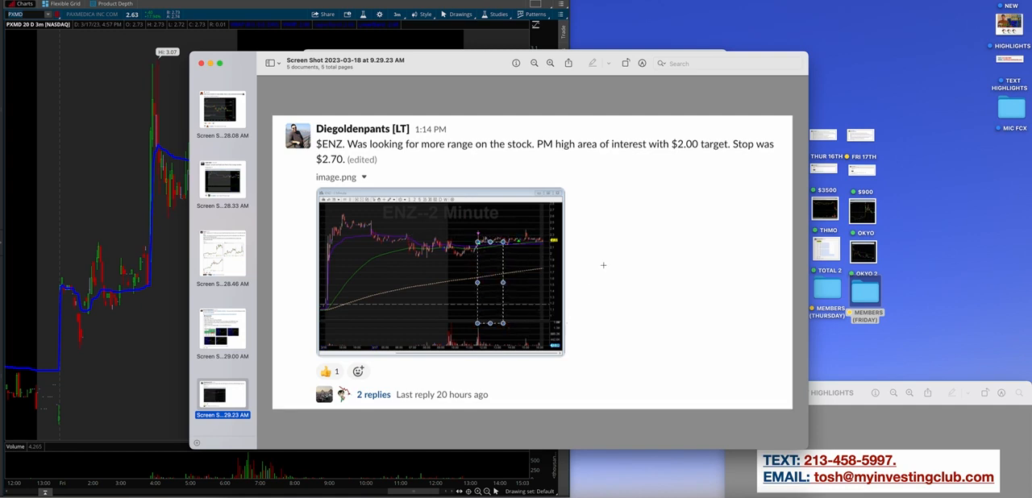
pyautogui.moveTo(627, 256)
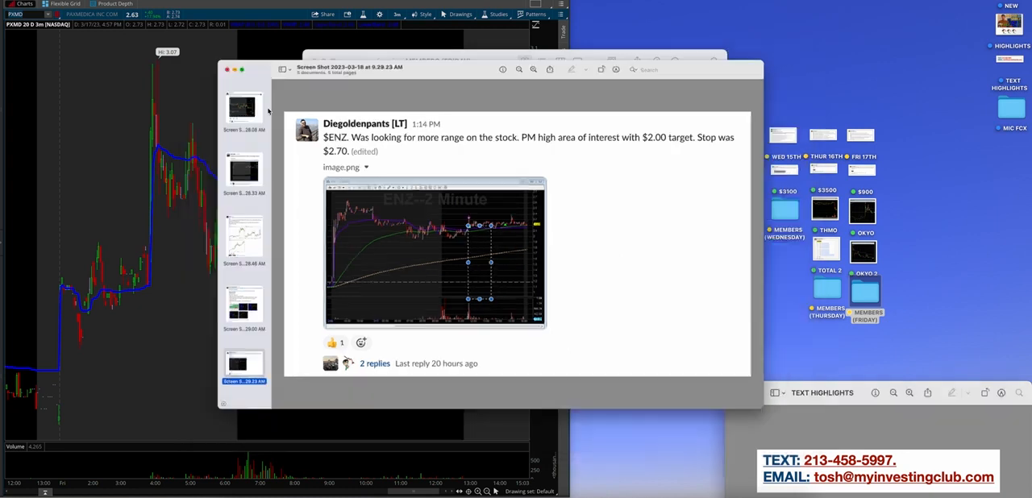
# - Switch to Slack, open #_after_hours, and scroll back into yesterday evening's member chat
pyautogui.click(227, 69)
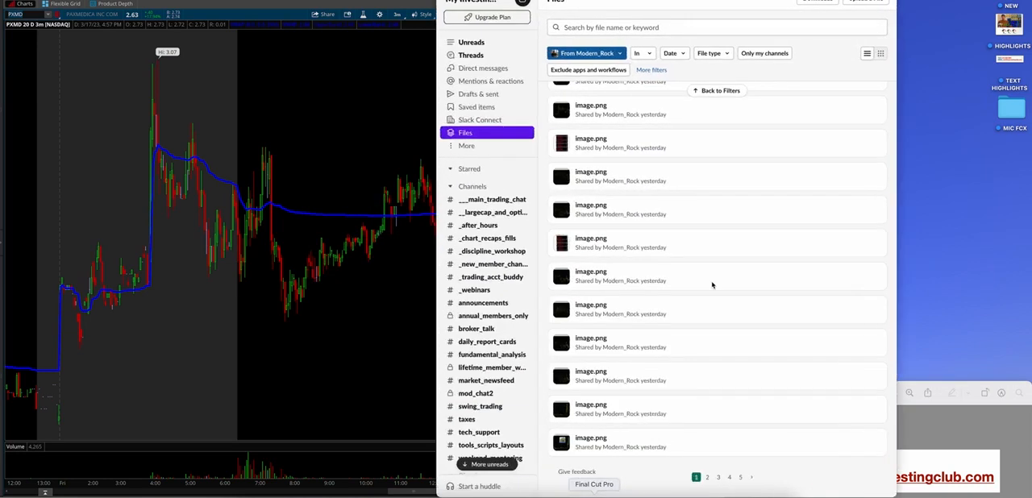
pyautogui.click(492, 186)
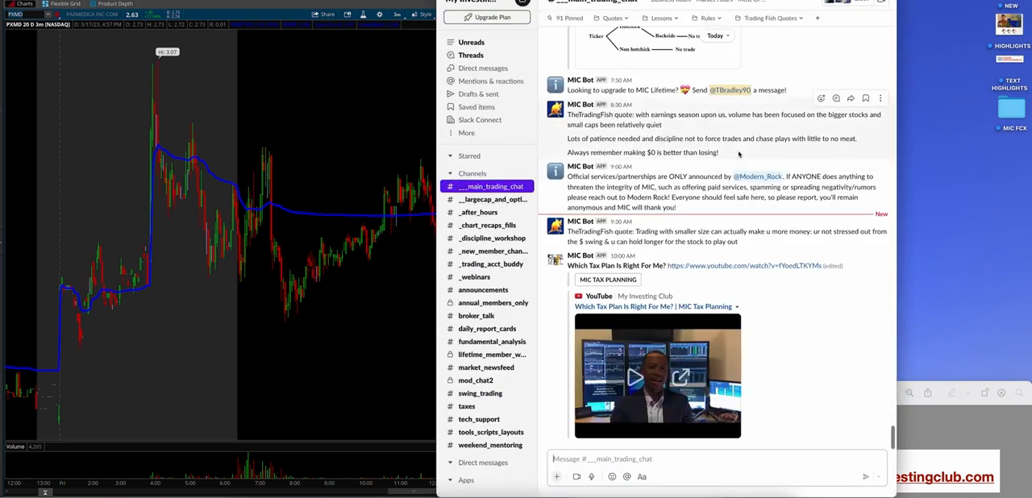
pyautogui.click(479, 212)
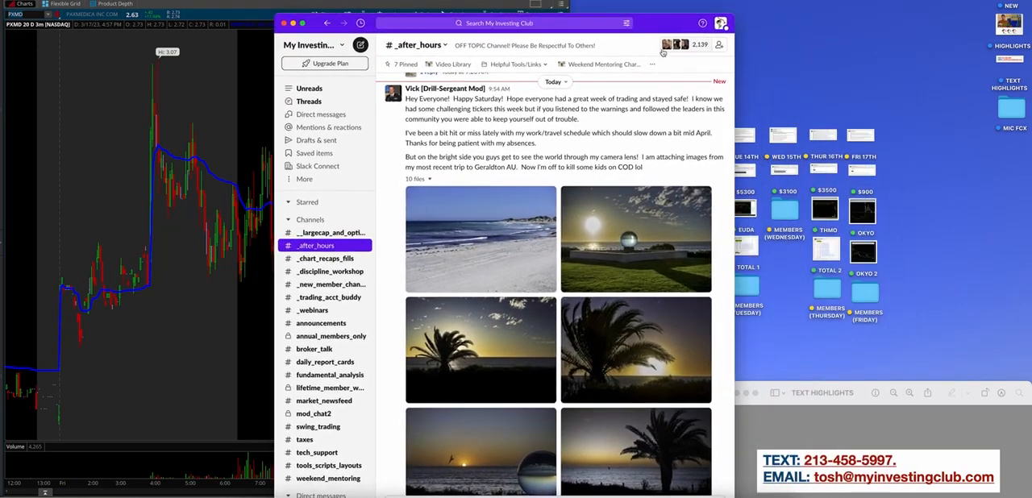
pyautogui.scroll(-3)
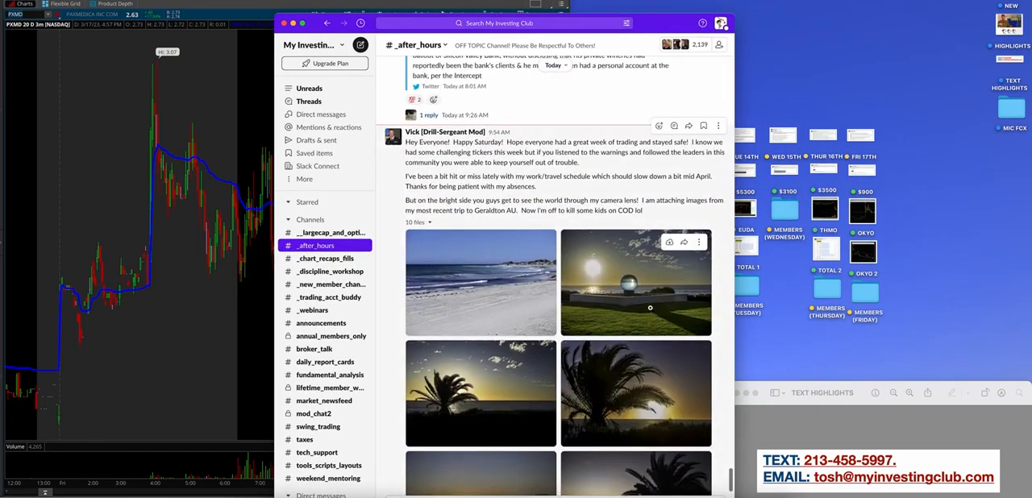
pyautogui.moveTo(455, 287)
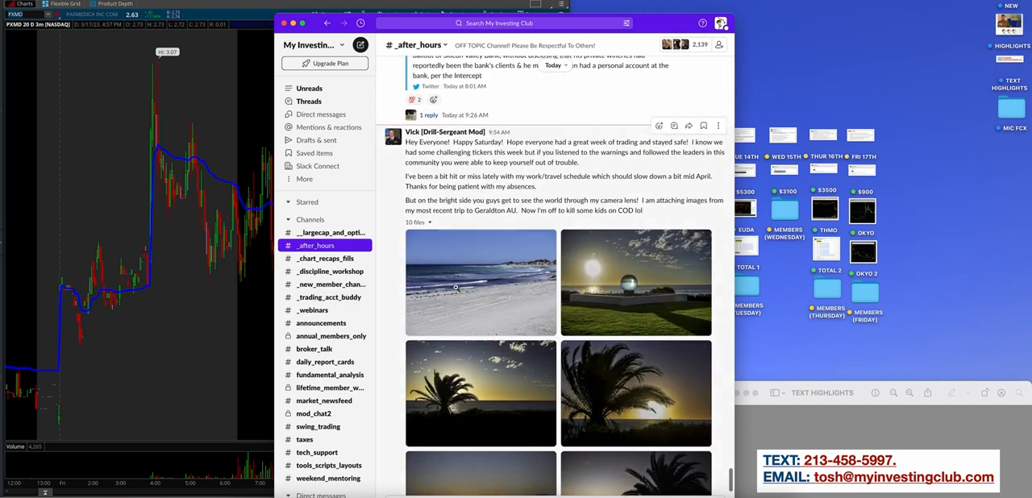
pyautogui.scroll(-3)
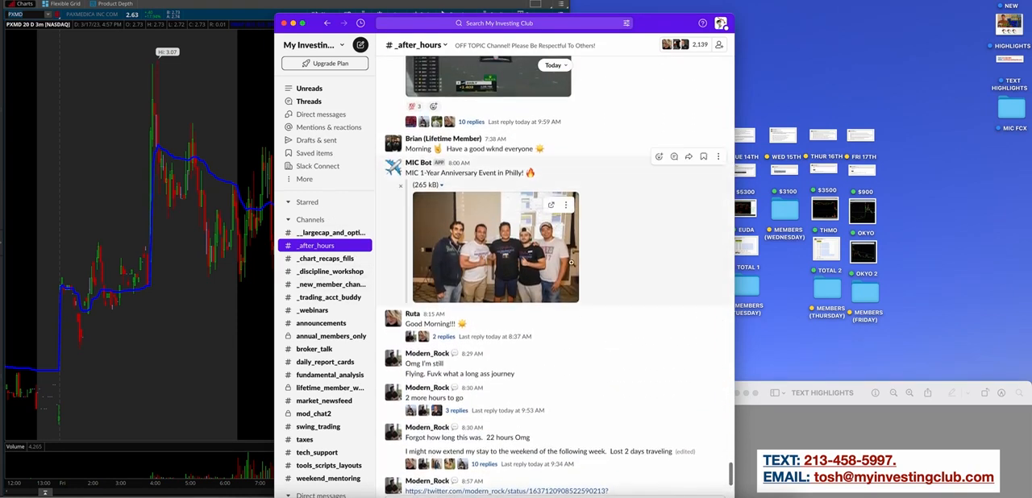
pyautogui.scroll(-3)
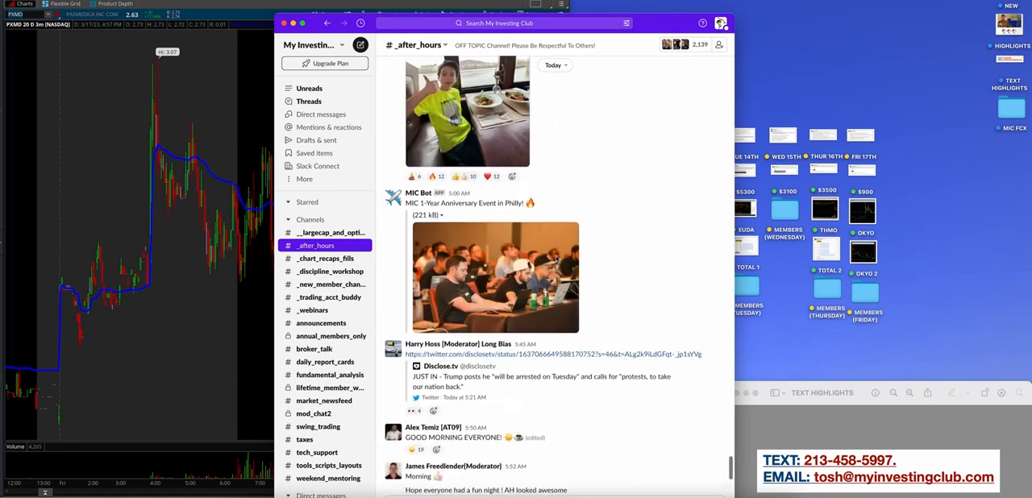
pyautogui.scroll(-3)
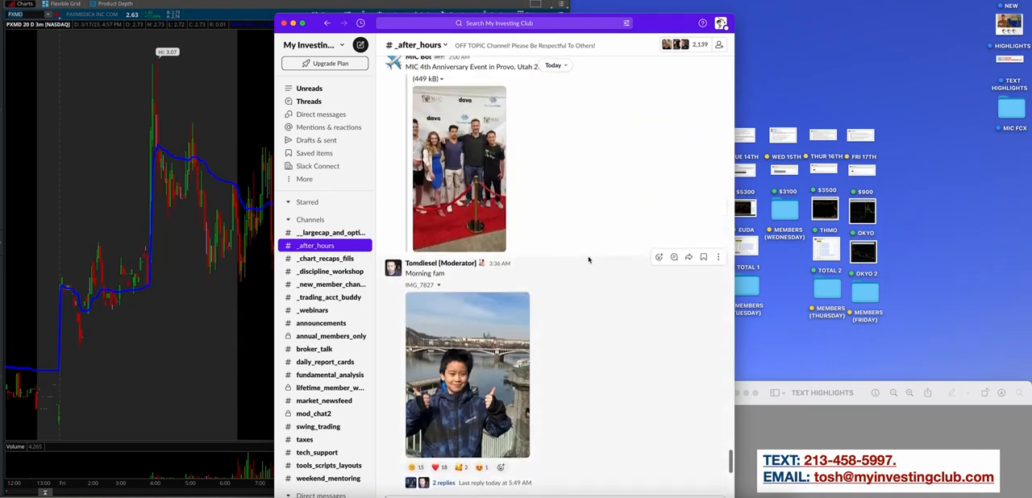
pyautogui.scroll(-3)
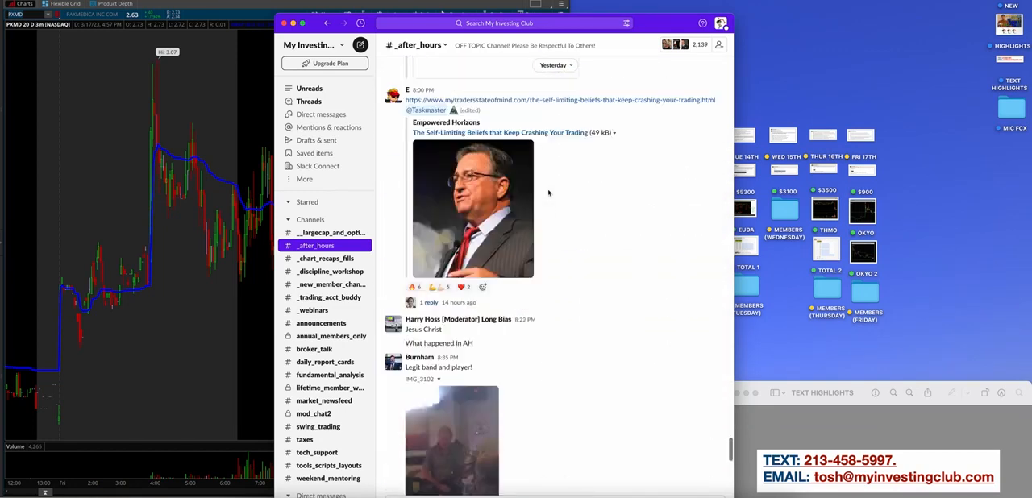
pyautogui.scroll(-3)
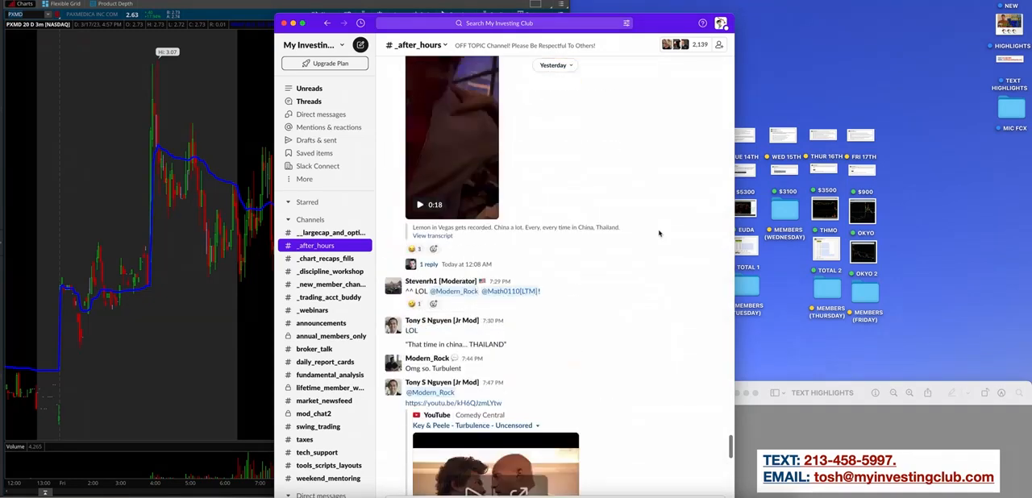
pyautogui.scroll(-3)
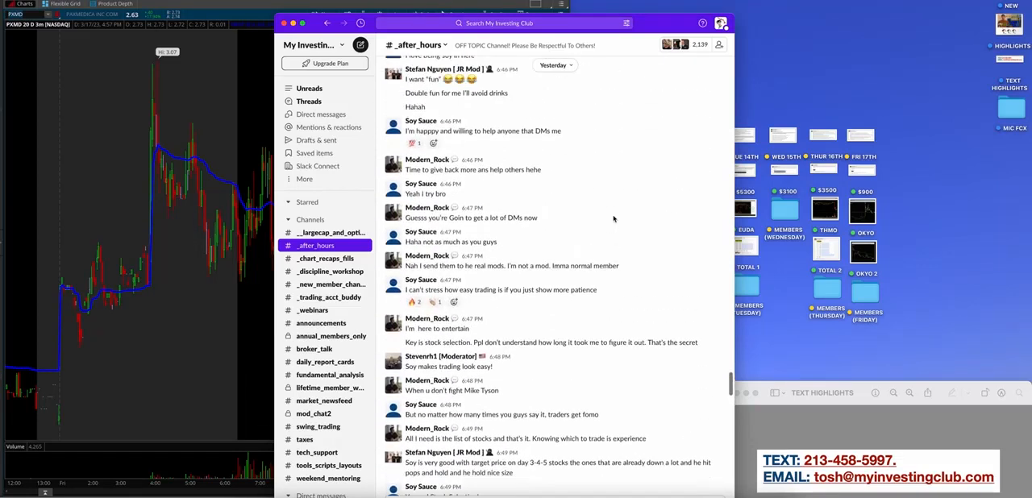
pyautogui.click(310, 219)
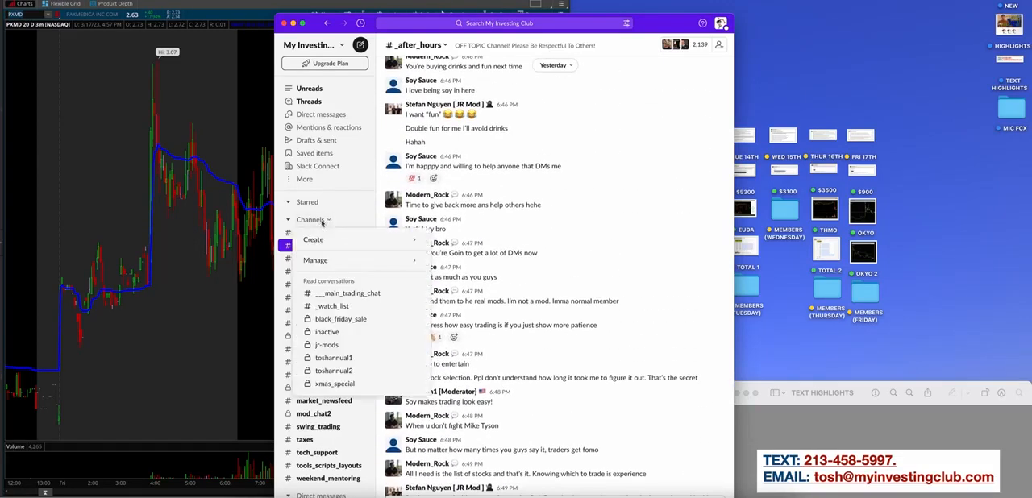
# - Open #_watch_list and scroll back through its messages
pyautogui.click(328, 297)
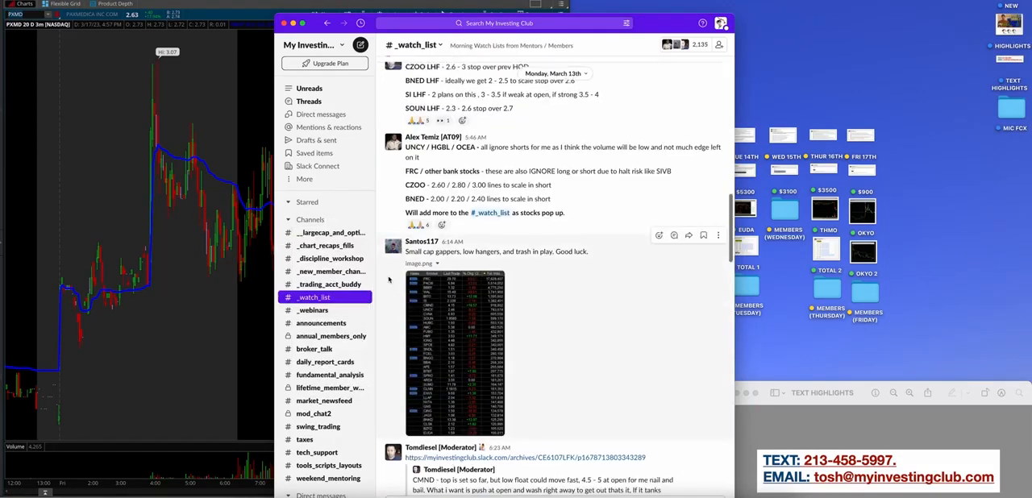
pyautogui.scroll(-3)
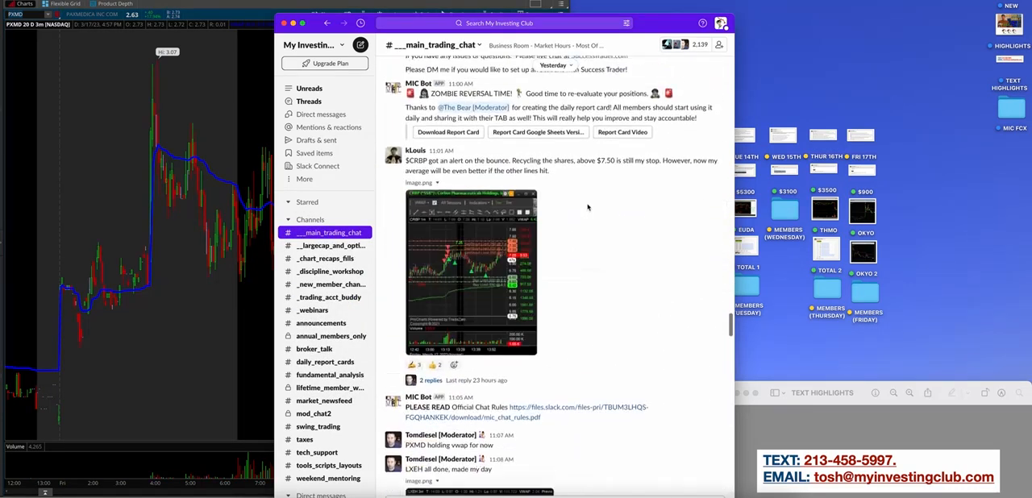
pyautogui.scroll(-3)
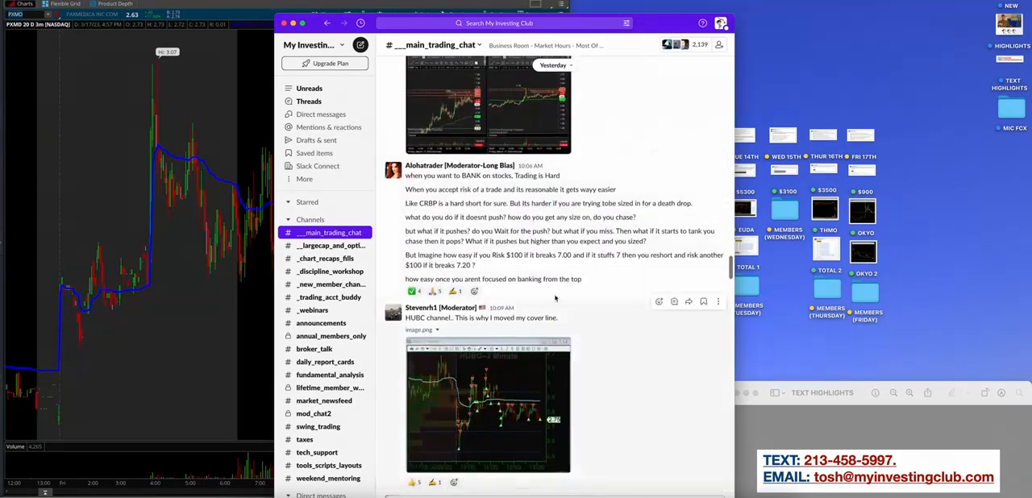
pyautogui.scroll(-3)
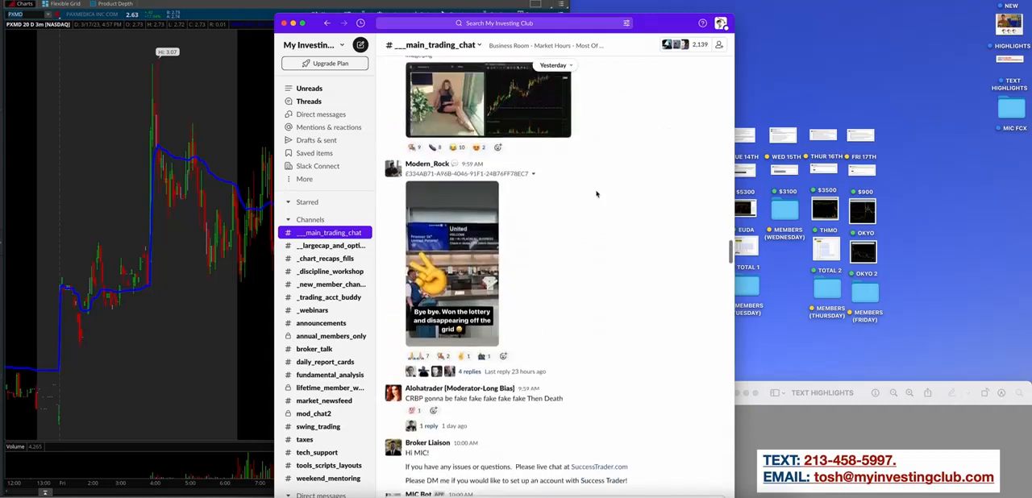
pyautogui.scroll(-3)
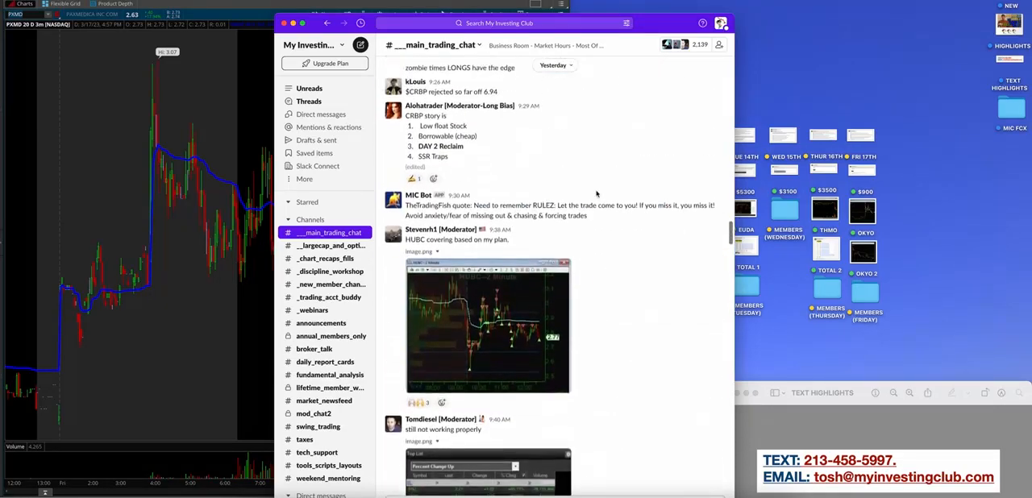
pyautogui.scroll(-3)
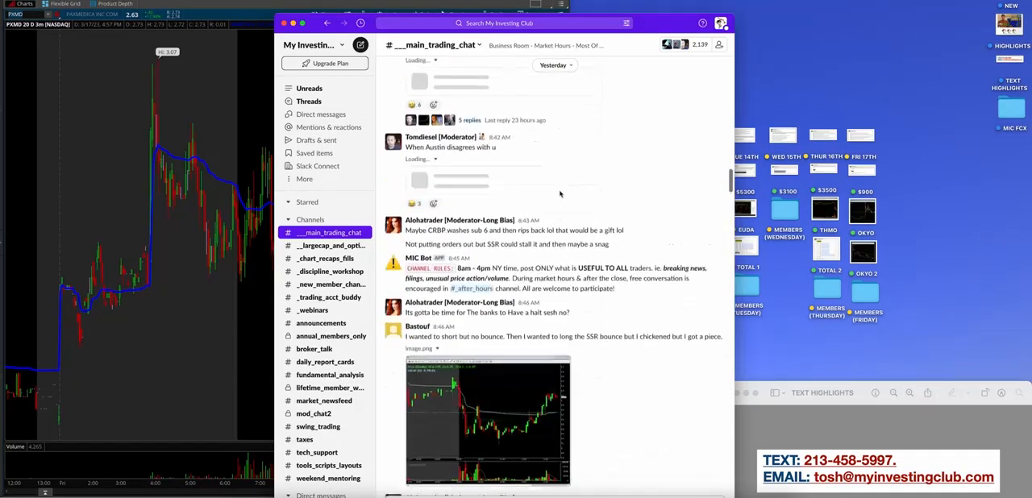
pyautogui.scroll(-3)
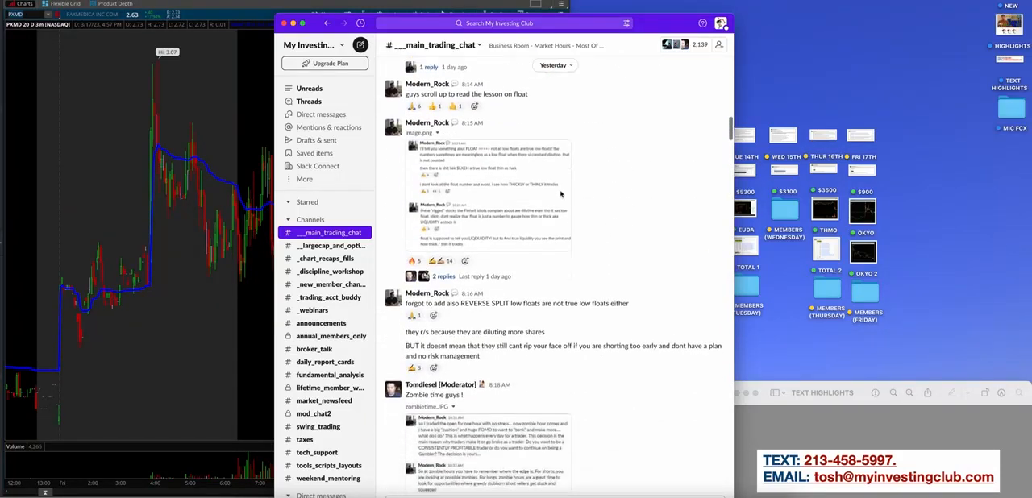
# - Keep scrolling back through yesterday's trading discussion, then select another item
pyautogui.scroll(-3)
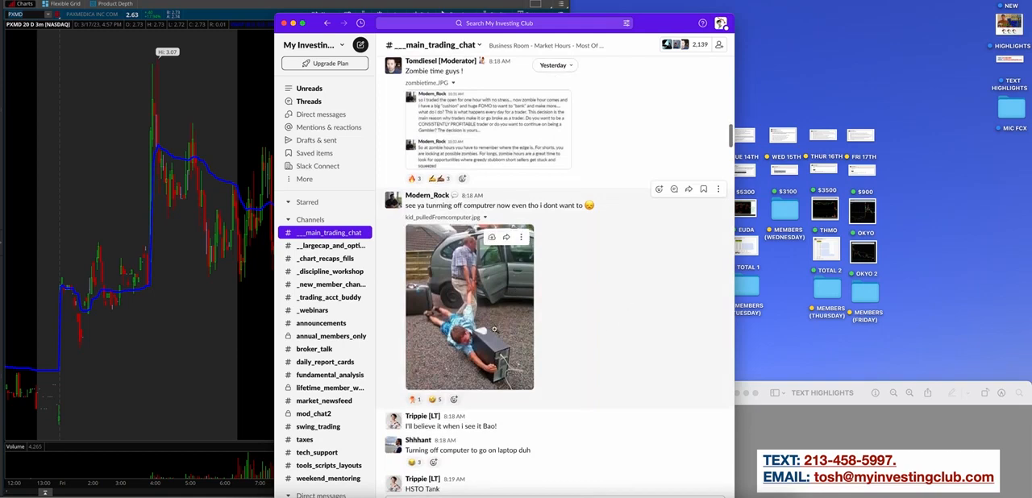
pyautogui.scroll(-3)
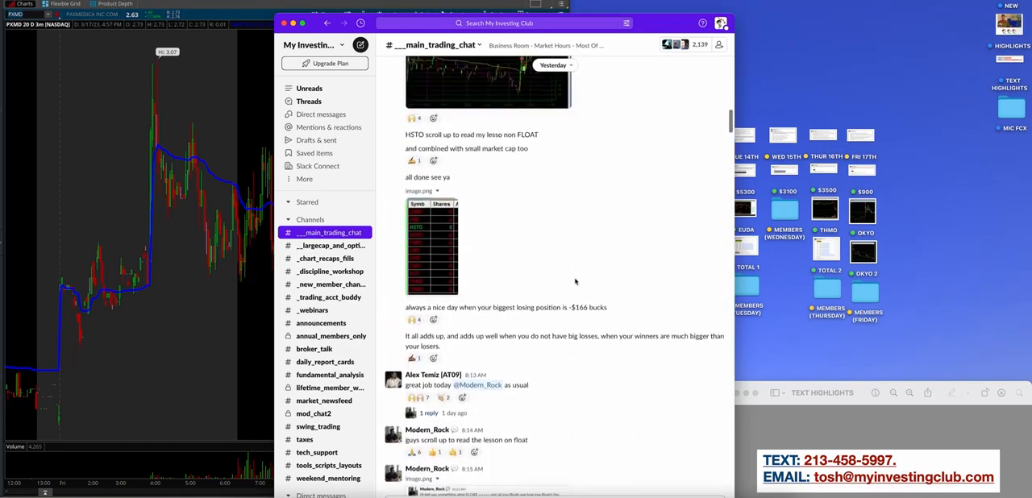
pyautogui.scroll(-3)
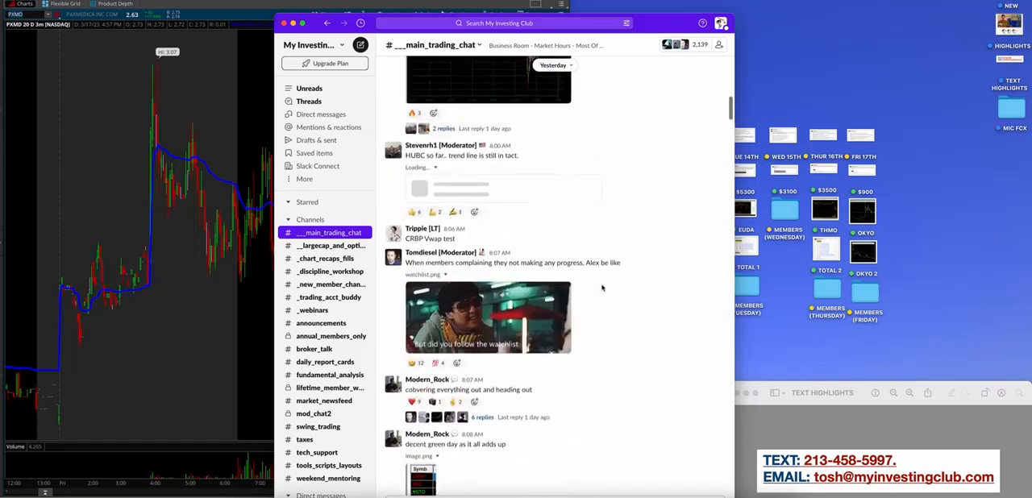
pyautogui.scroll(-3)
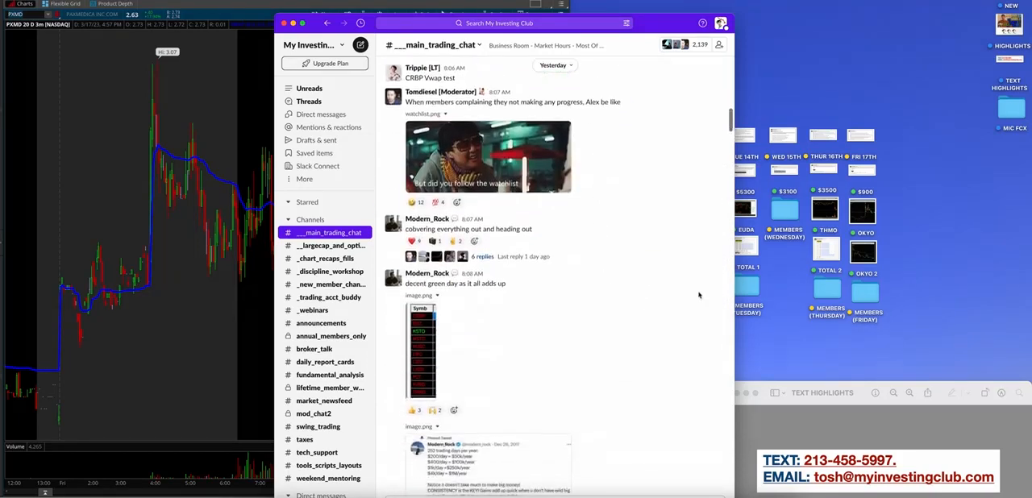
pyautogui.scroll(-3)
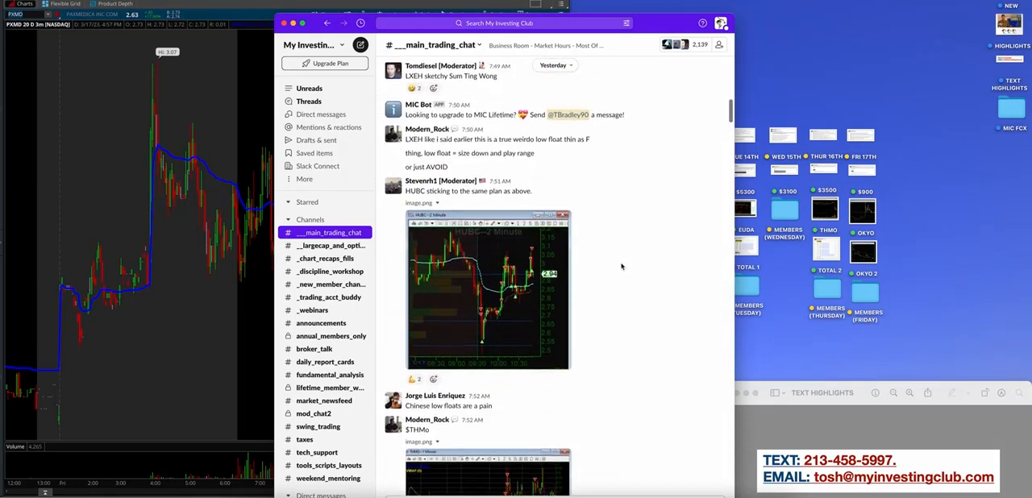
pyautogui.scroll(-3)
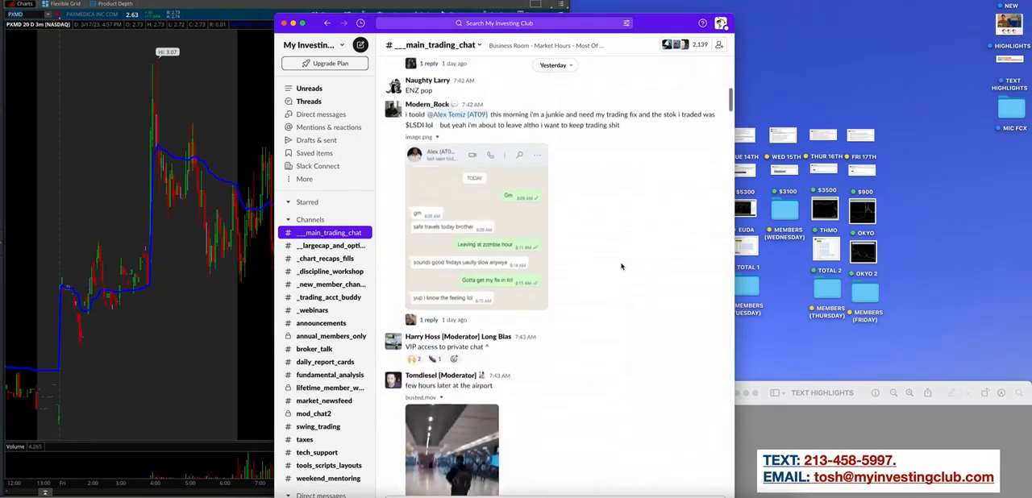
pyautogui.scroll(-3)
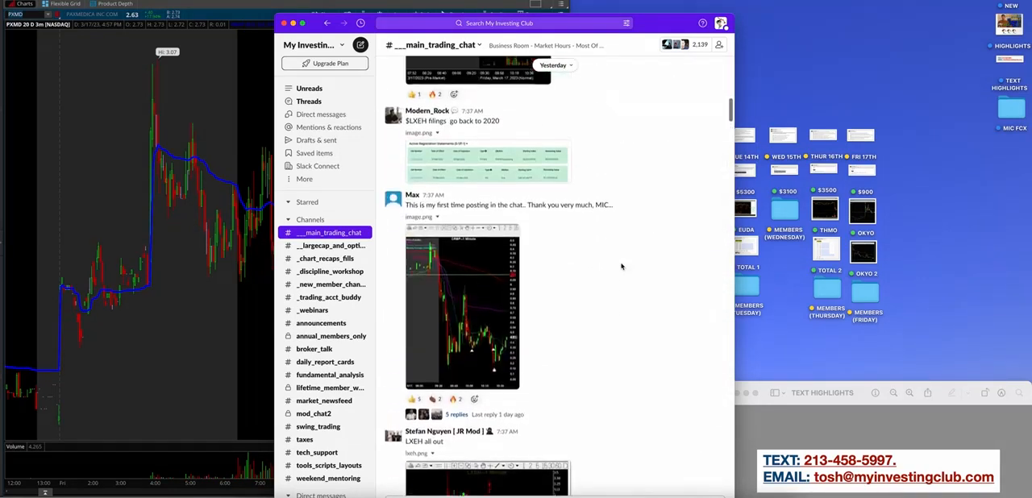
pyautogui.scroll(-3)
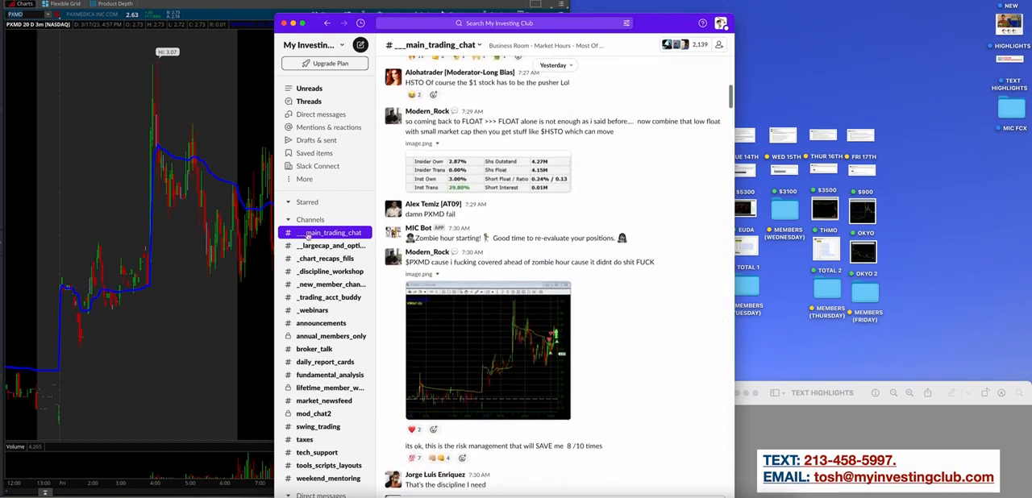
pyautogui.click(330, 245)
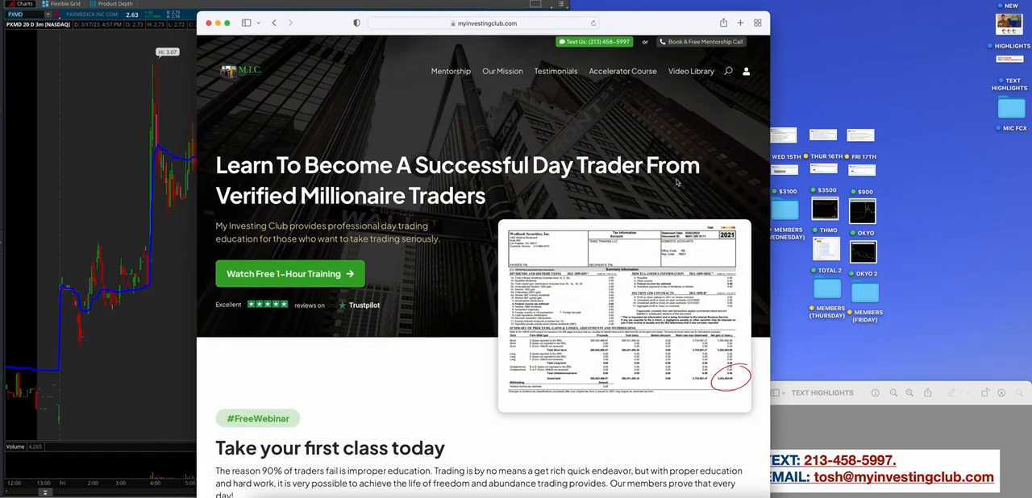
pyautogui.moveTo(341, 108)
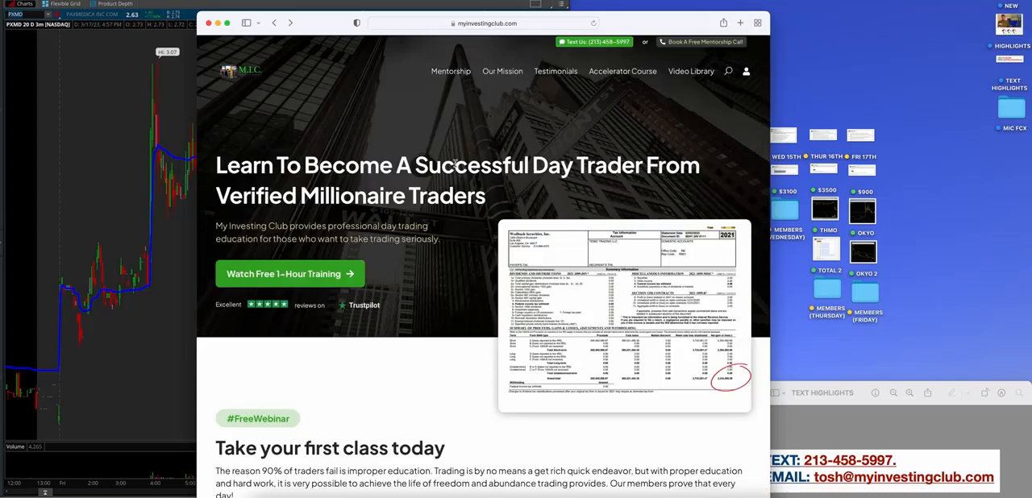
pyautogui.scroll(-3)
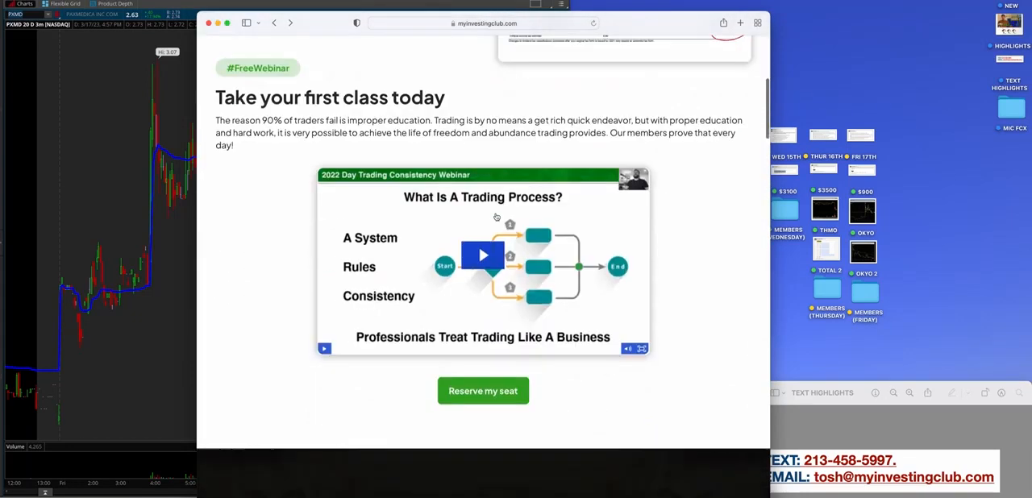
pyautogui.scroll(-3)
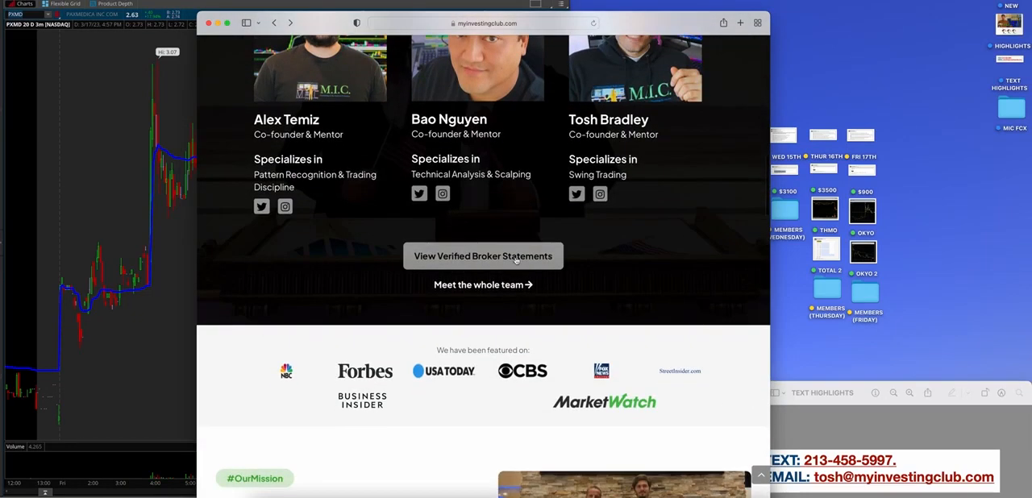
pyautogui.click(483, 256)
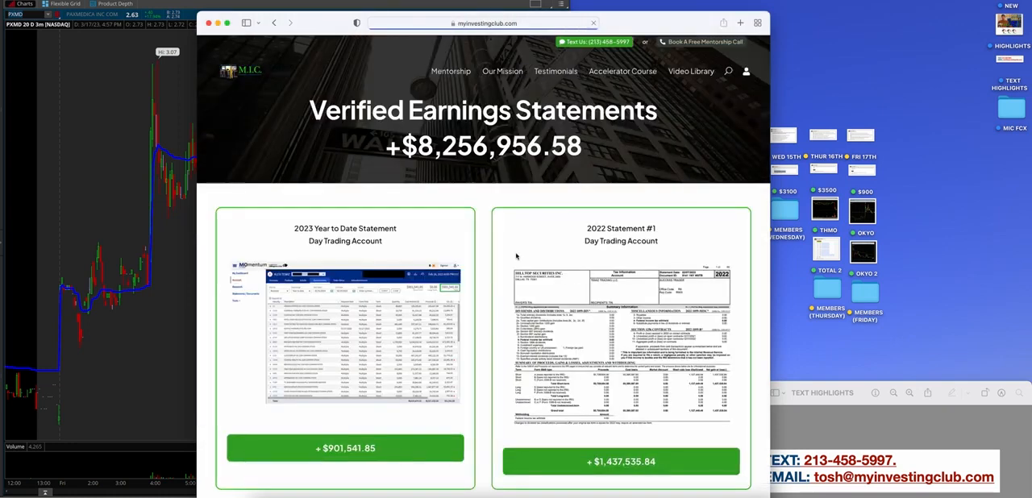
pyautogui.scroll(-3)
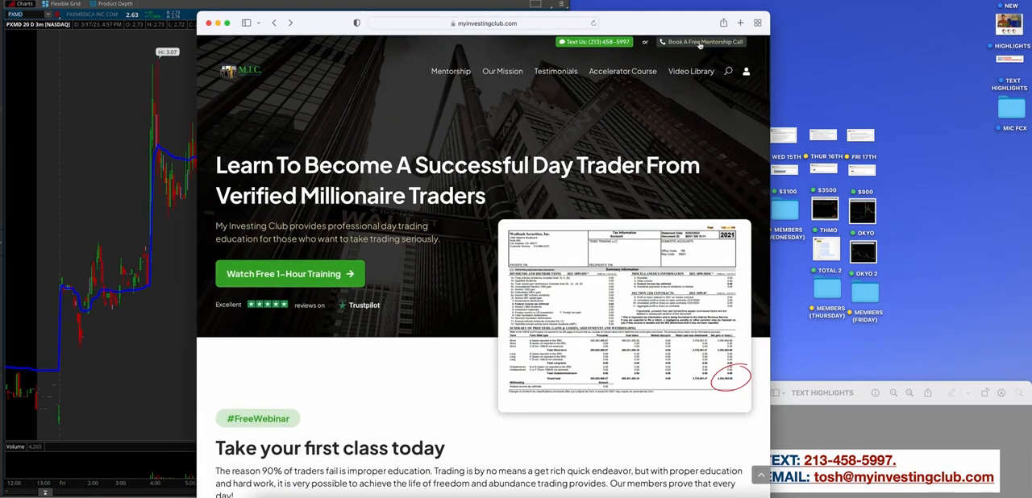
pyautogui.click(699, 42)
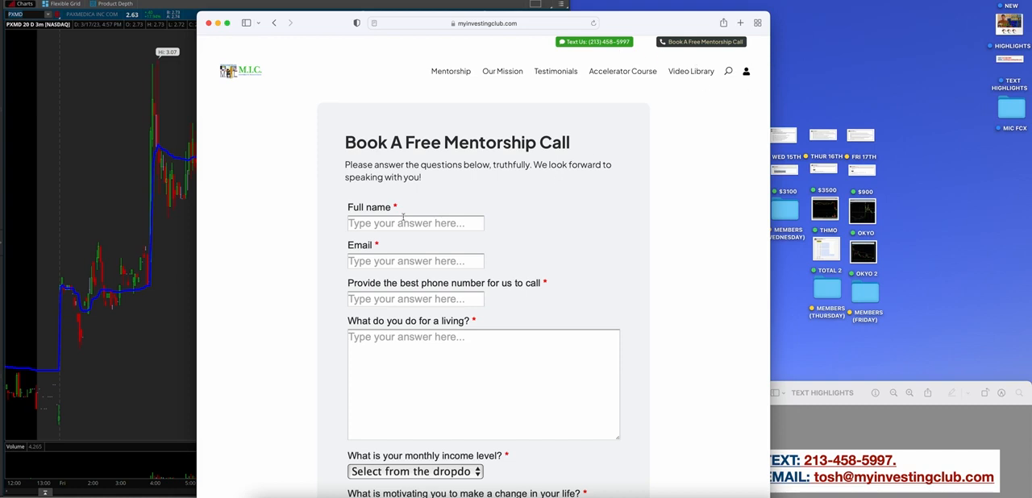
pyautogui.scroll(-3)
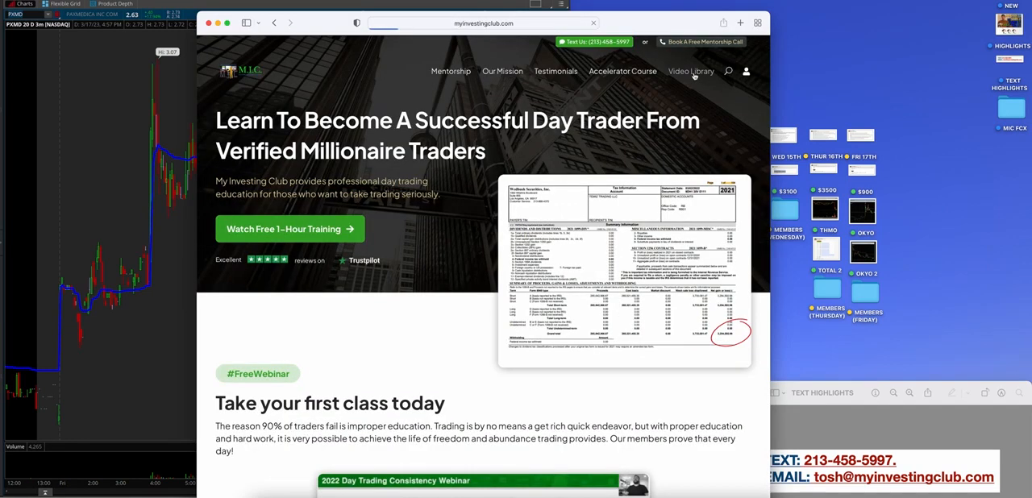
# - Open the video library and try a FOMO search, then clear it
pyautogui.click(691, 71)
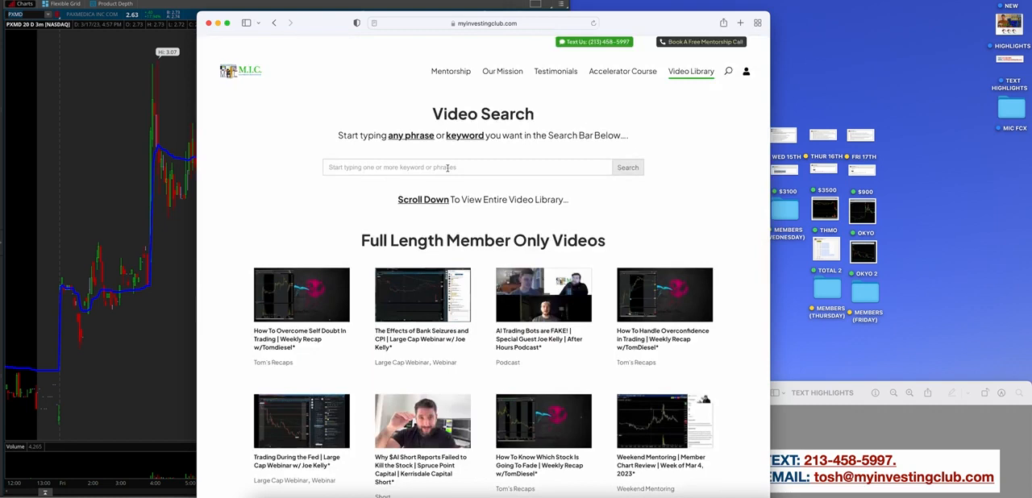
pyautogui.write('F')
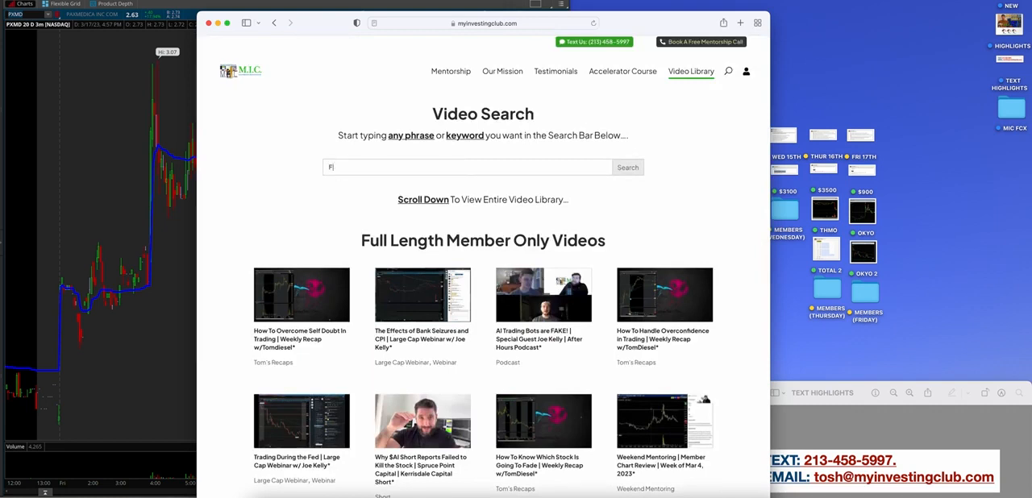
pyautogui.write('OMO')
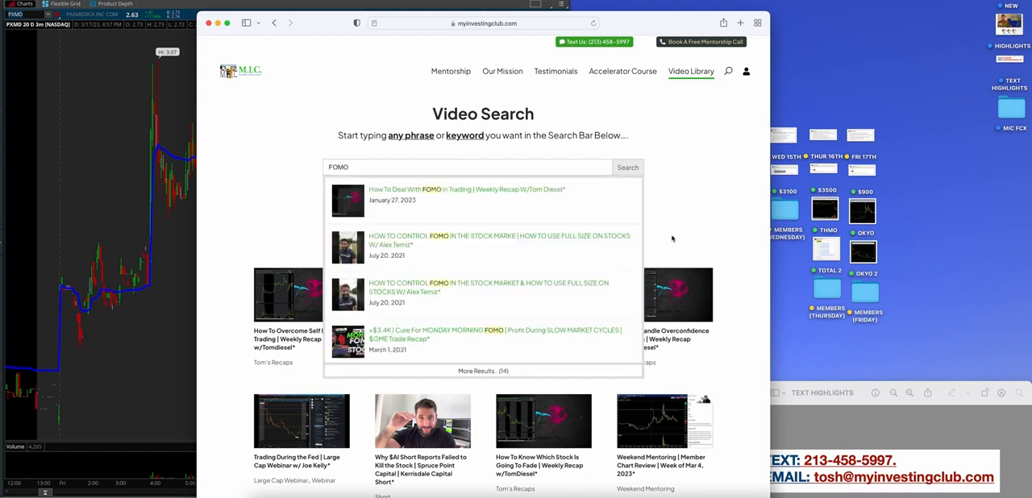
pyautogui.press('Backspace')
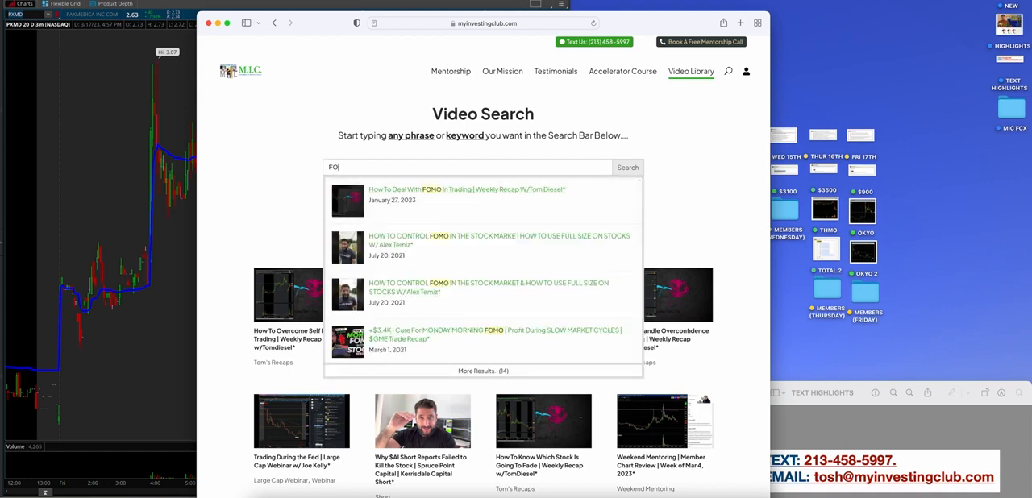
# - Expand the Getting Started Curriculum beginner videos and scroll toward Categories
pyautogui.scroll(-3)
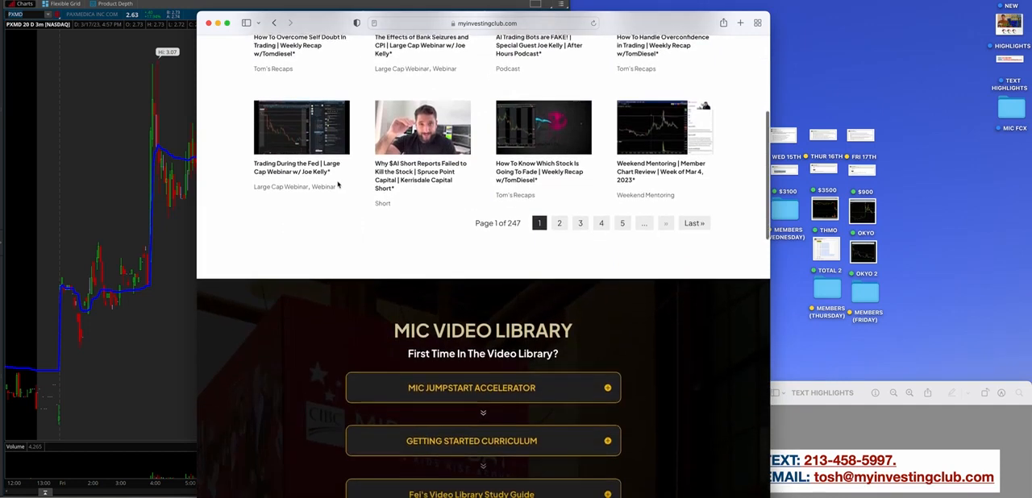
pyautogui.scroll(-3)
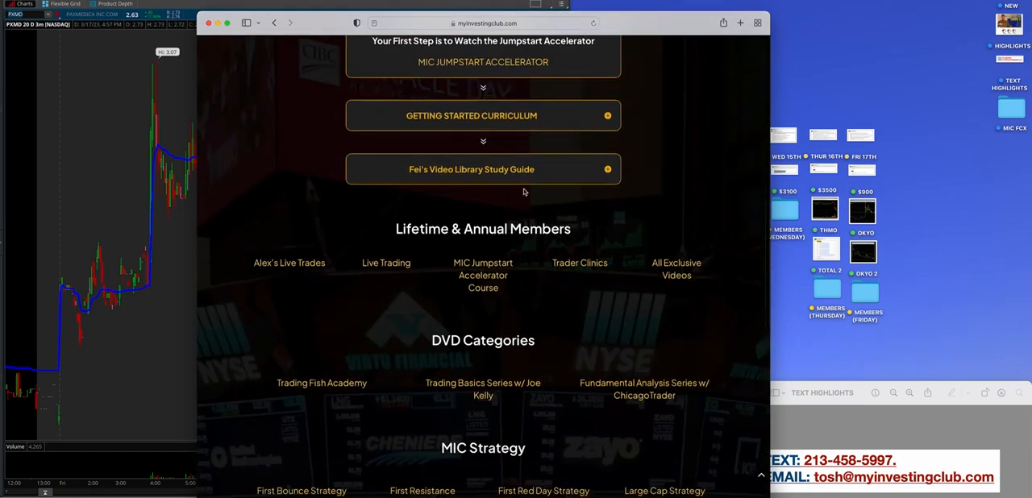
pyautogui.click(471, 115)
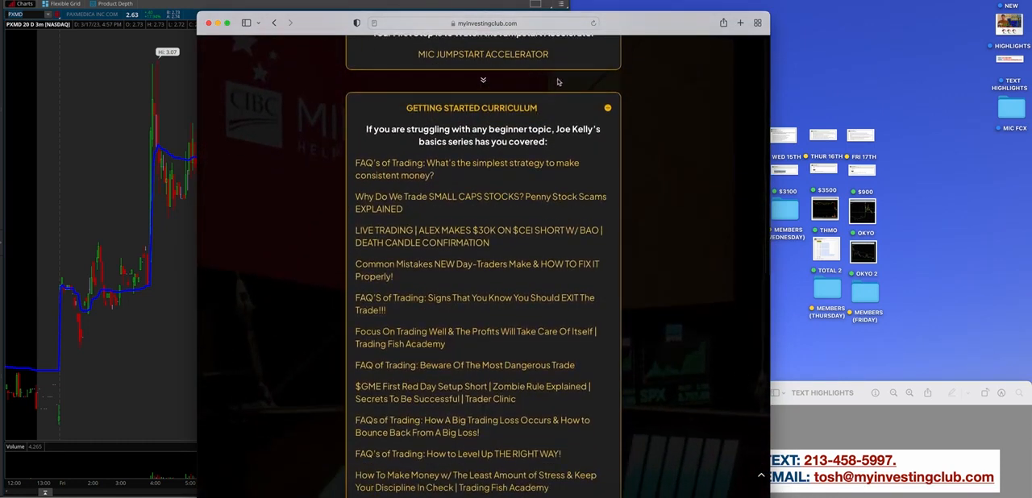
pyautogui.scroll(-3)
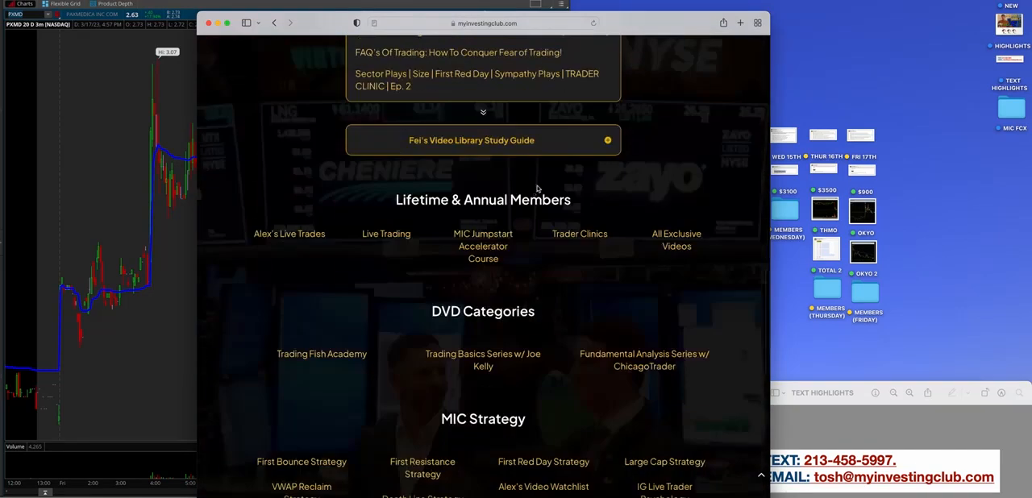
pyautogui.scroll(-3)
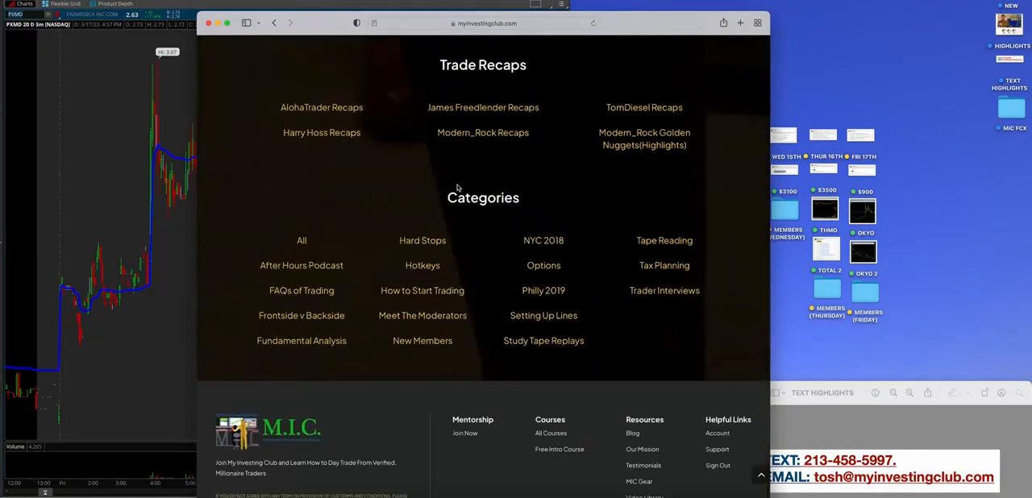
pyautogui.scroll(-3)
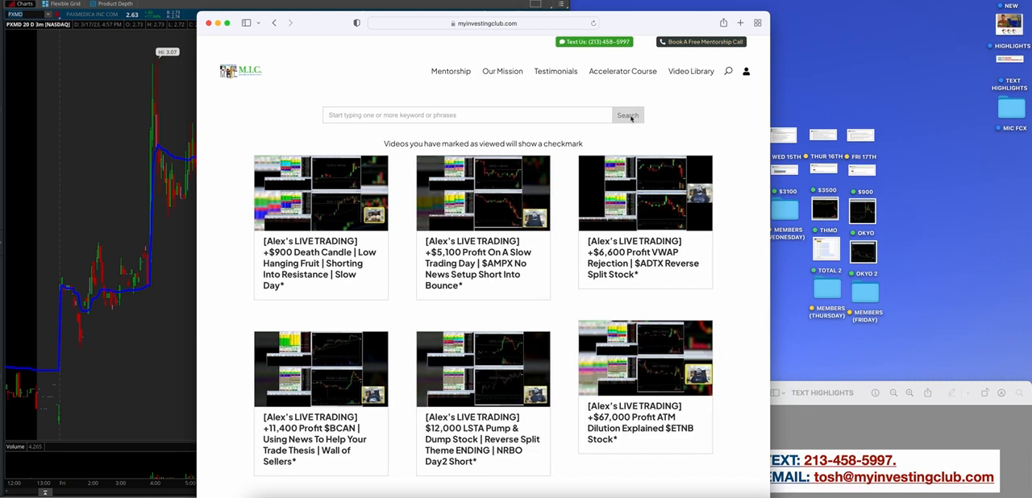
pyautogui.moveTo(682, 118)
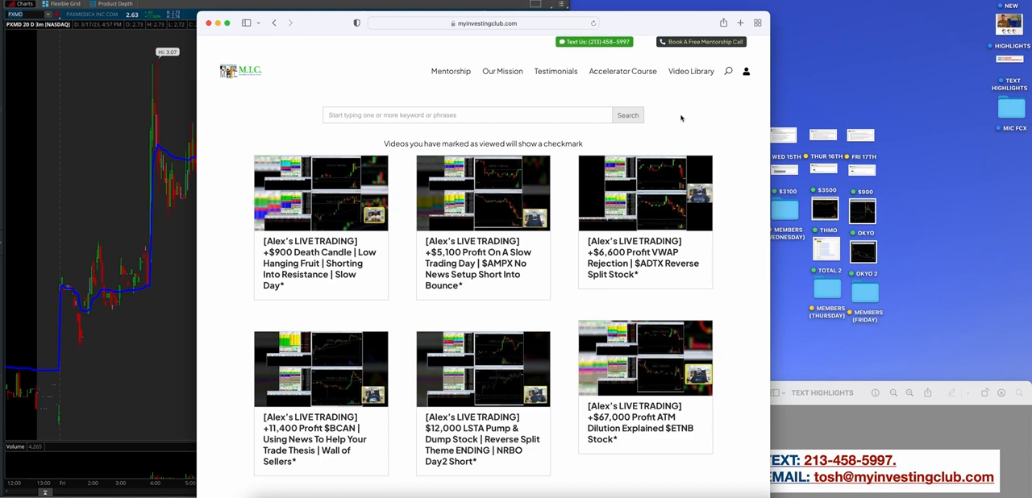
pyautogui.moveTo(534, 206)
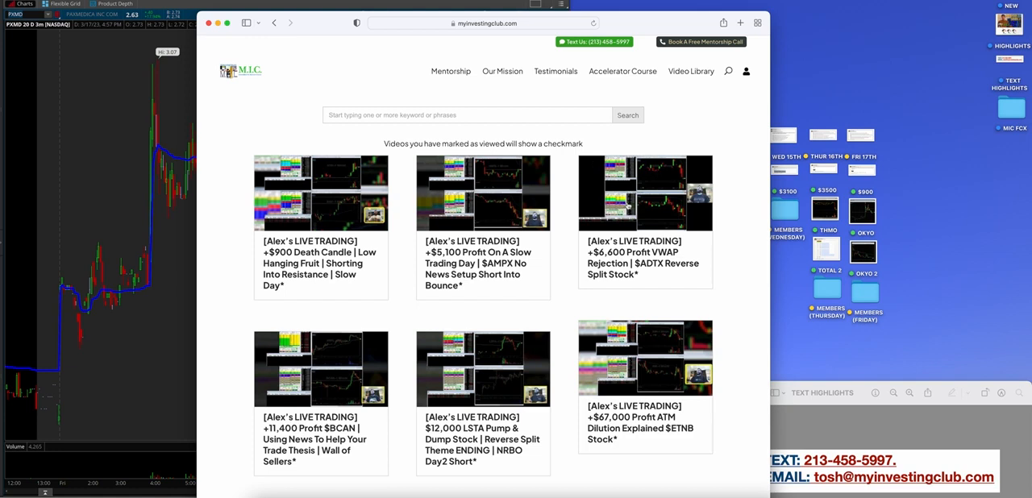
pyautogui.moveTo(729, 117)
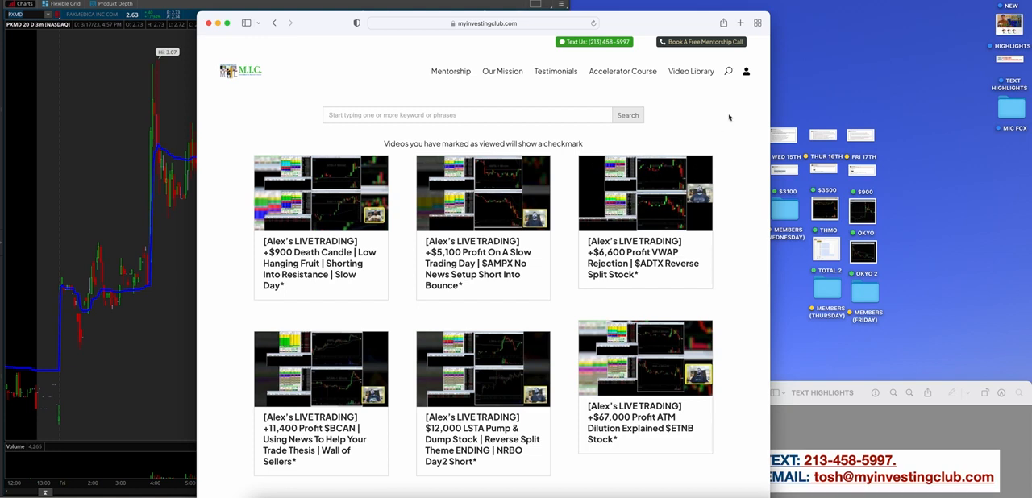
pyautogui.moveTo(723, 168)
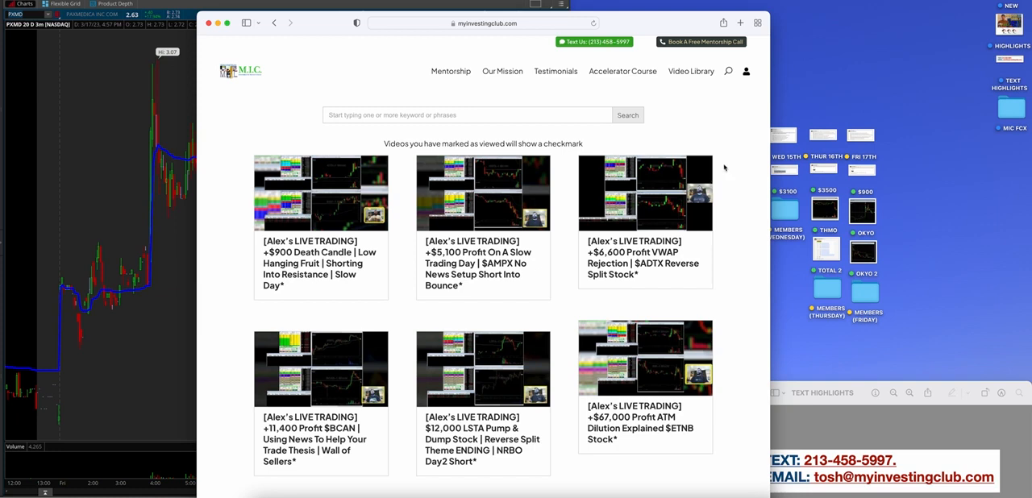
pyautogui.moveTo(645, 197)
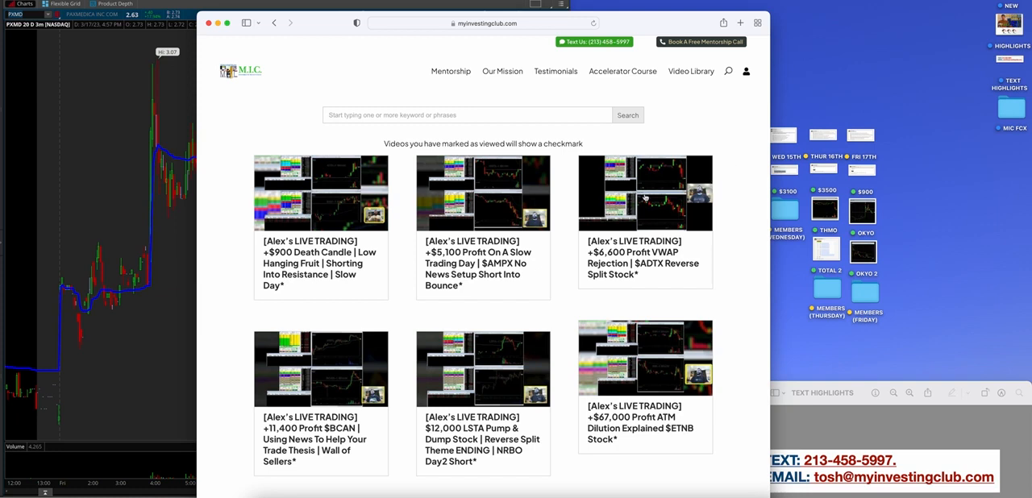
pyautogui.moveTo(732, 170)
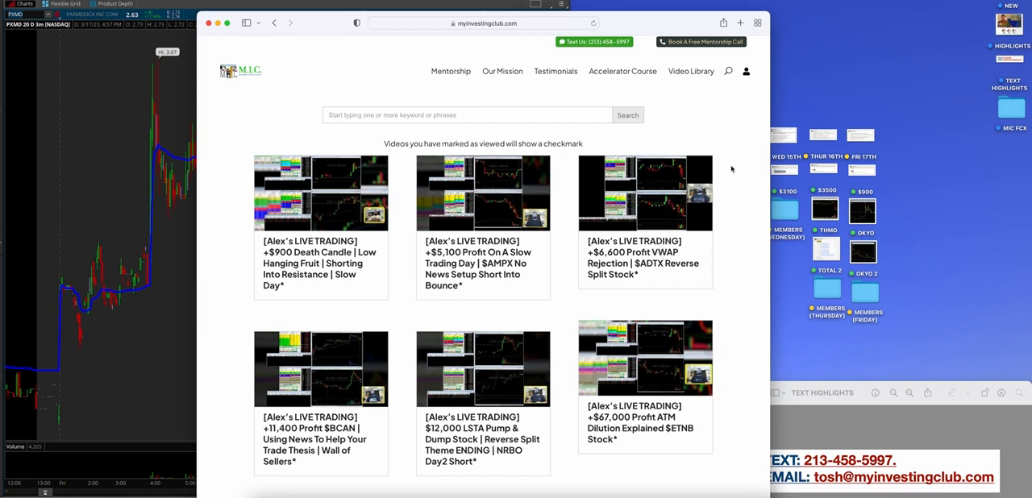
pyautogui.moveTo(699, 281)
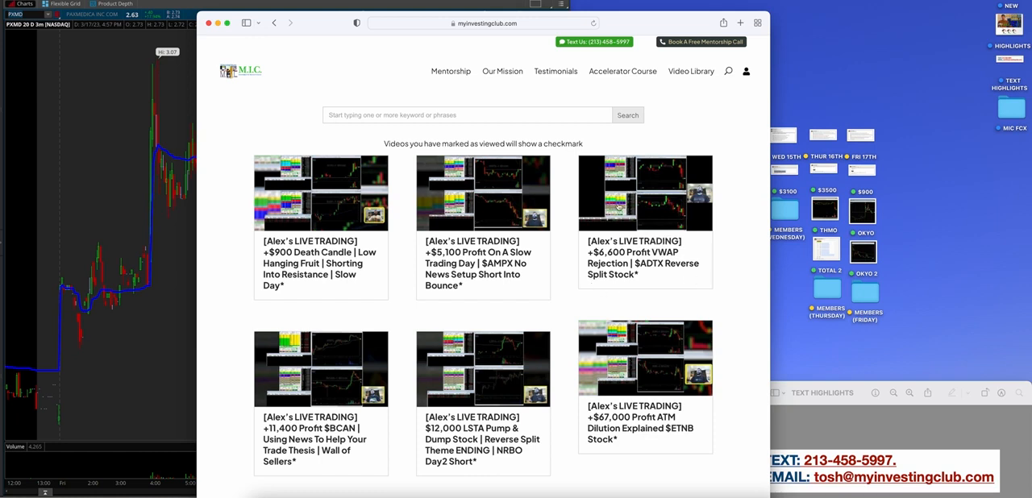
# - Scroll the Alex's Live Trading video grid down to the page 1 of 2 pagination
pyautogui.scroll(-3)
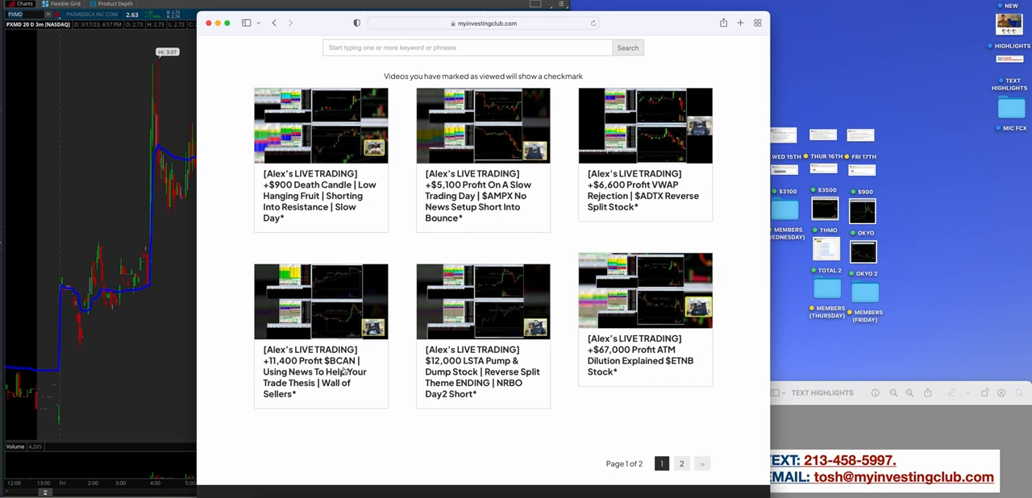
pyautogui.moveTo(478, 270)
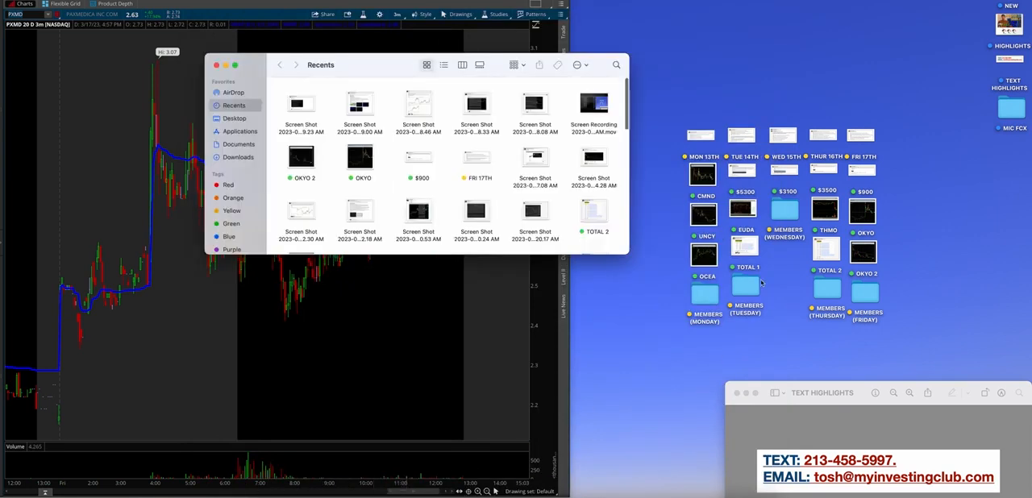
# - Browse Desktop, then Applications in Finder, and launch Calculator
pyautogui.click(235, 119)
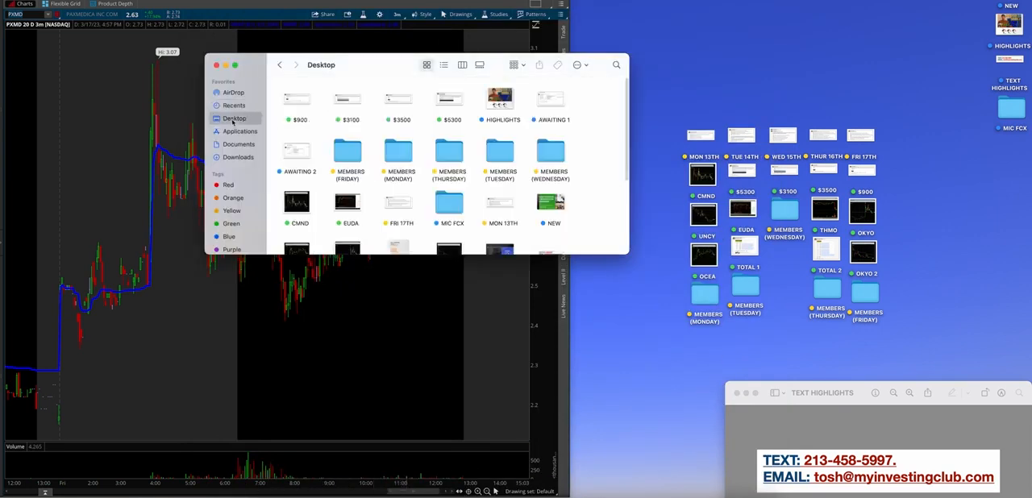
pyautogui.click(239, 130)
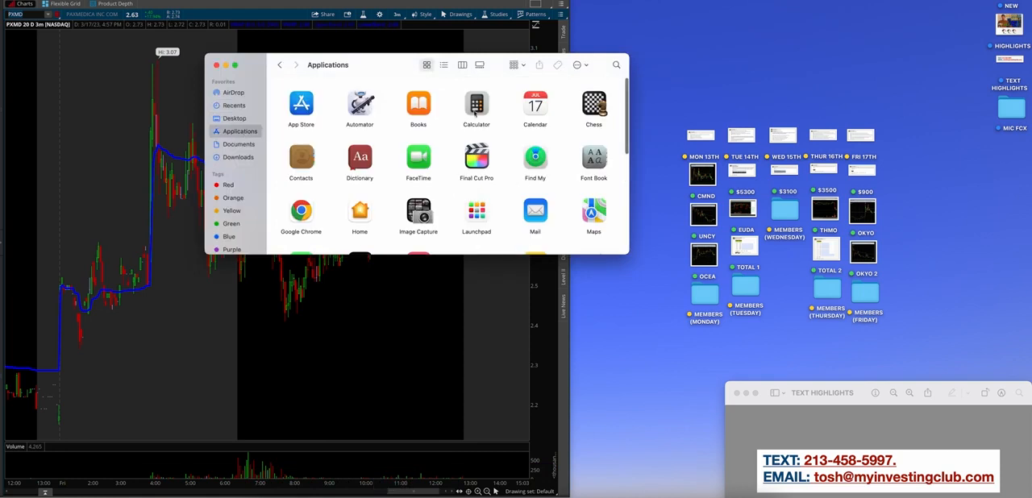
pyautogui.doubleClick(475, 105)
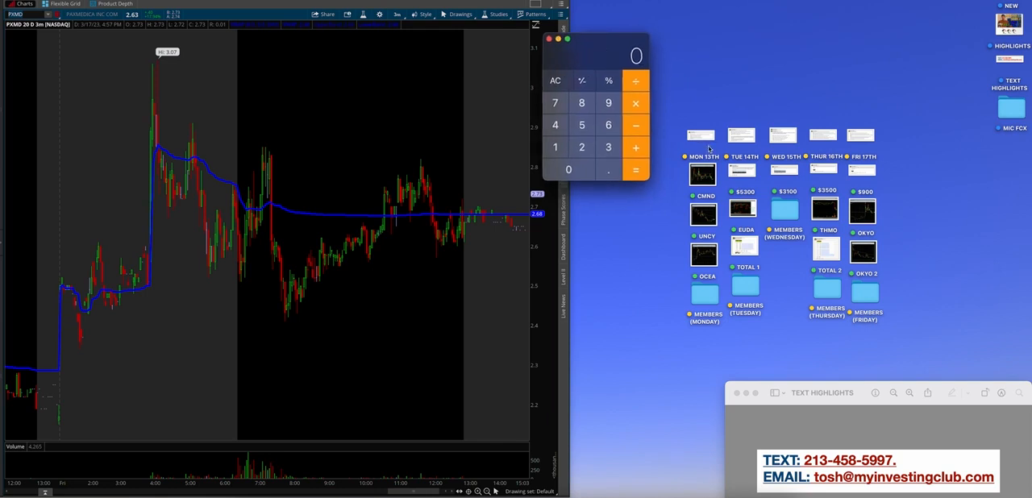
pyautogui.moveTo(727, 196)
pyautogui.write('12800')
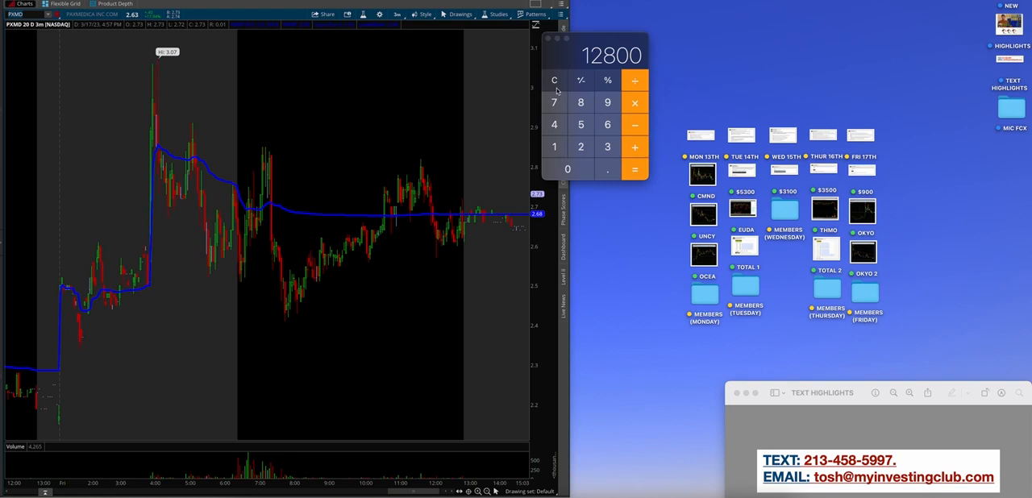
pyautogui.moveTo(853, 416)
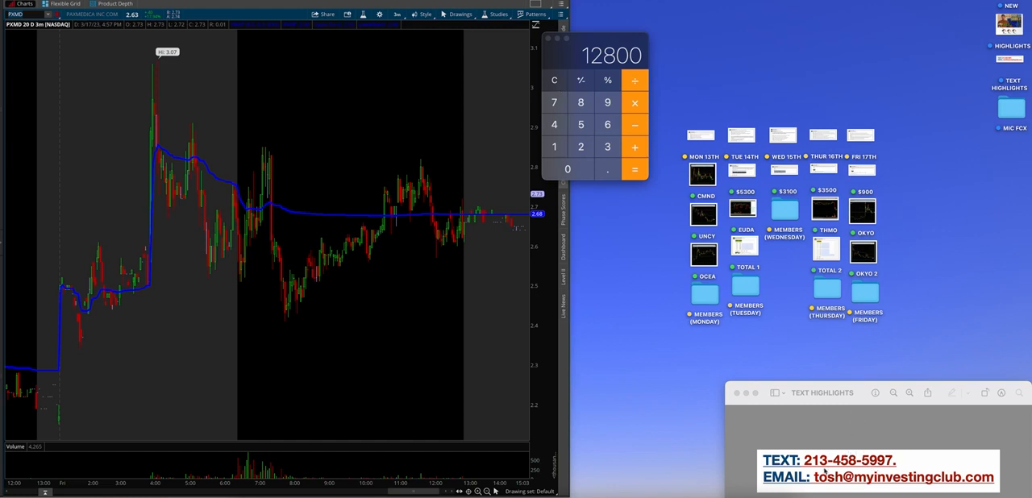
pyautogui.click(554, 80)
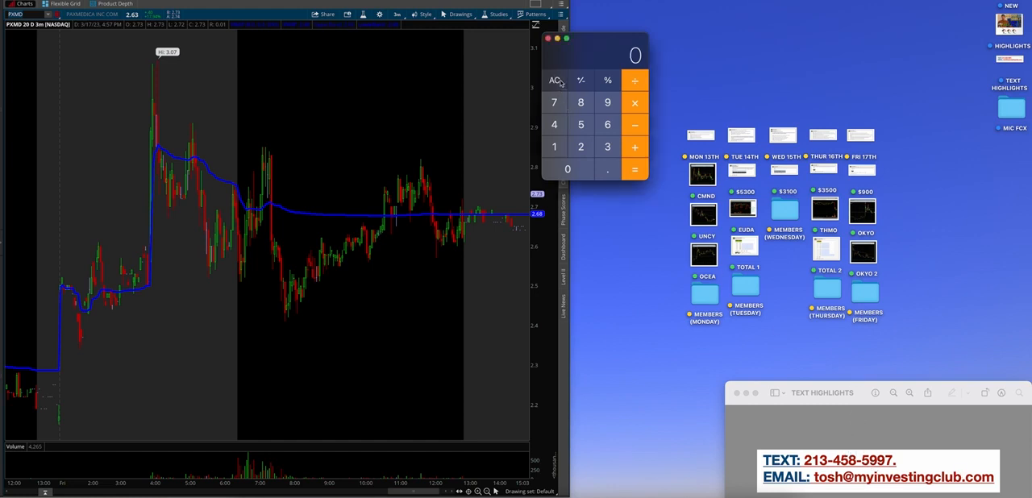